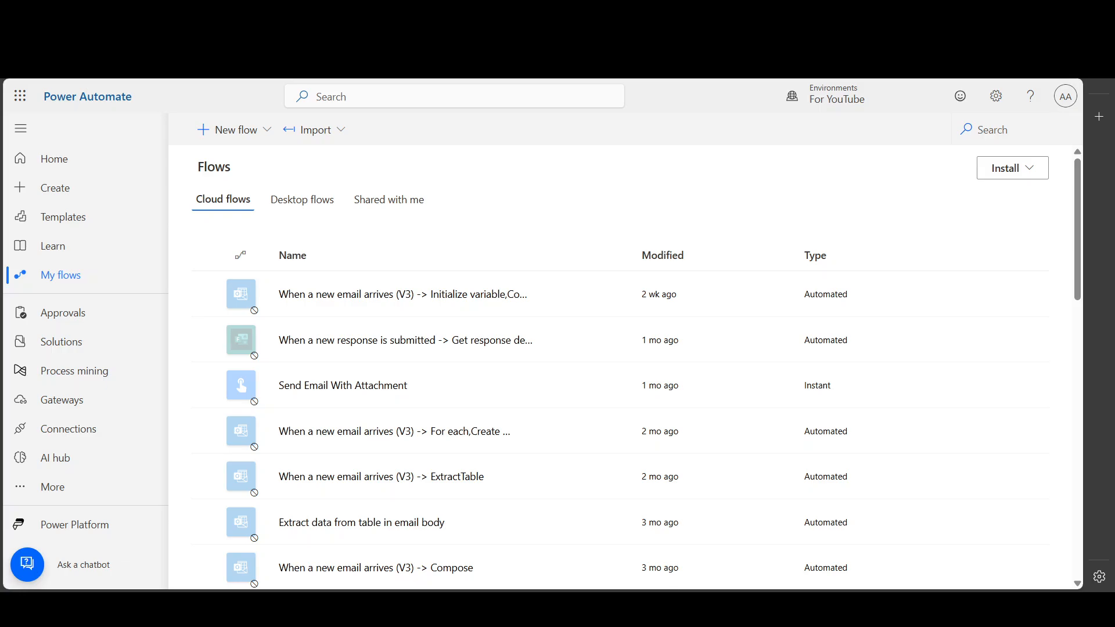
{"action": "mouse_move", "coordinate": [508, 209]}
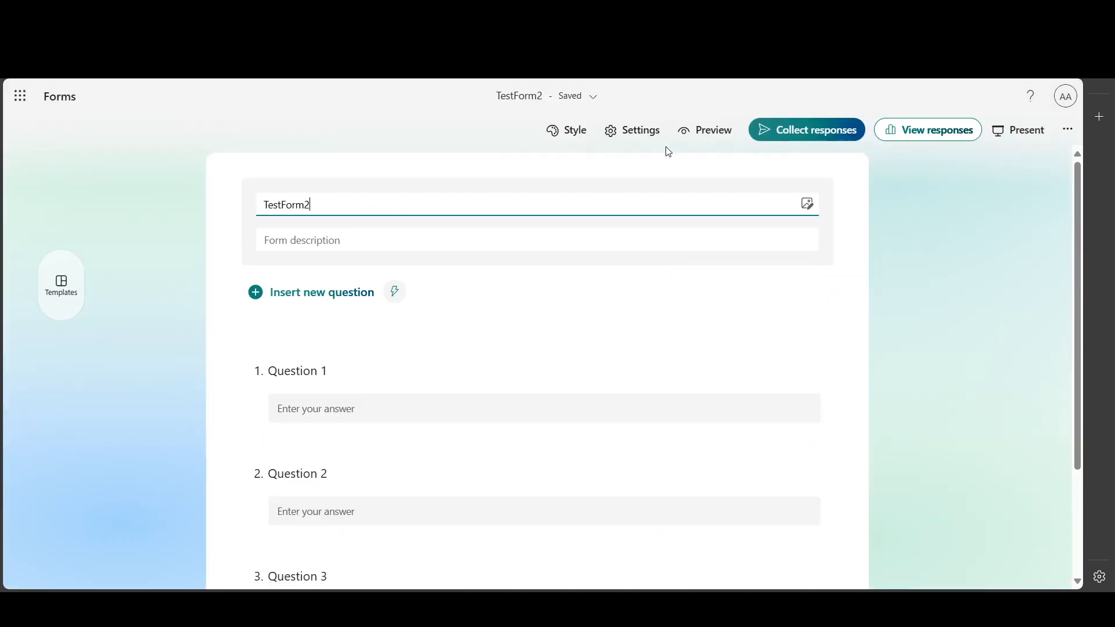
Preview the form, then start a new automated cloud flow named Form2PDF
{"action": "left_click", "coordinate": [705, 130]}
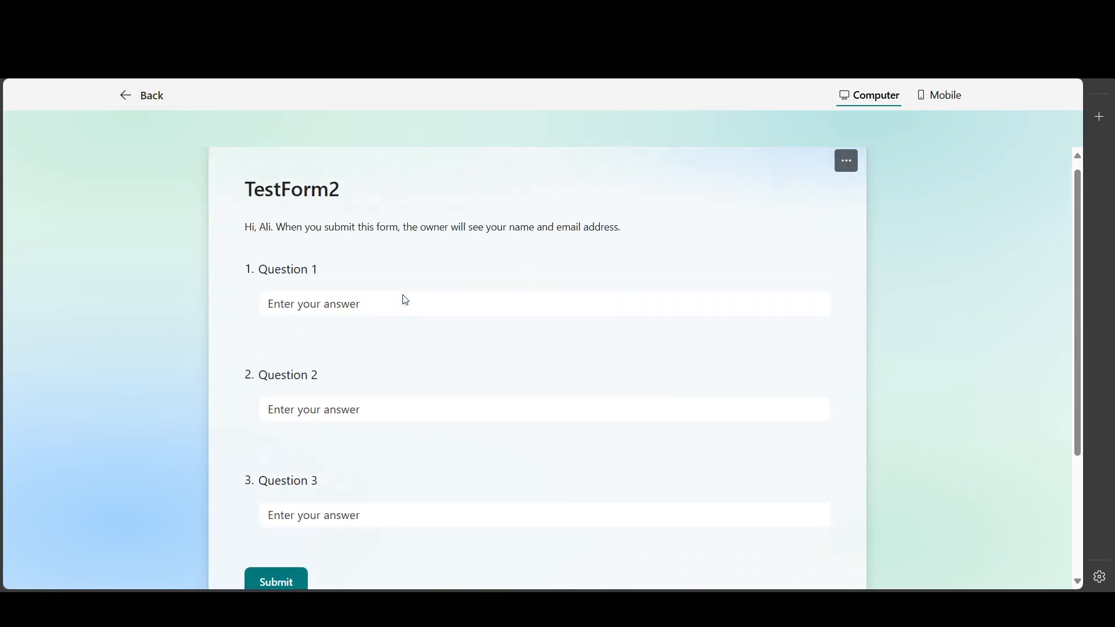
{"action": "scroll", "scroll_direction": "down", "scroll_amount": 3}
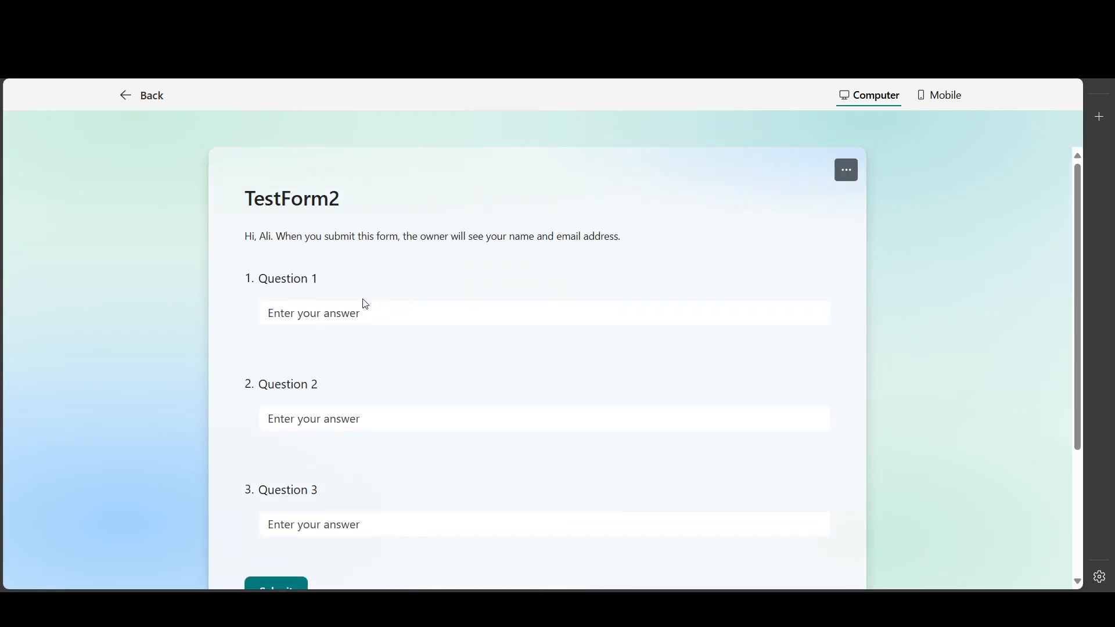
{"action": "mouse_move", "coordinate": [442, 302]}
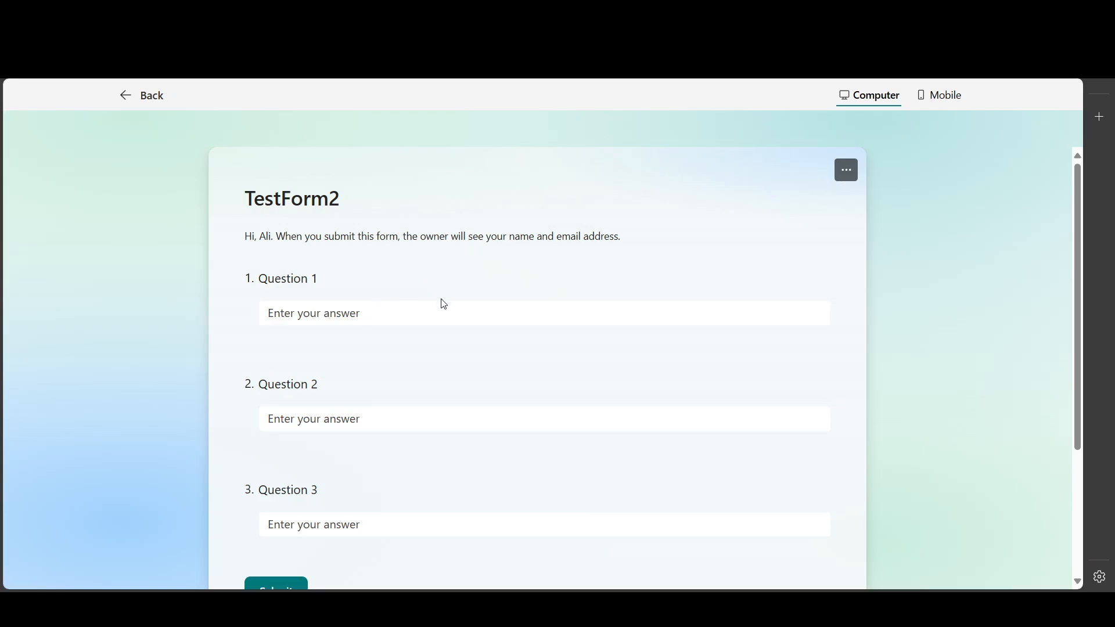
{"action": "mouse_move", "coordinate": [447, 299]}
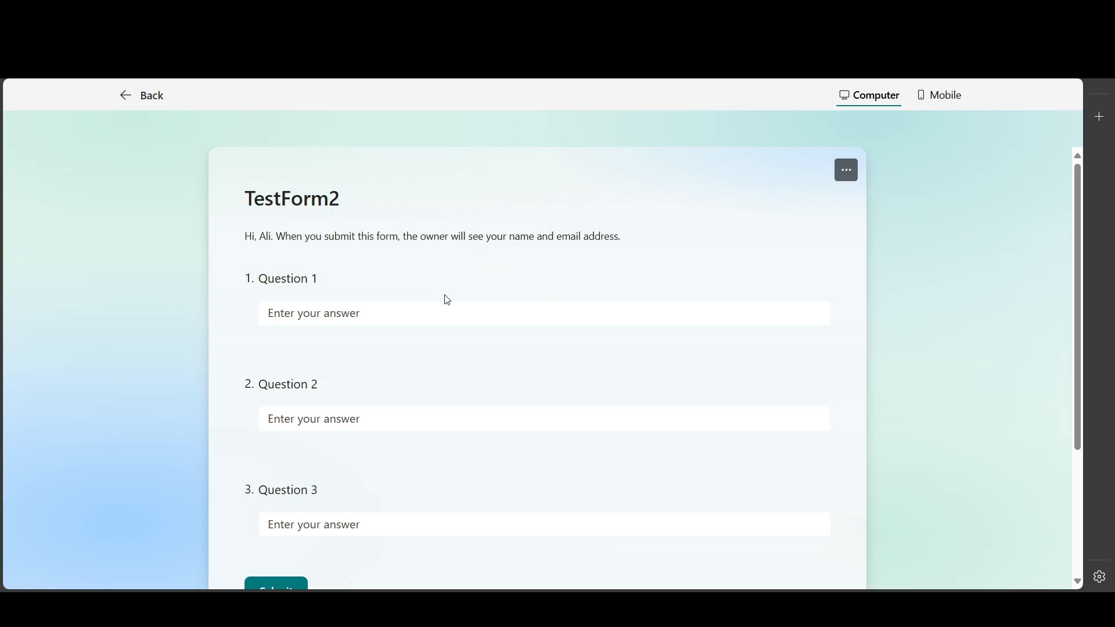
{"action": "mouse_move", "coordinate": [285, 203]}
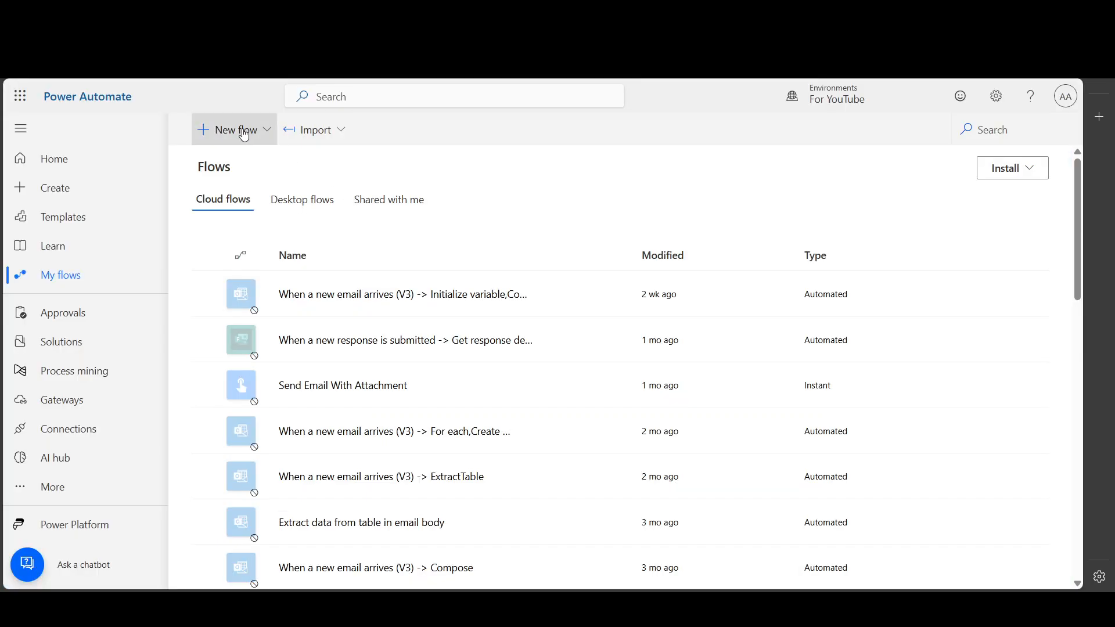
{"action": "left_click", "coordinate": [234, 130]}
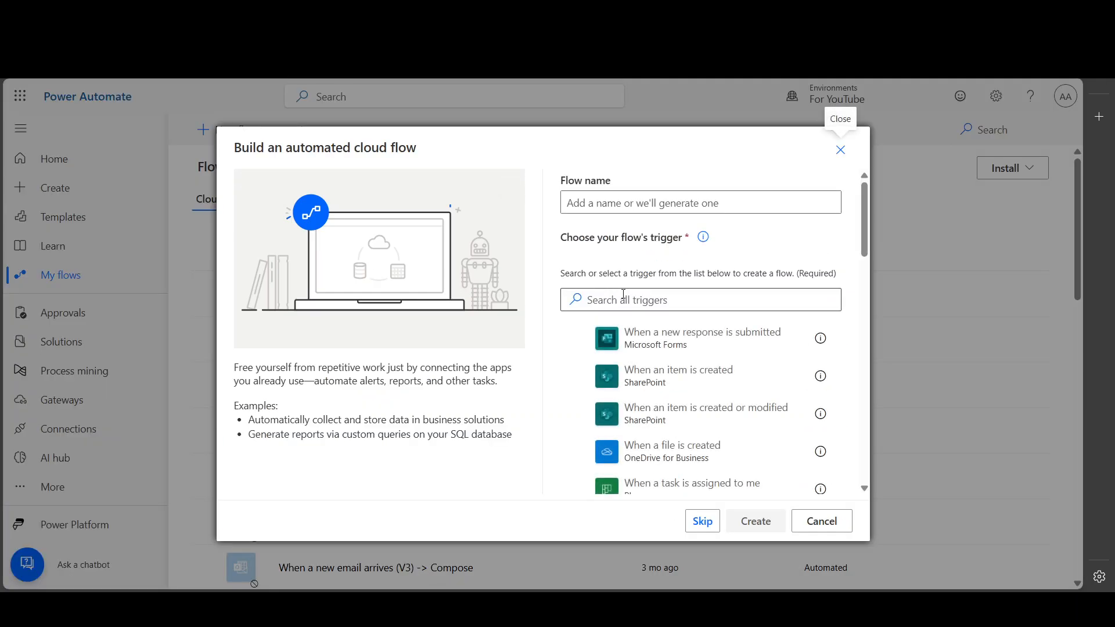
{"action": "left_click", "coordinate": [701, 203]}
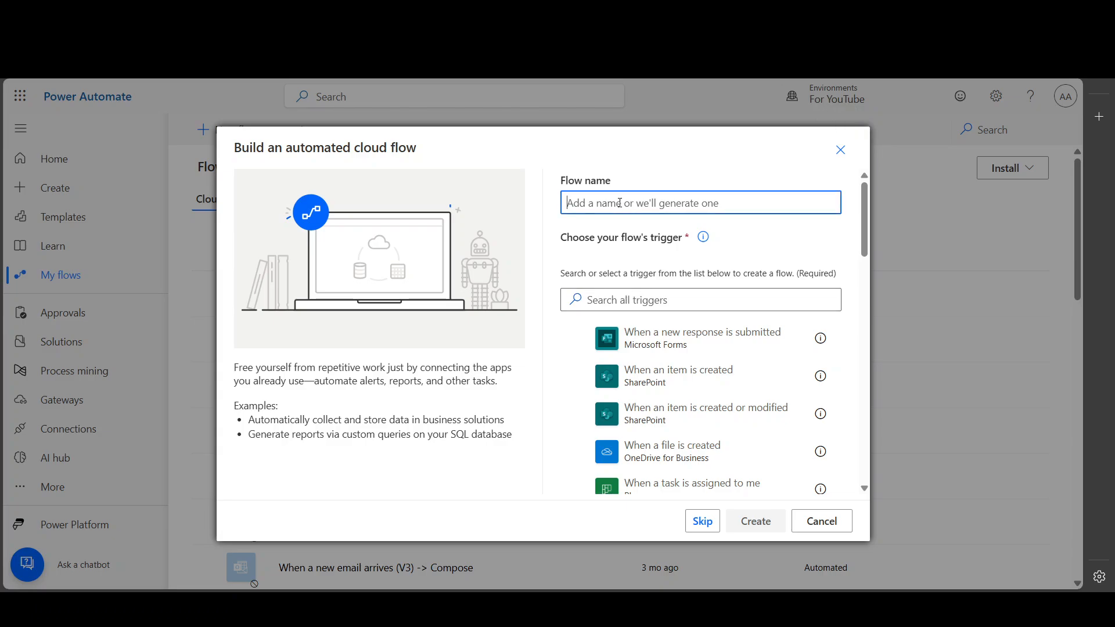
{"action": "type", "text": "Form2PDF"}
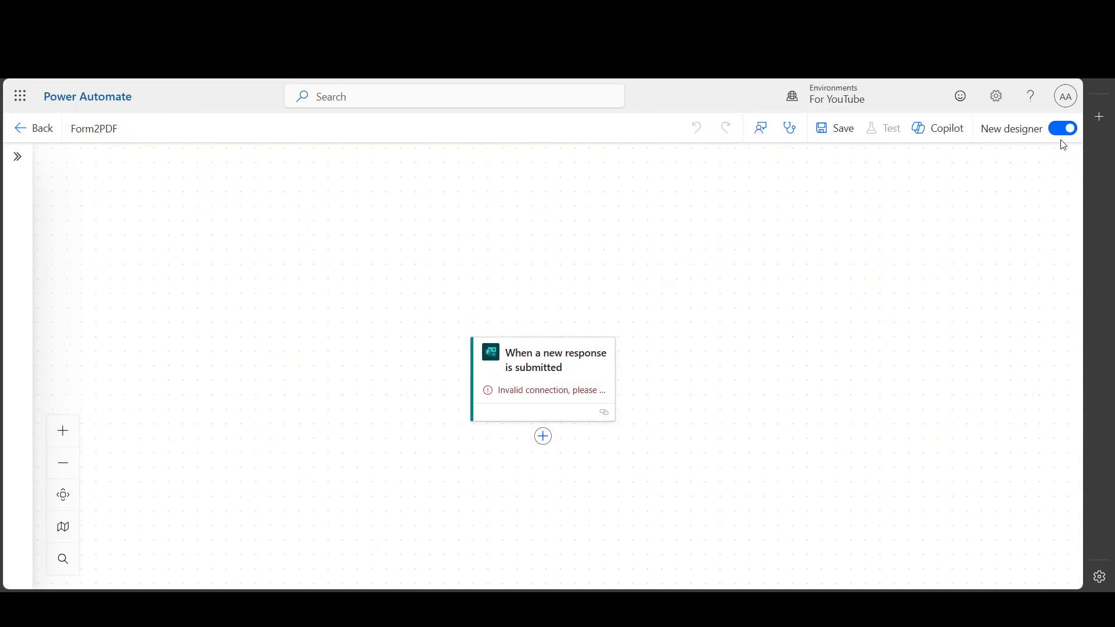
Switch Form2PDF to the classic designer without saving and set the trigger form to TestForm2
{"action": "left_click", "coordinate": [1062, 128]}
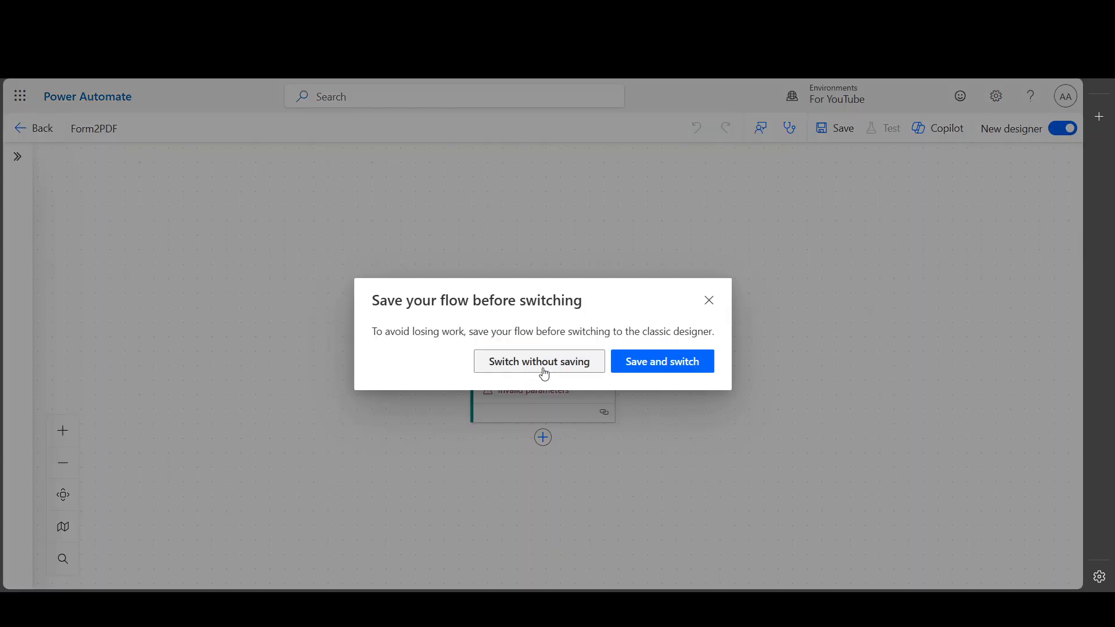
{"action": "left_click", "coordinate": [539, 362]}
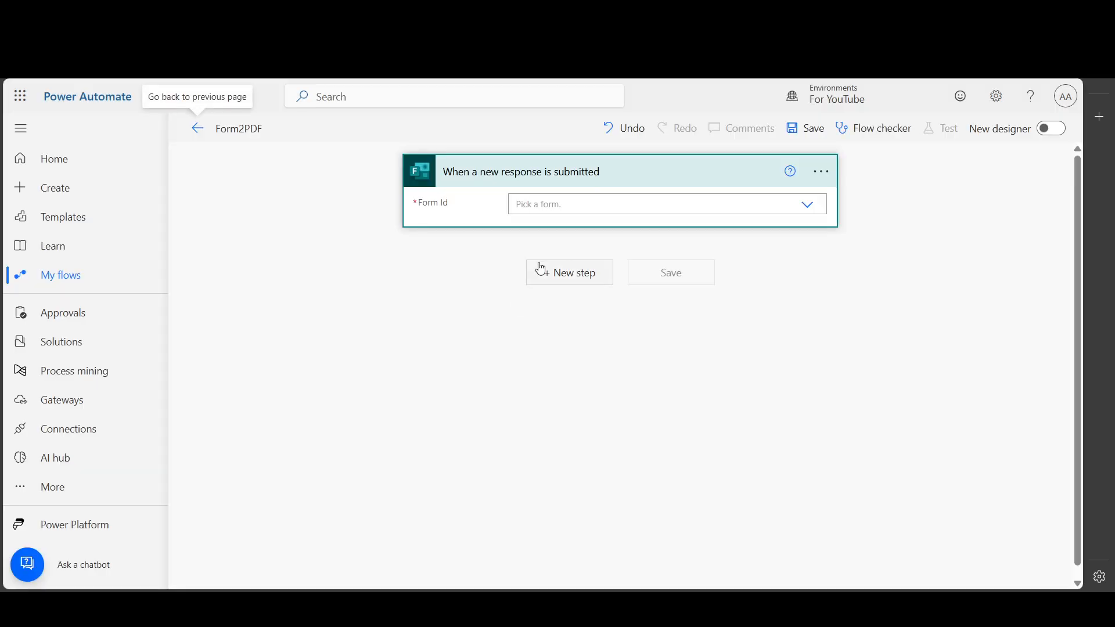
{"action": "type", "text": "tst"}
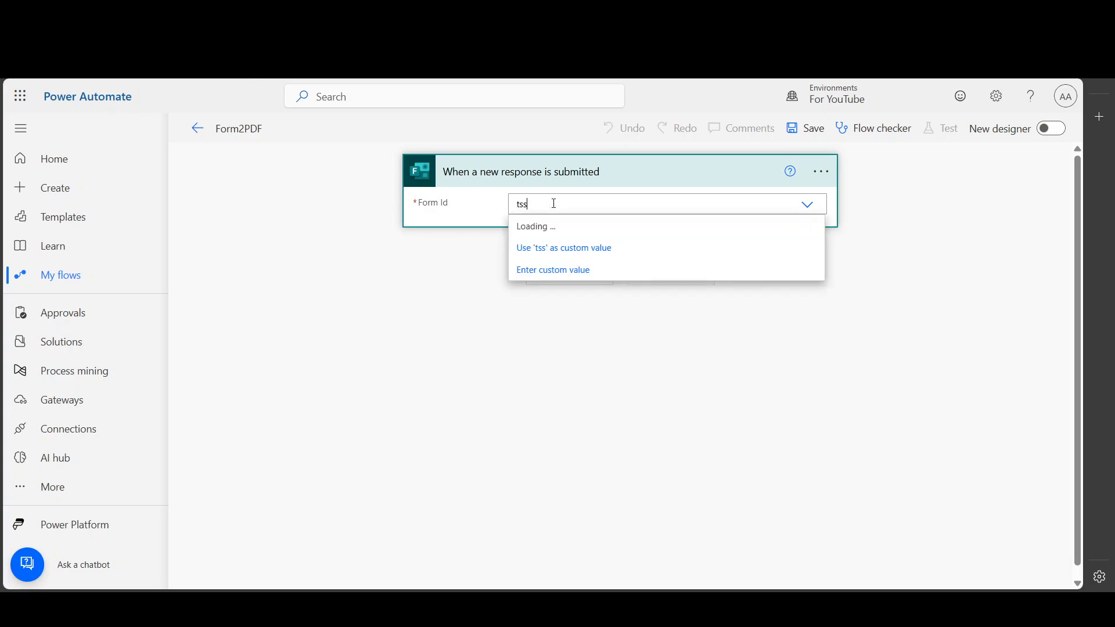
{"action": "type", "text": "tes"}
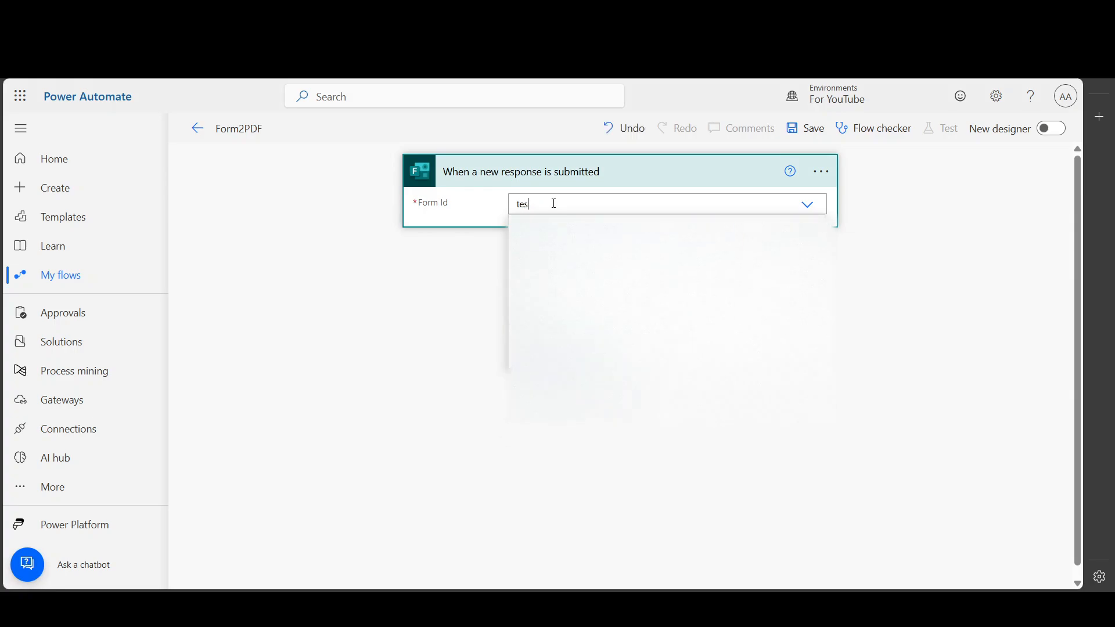
{"action": "type", "text": "form"}
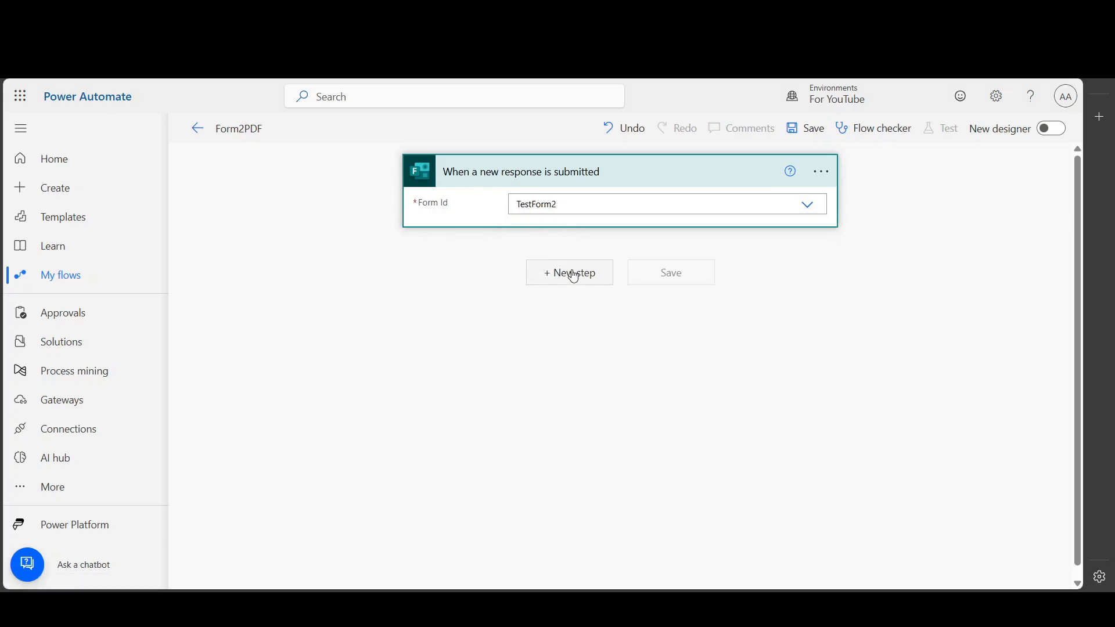
Add Get response details with Form Id TestForm2 and the trigger's Response Id
{"action": "left_click", "coordinate": [569, 272]}
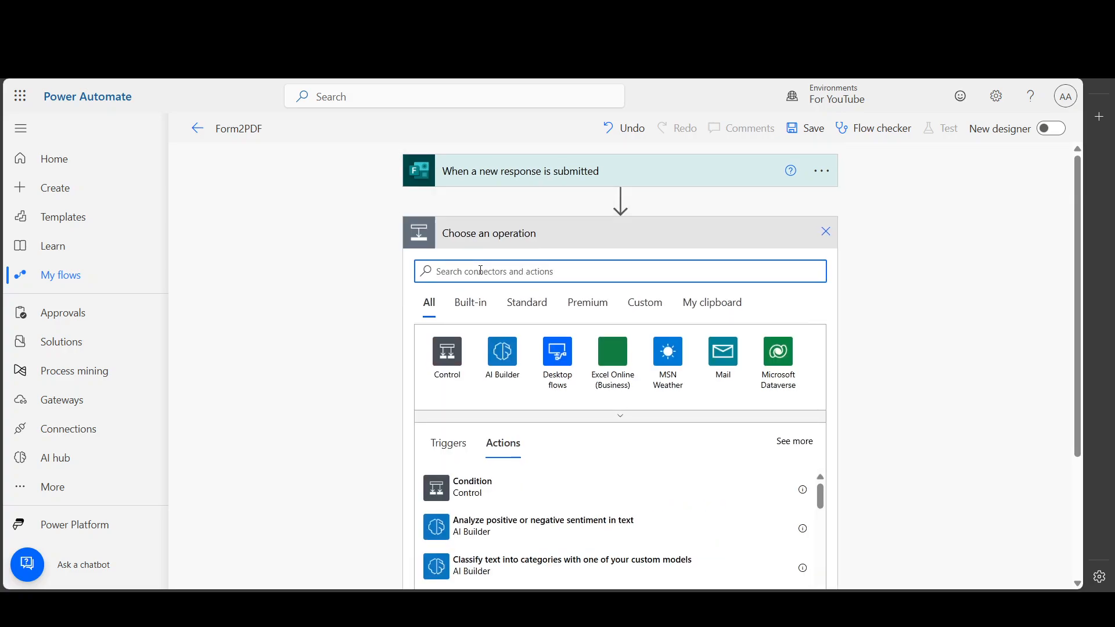
{"action": "type", "text": "get res"}
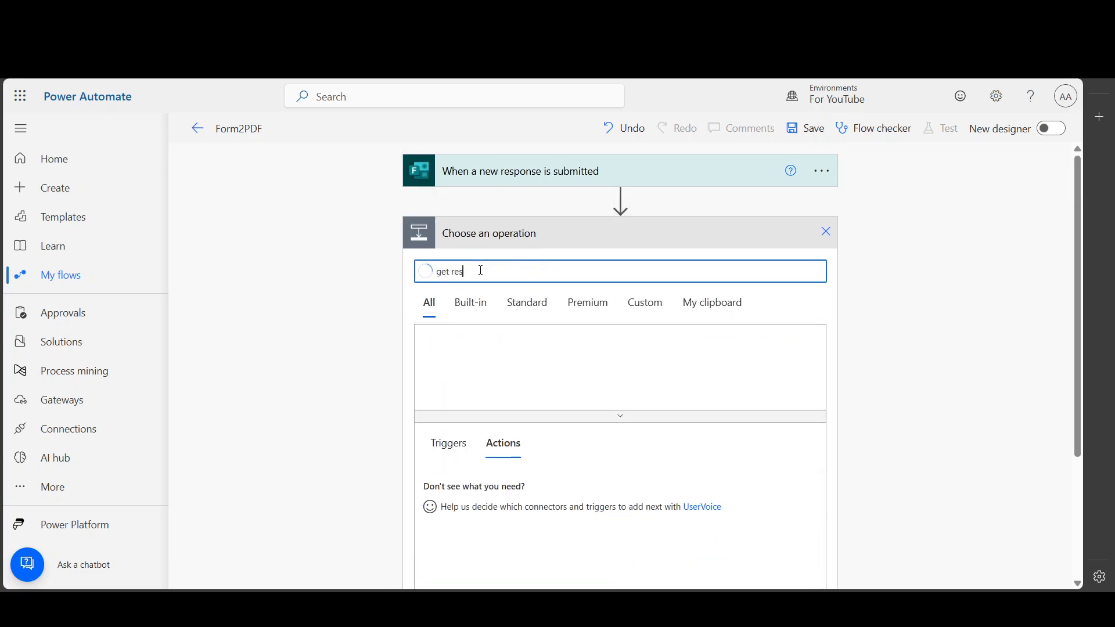
{"action": "type", "text": "ponse"}
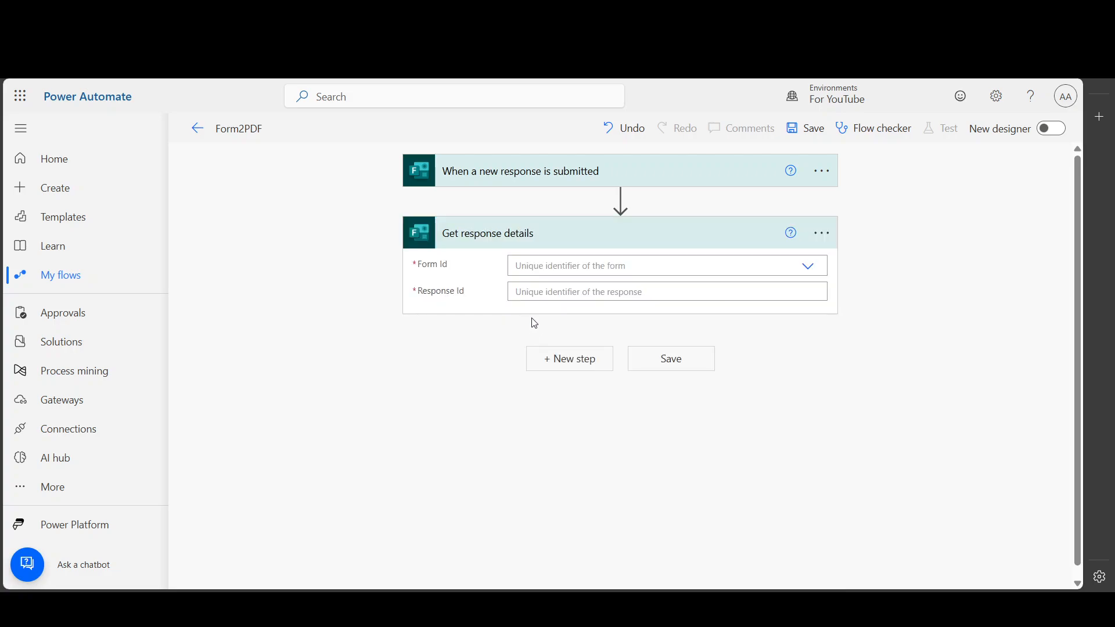
{"action": "type", "text": "tse"}
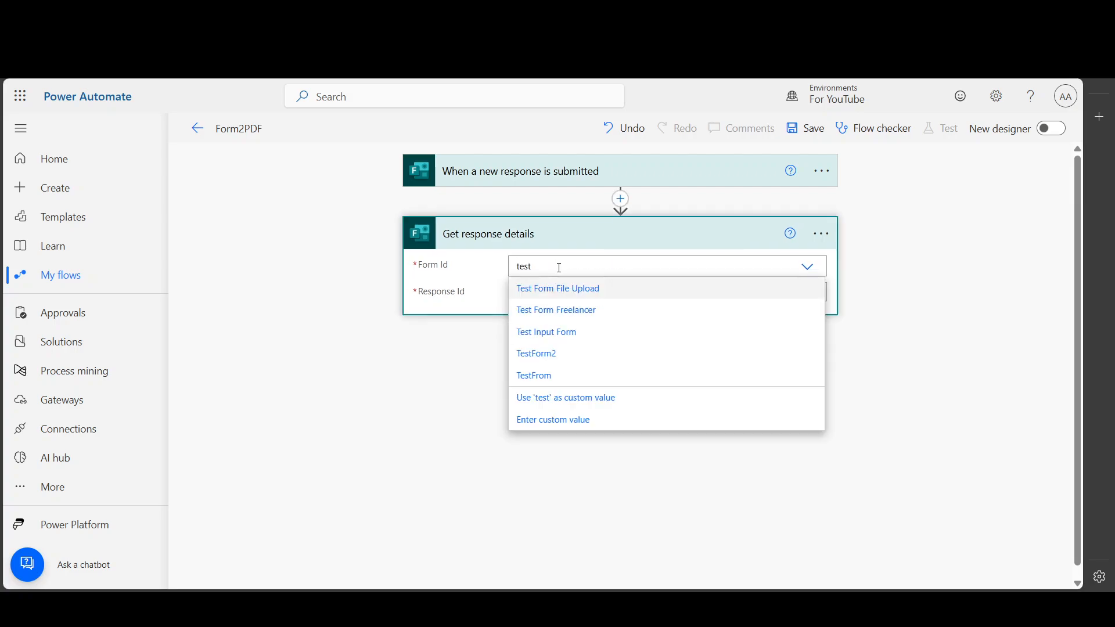
{"action": "mouse_move", "coordinate": [559, 354]}
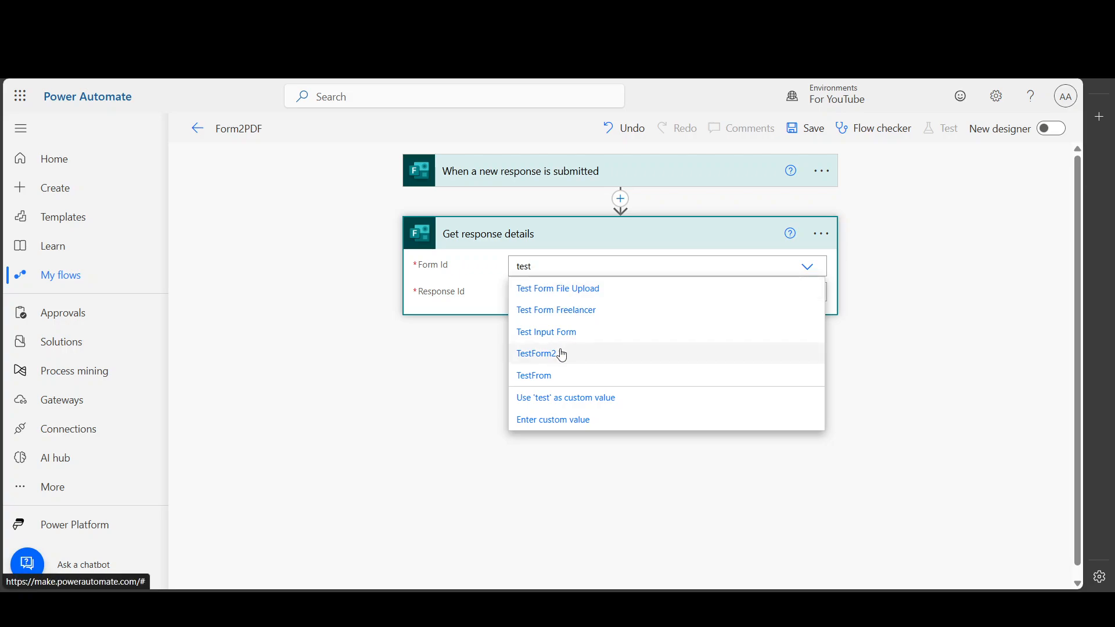
{"action": "left_click", "coordinate": [537, 353]}
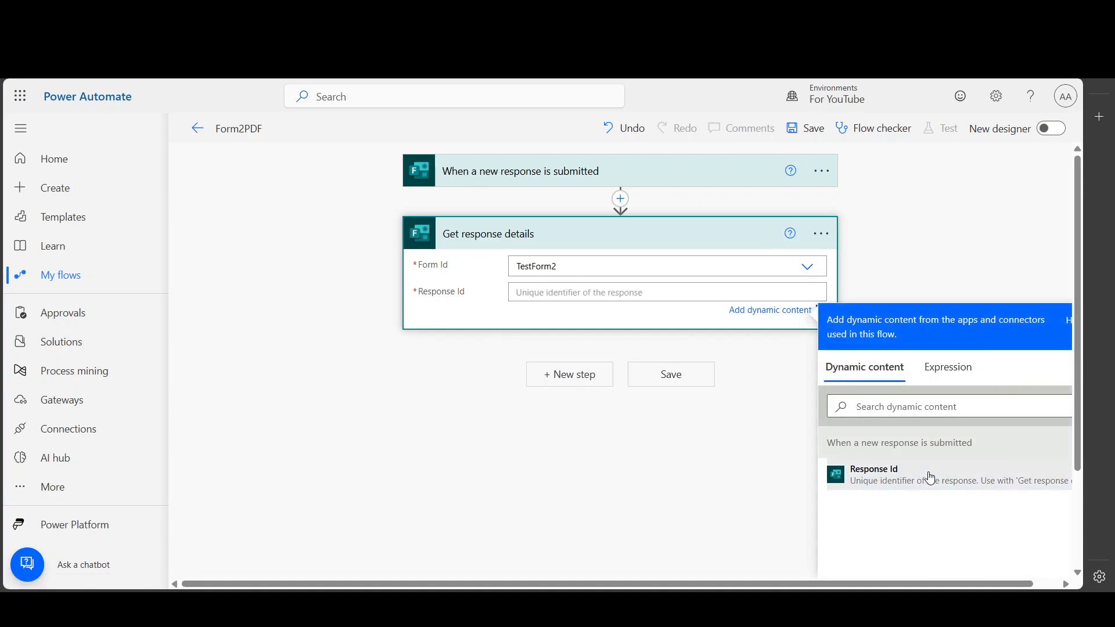
{"action": "left_click", "coordinate": [896, 475]}
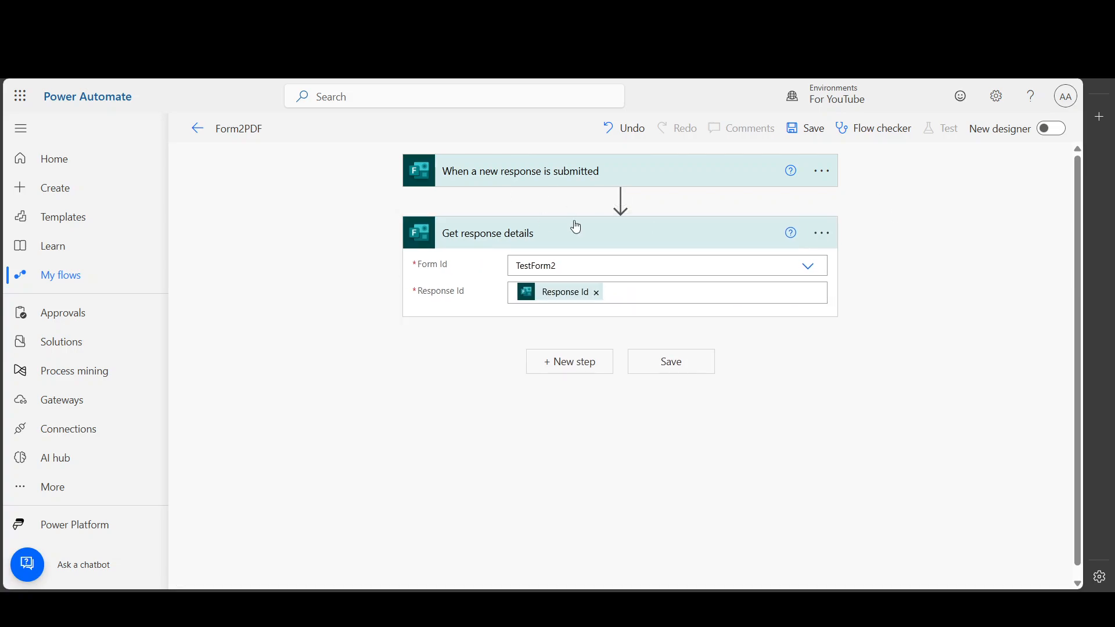
{"action": "mouse_move", "coordinate": [574, 360]}
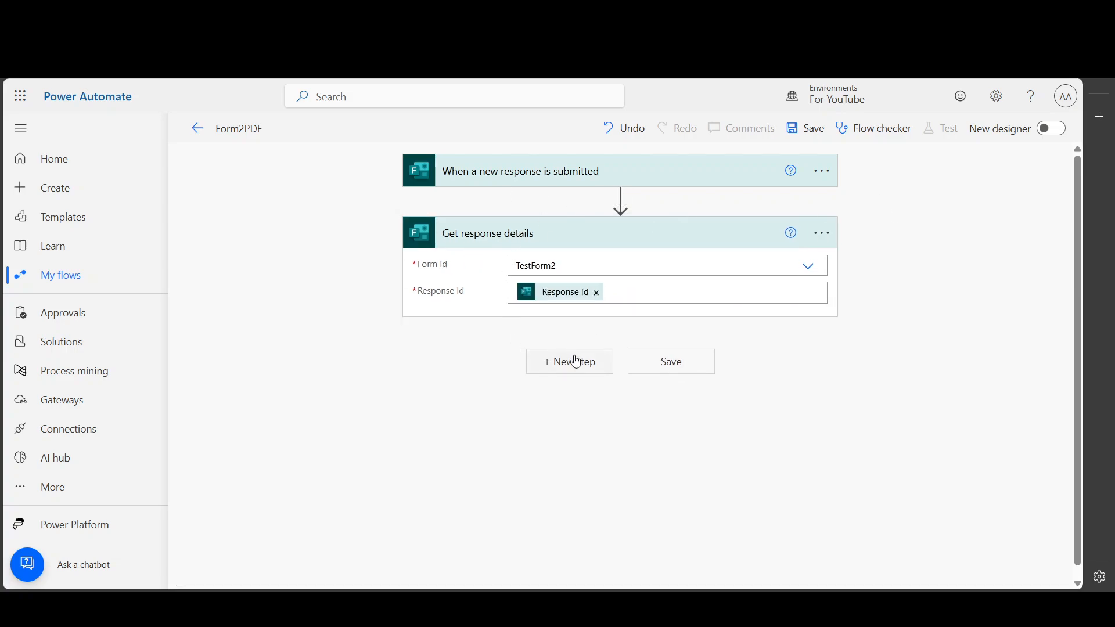
Add a Compose action renamed PDFBody and begin editing its Inputs
{"action": "left_click", "coordinate": [569, 362]}
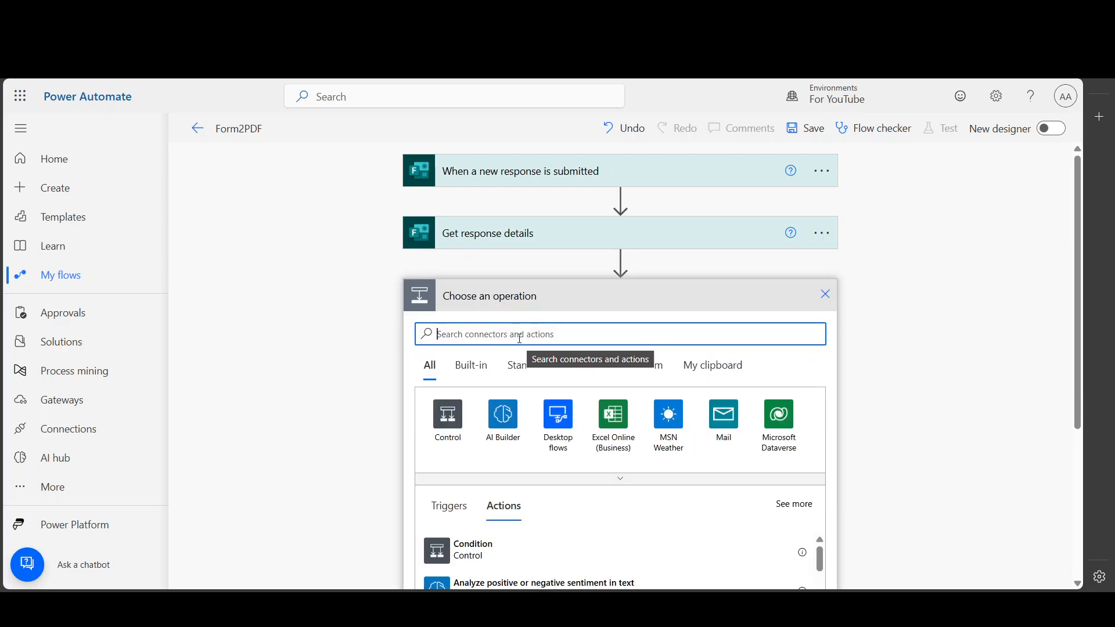
{"action": "type", "text": "compose"}
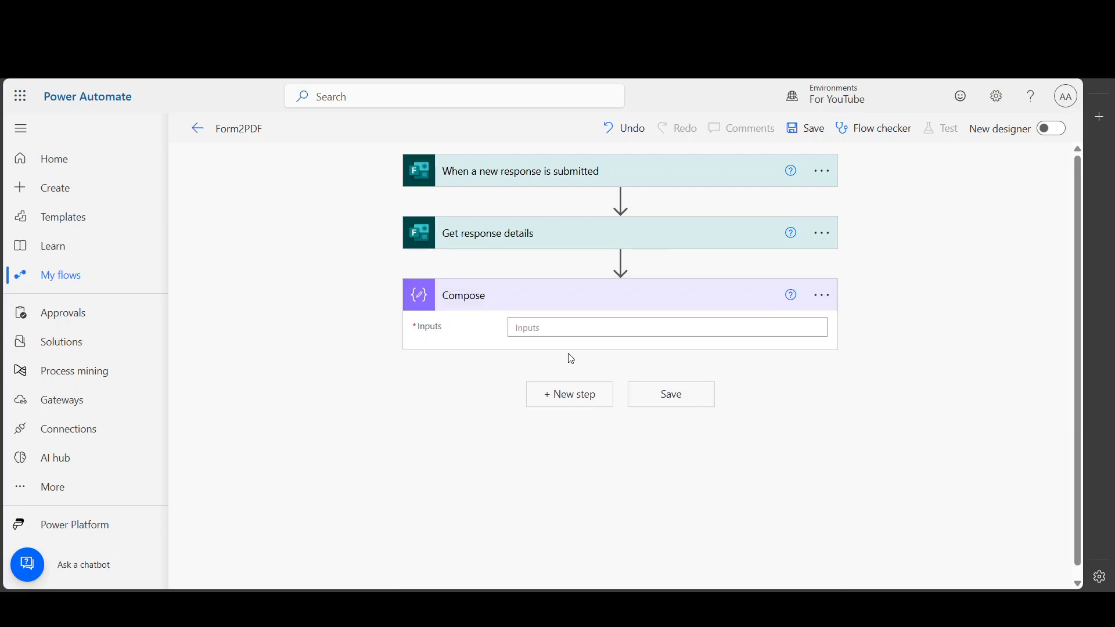
{"action": "double_click", "coordinate": [463, 296]}
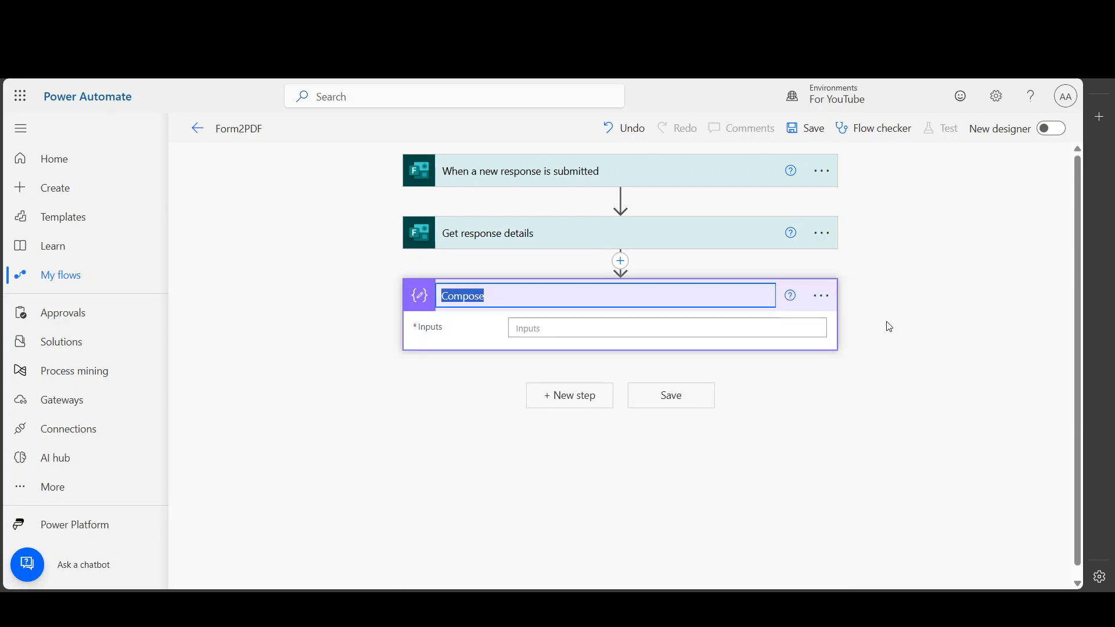
{"action": "type", "text": "PDF"}
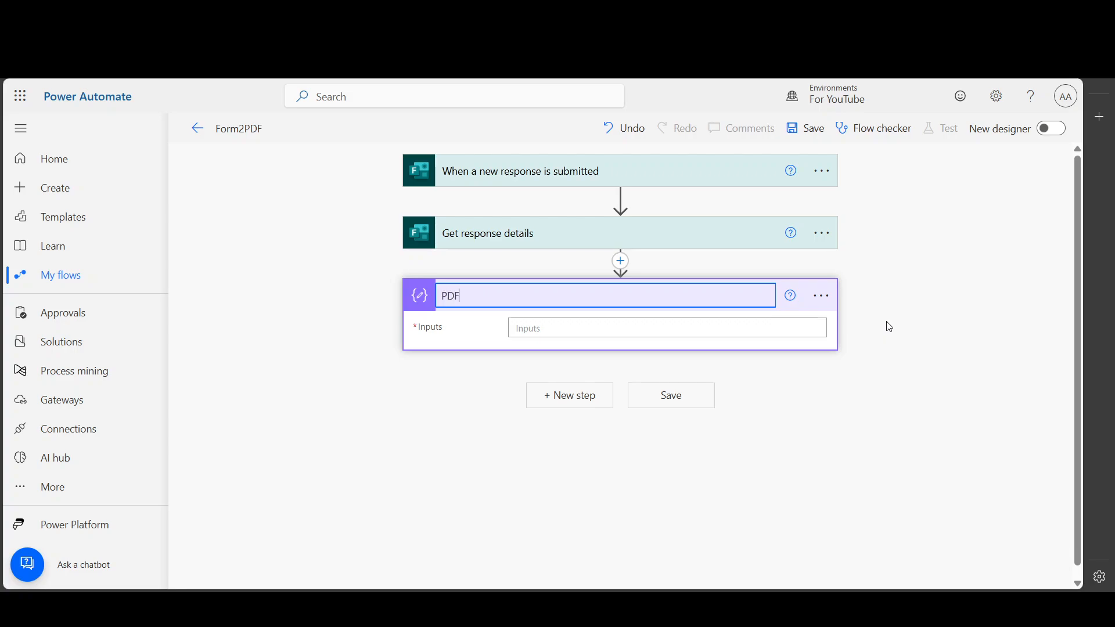
{"action": "type", "text": "Body"}
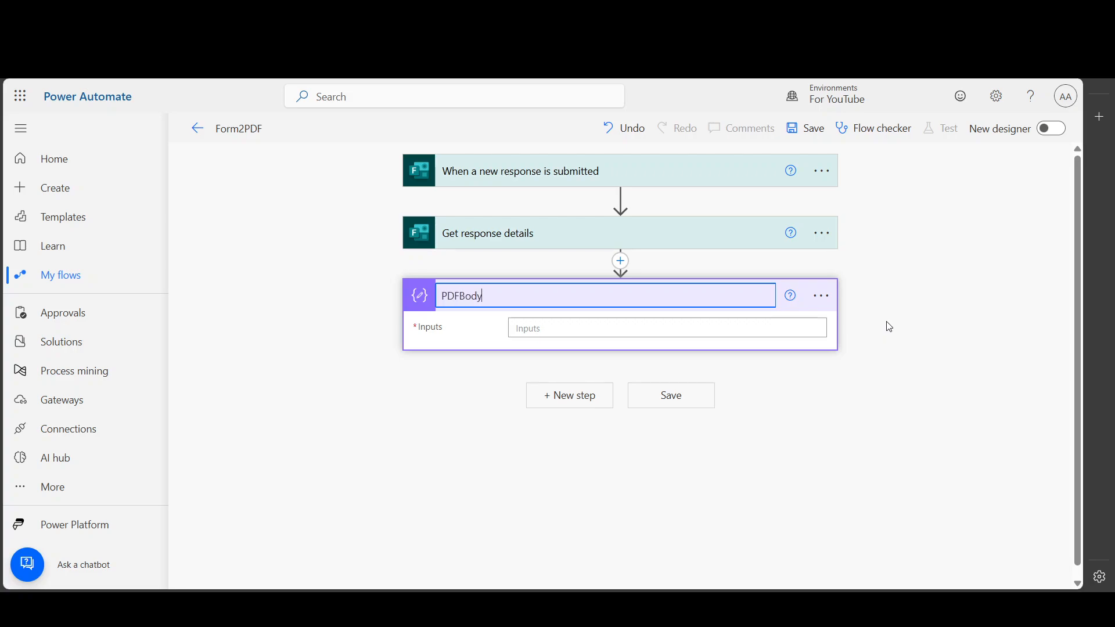
{"action": "left_click", "coordinate": [666, 327]}
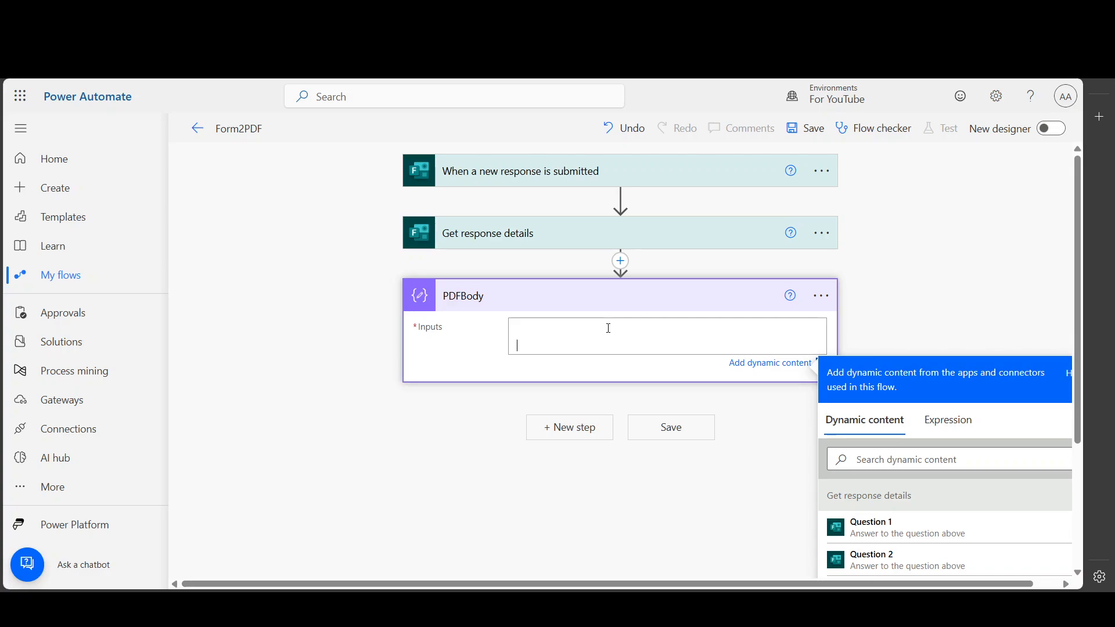
Fill PDFBody with Question labels, <br> line breaks, and the matching answer tokens
{"action": "type", "text": "Question 1:"}
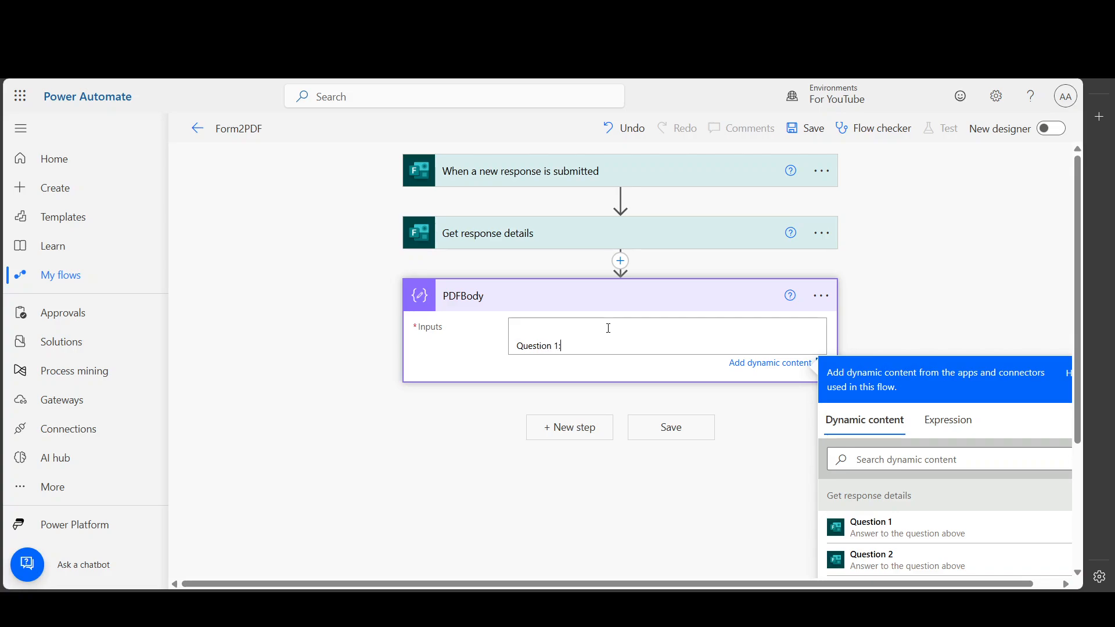
{"action": "left_click", "coordinate": [871, 522]}
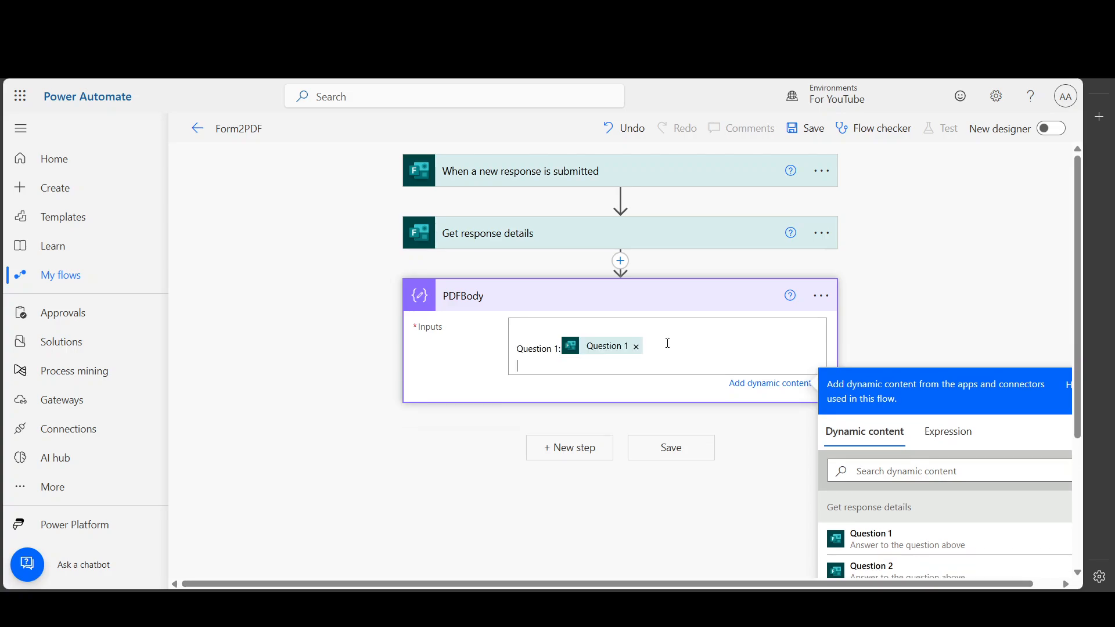
{"action": "type", "text": "<br"}
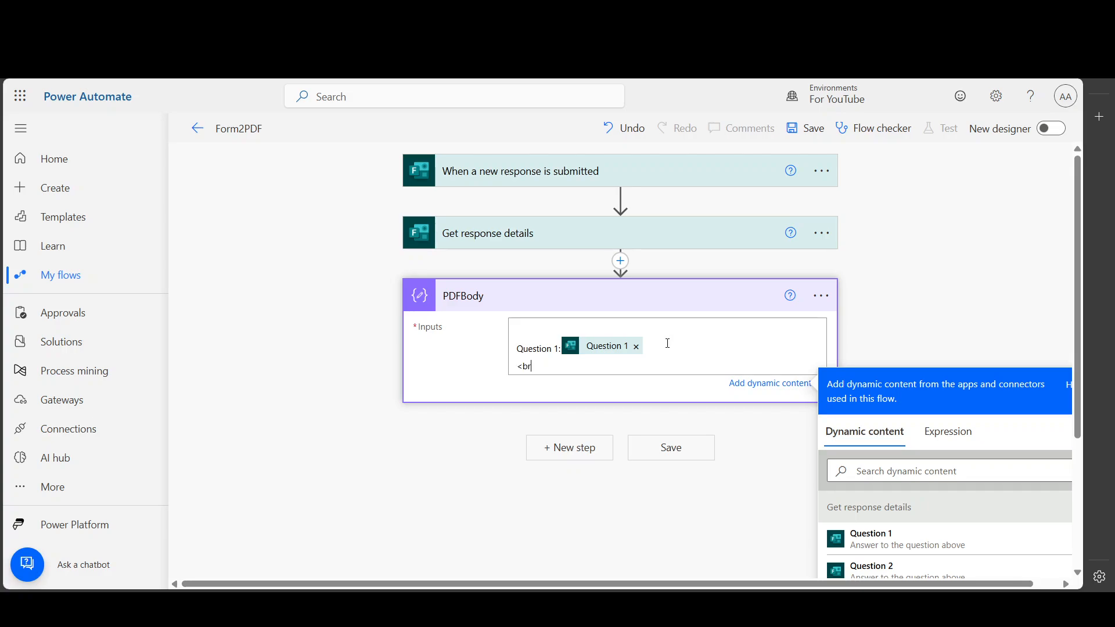
{"action": "left_click", "coordinate": [870, 539]}
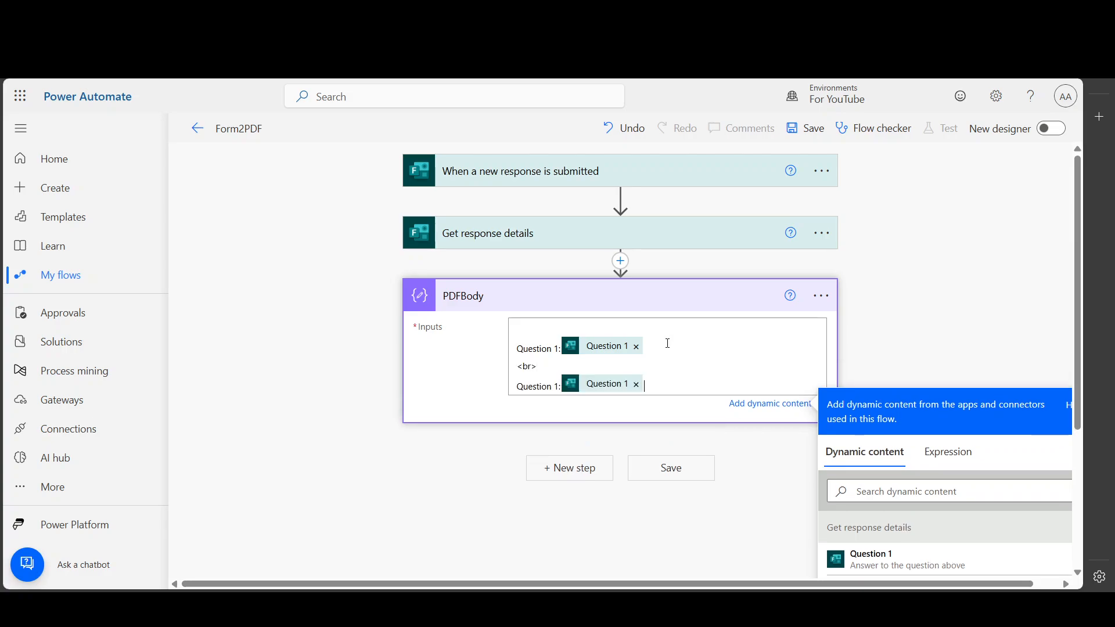
{"action": "type", "text": "<"}
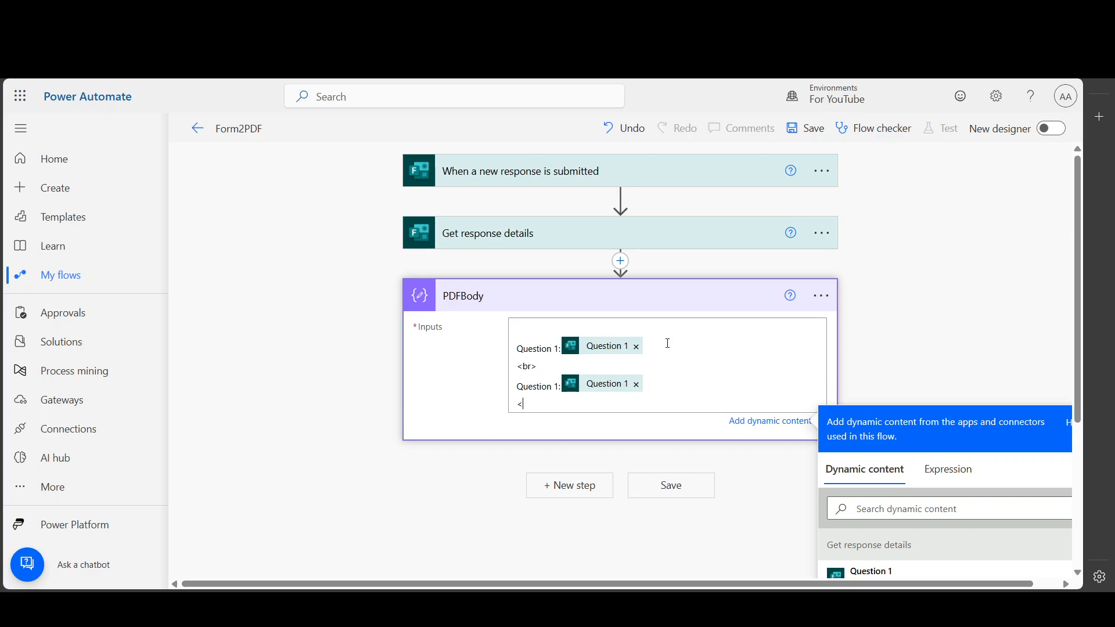
{"action": "type", "text": "br>"}
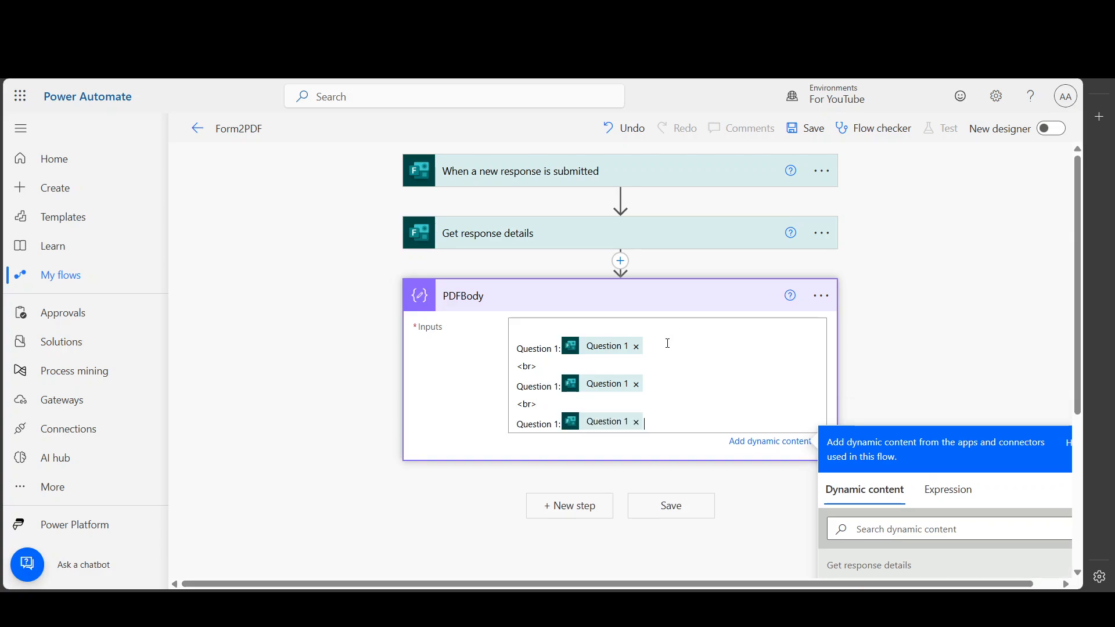
{"action": "mouse_move", "coordinate": [645, 382]}
{"action": "type", "text": "2"}
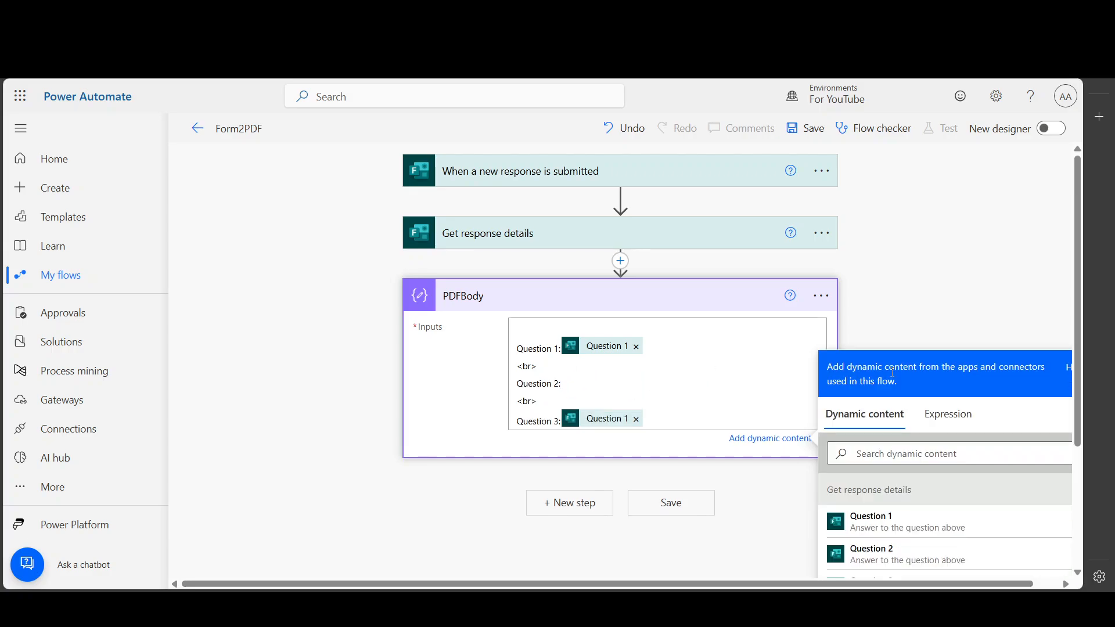
{"action": "left_click", "coordinate": [872, 552]}
{"action": "type", "text": "create file"}
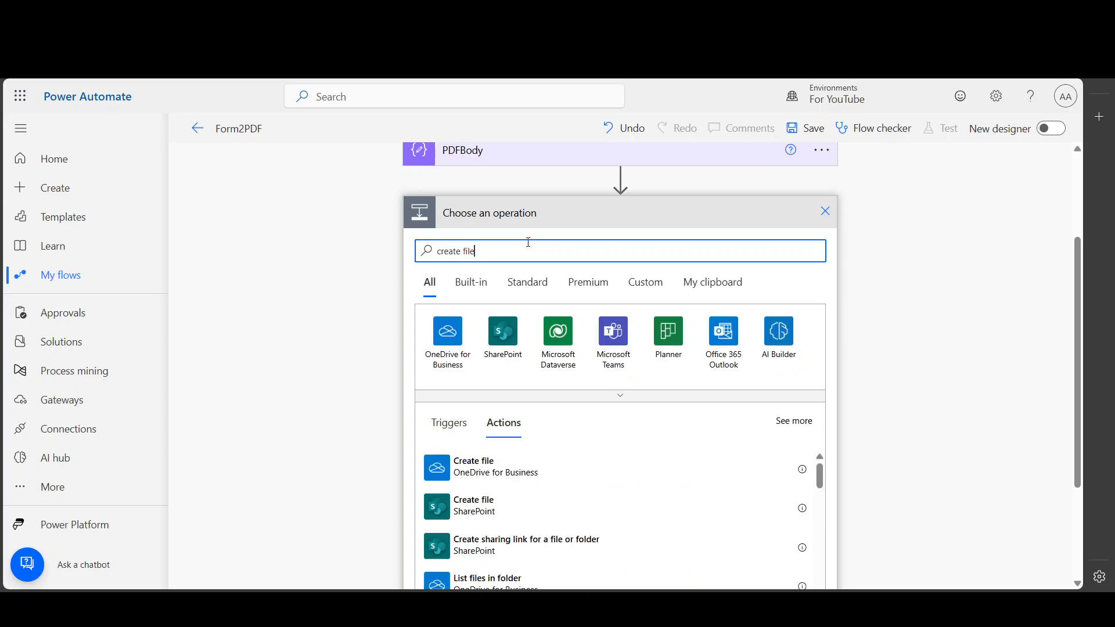
Add a OneDrive Create file step saving test.html into /For YouTube
{"action": "left_click", "coordinate": [473, 467]}
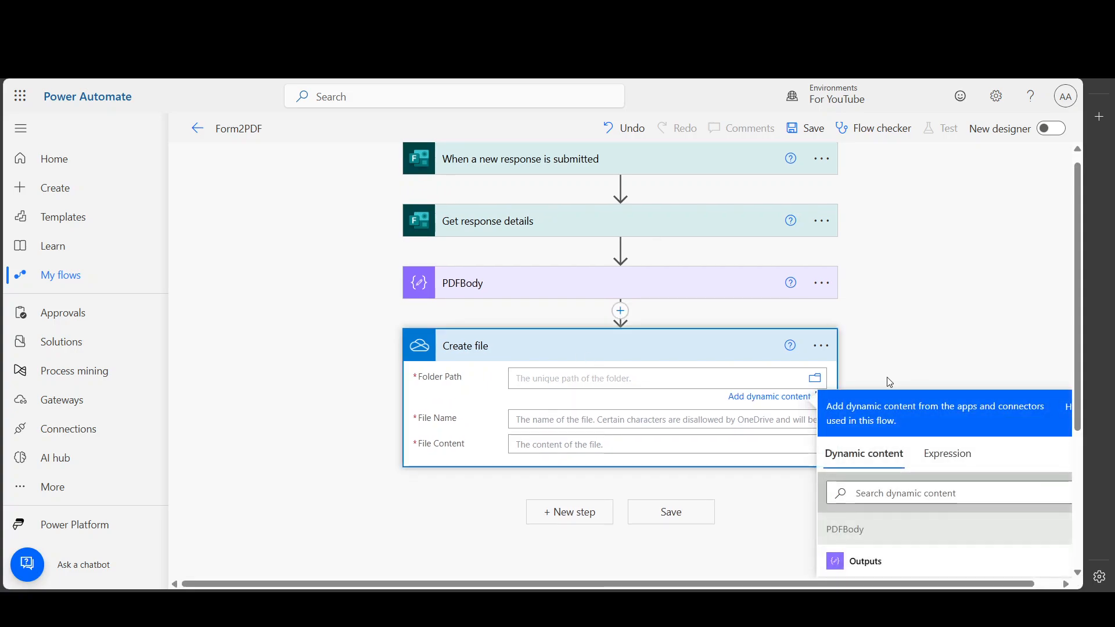
{"action": "mouse_move", "coordinate": [815, 379]}
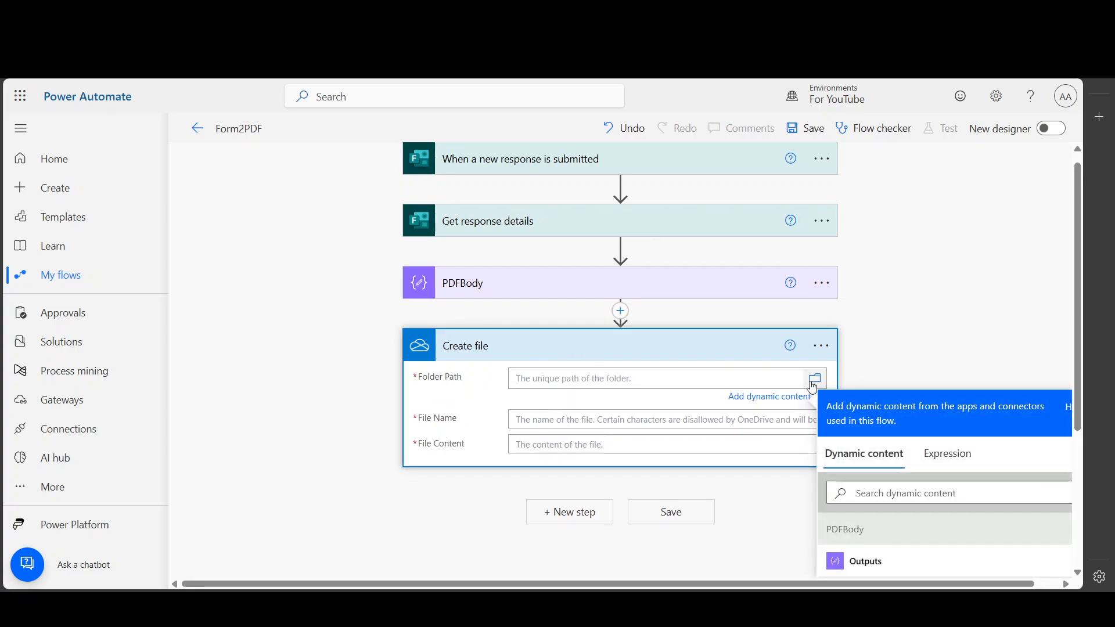
{"action": "left_click", "coordinate": [815, 379]}
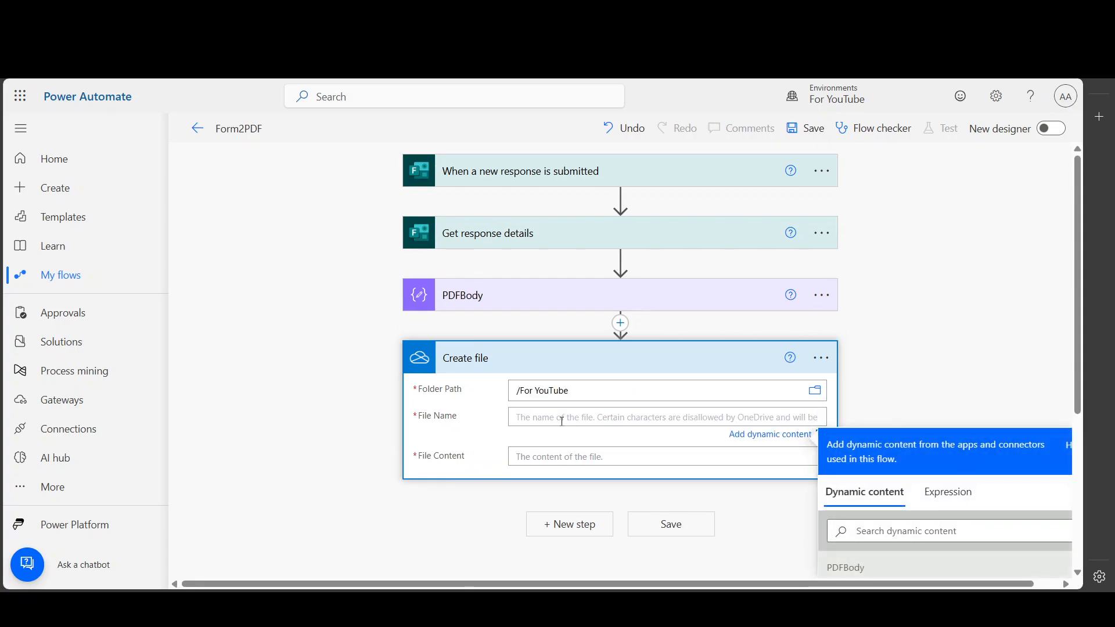
{"action": "type", "text": "test.t"}
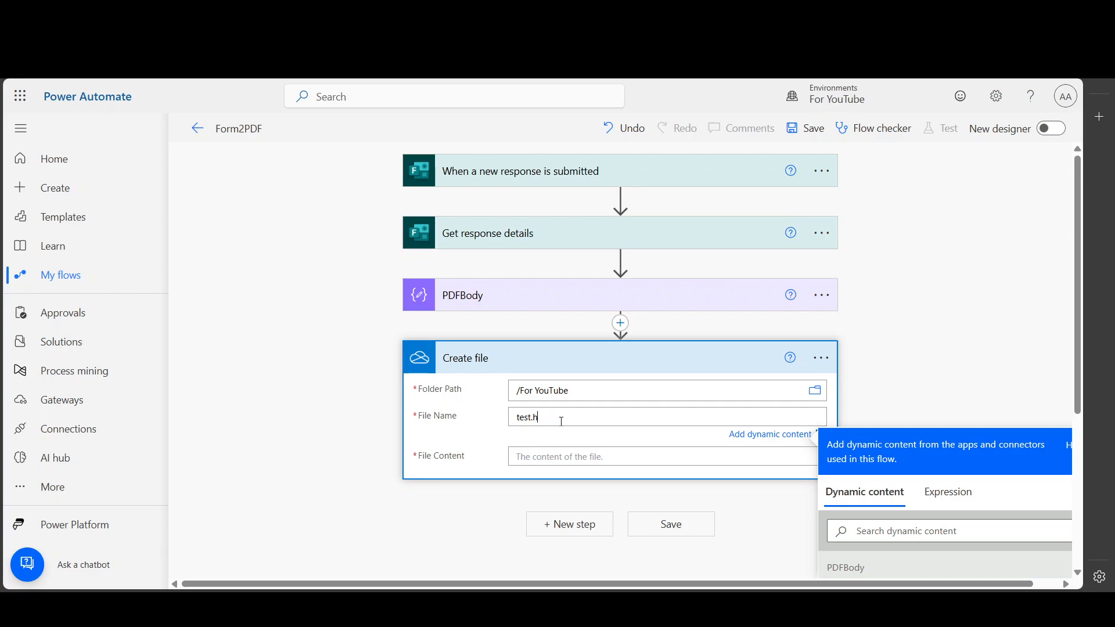
{"action": "type", "text": "tml"}
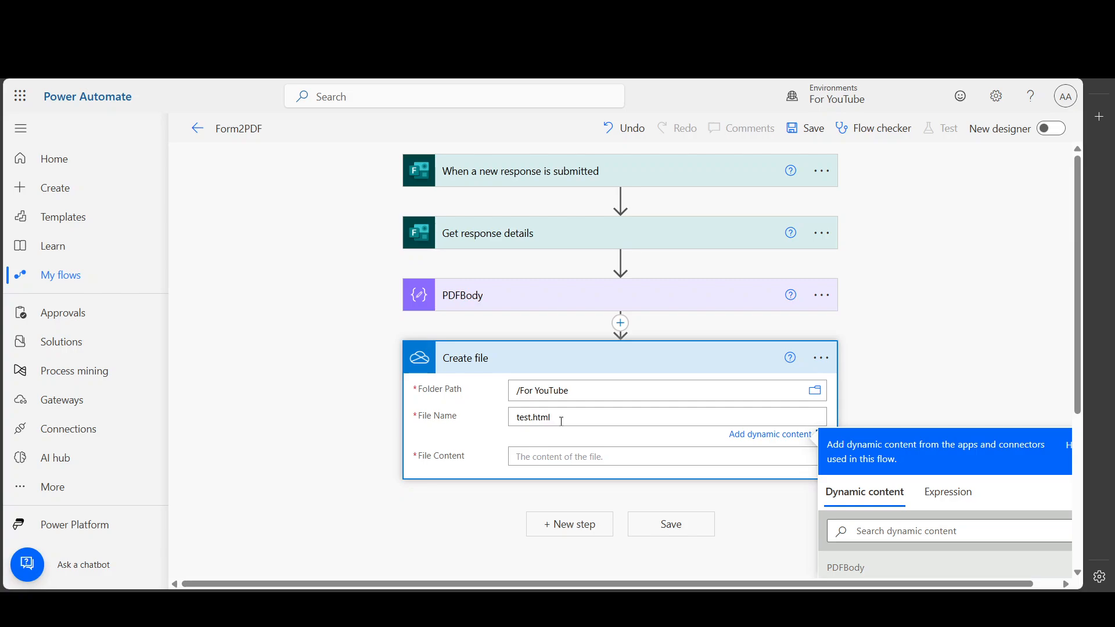
{"action": "scroll", "scroll_direction": "down", "scroll_amount": 3}
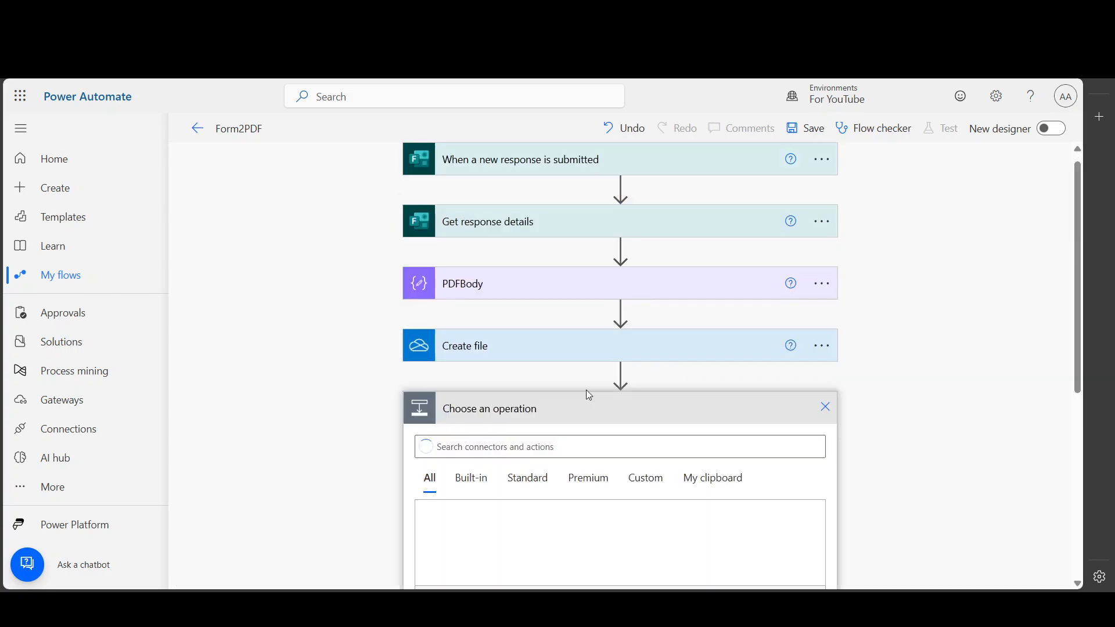
Search 'convert file' and add OneDrive's Convert file (preview) action after Create file
{"action": "type", "text": "convert"}
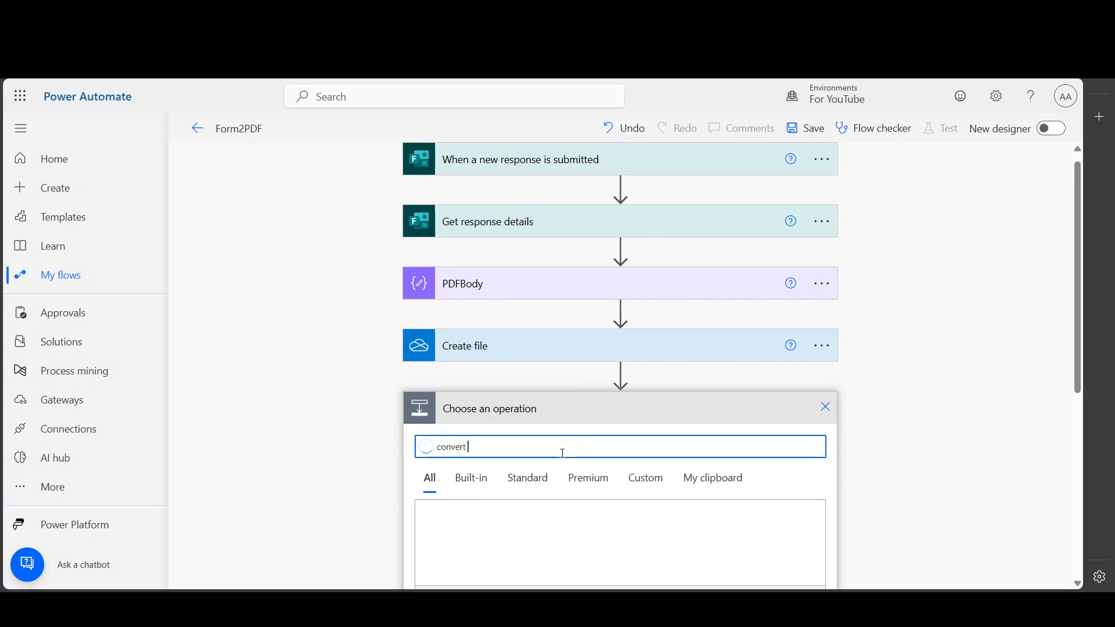
{"action": "type", "text": "file"}
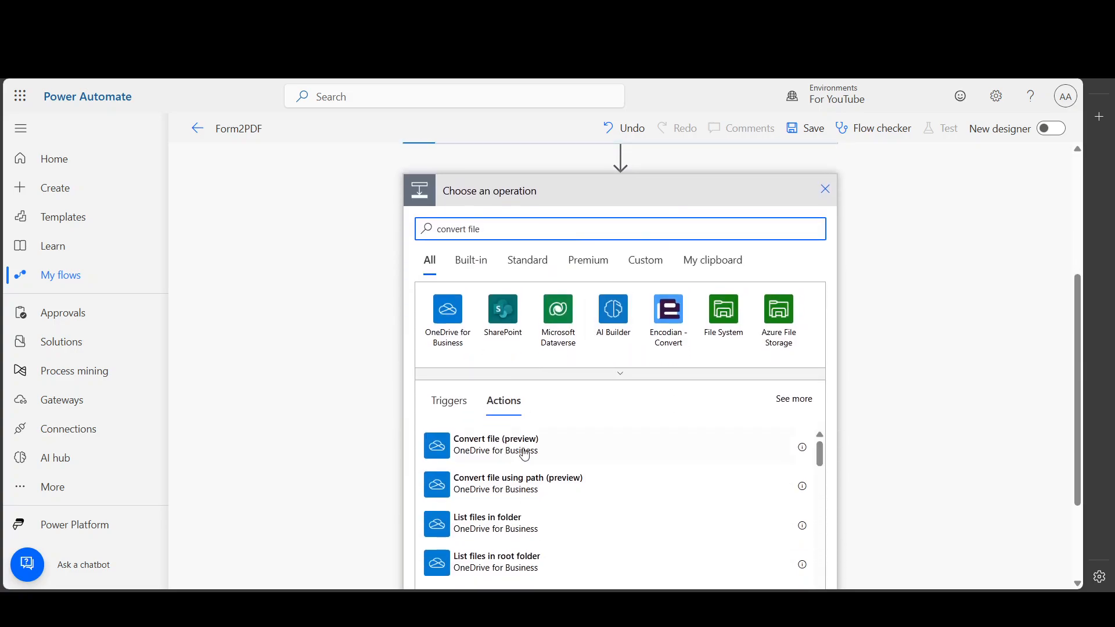
{"action": "left_click", "coordinate": [495, 444]}
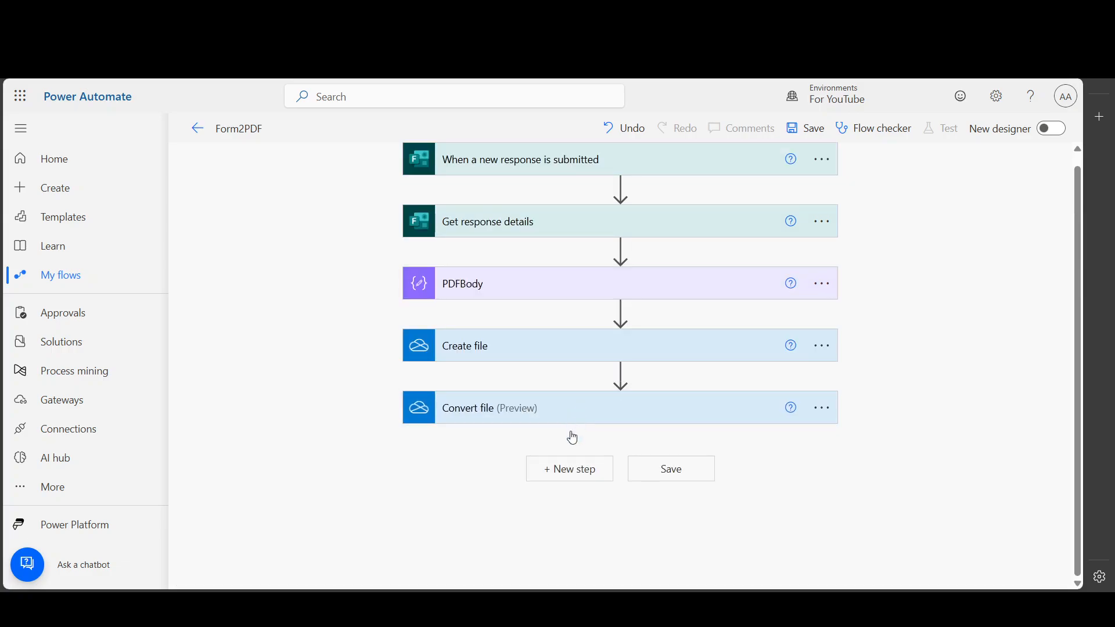
Add a second Create file saving TestOut.pdf to /For YouTube with the converted content
{"action": "left_click", "coordinate": [569, 469]}
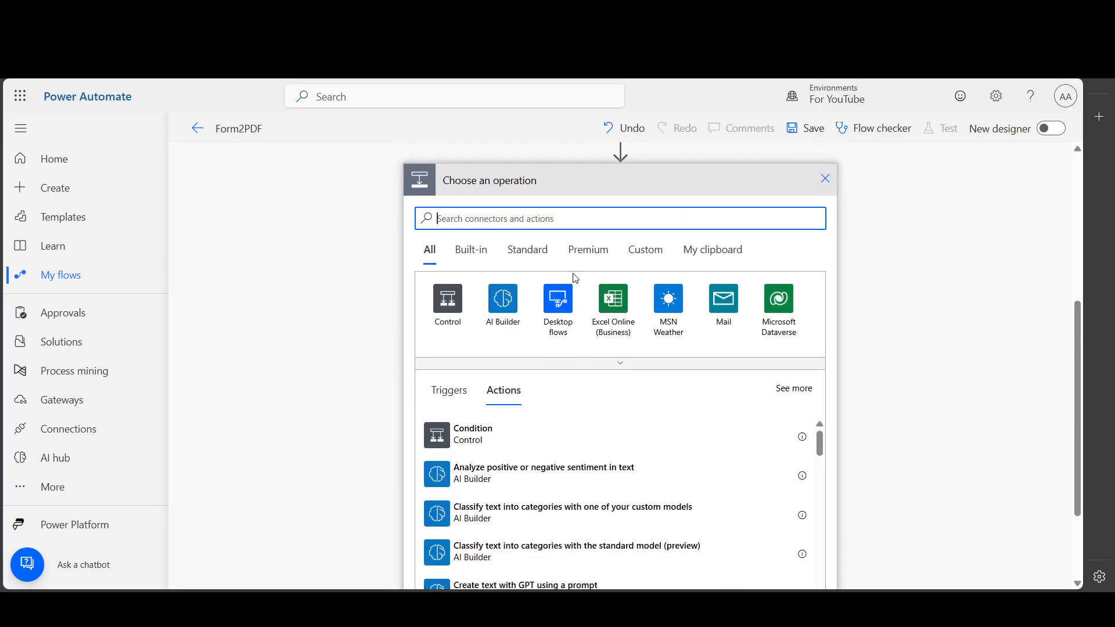
{"action": "type", "text": "cre"}
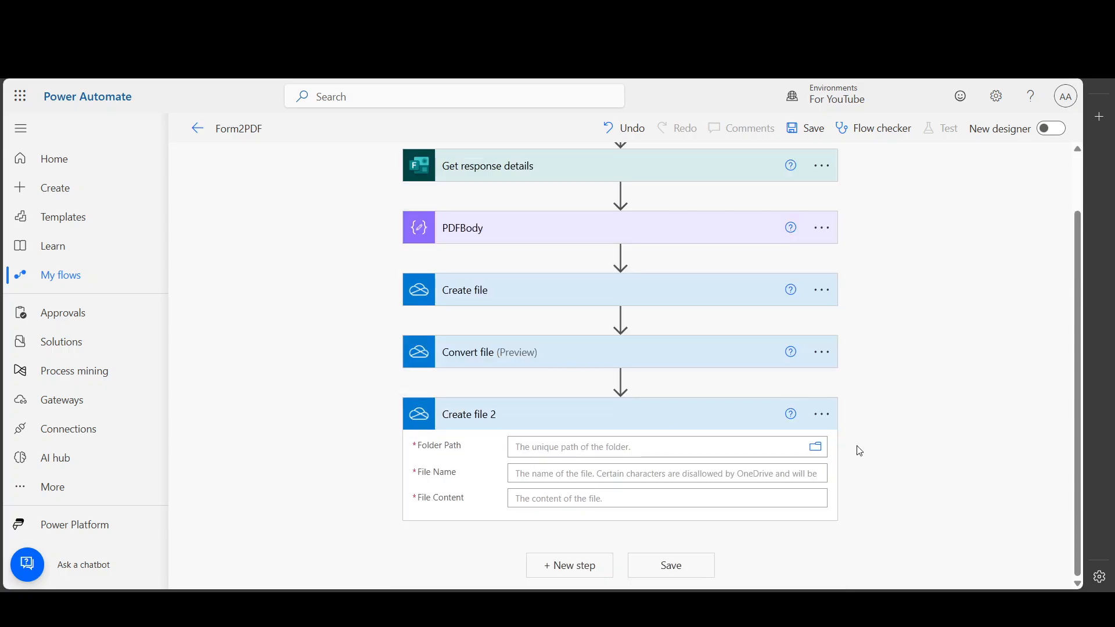
{"action": "left_click", "coordinate": [815, 446]}
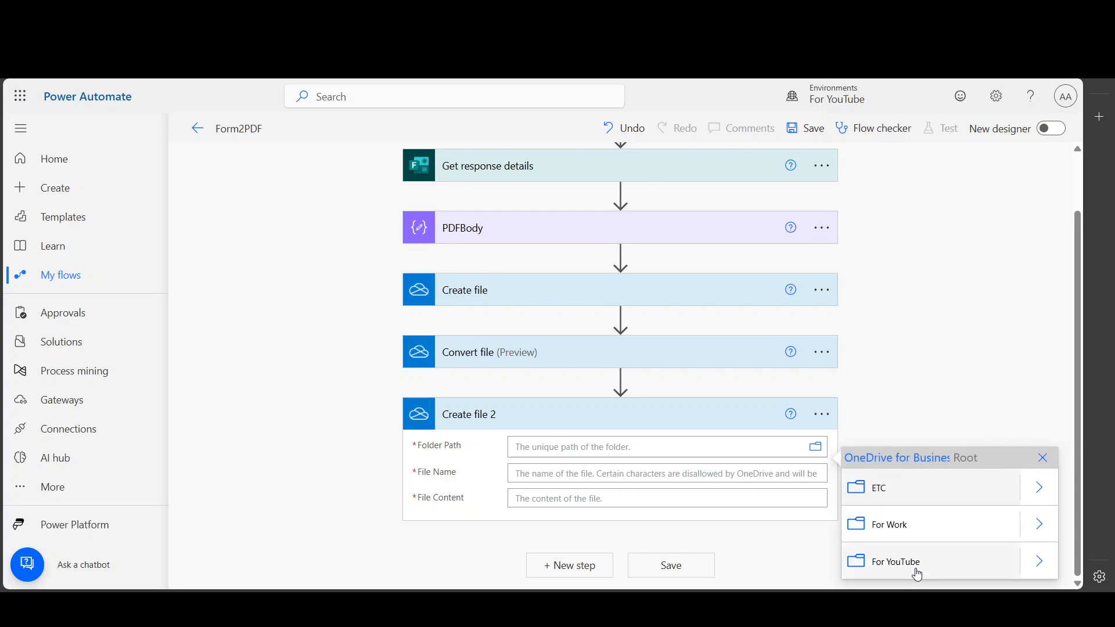
{"action": "left_click", "coordinate": [896, 562]}
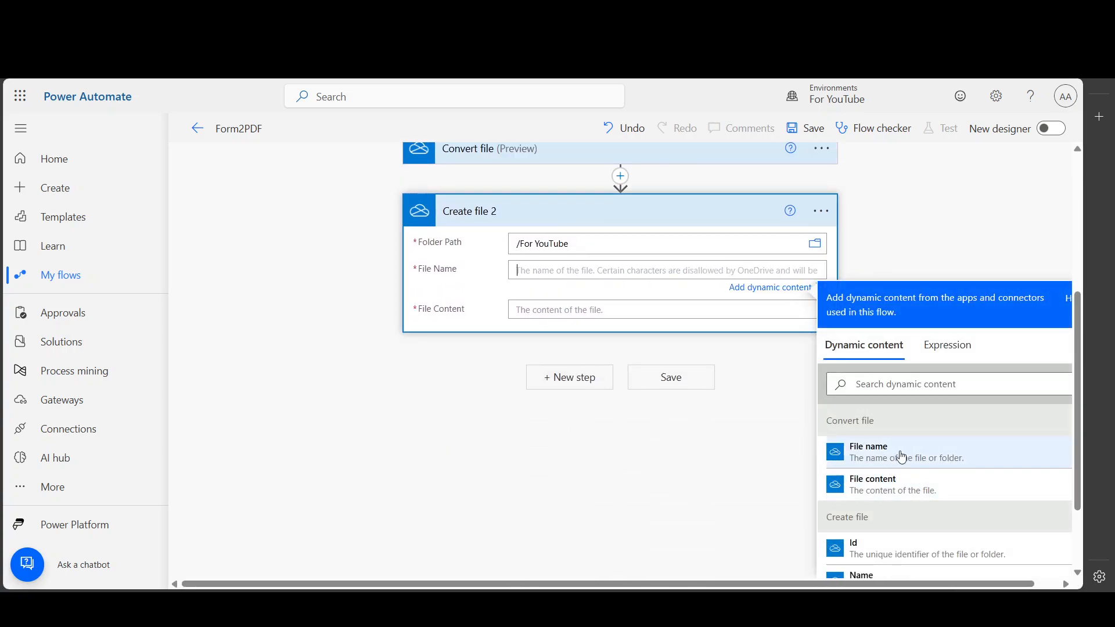
{"action": "mouse_move", "coordinate": [821, 429]}
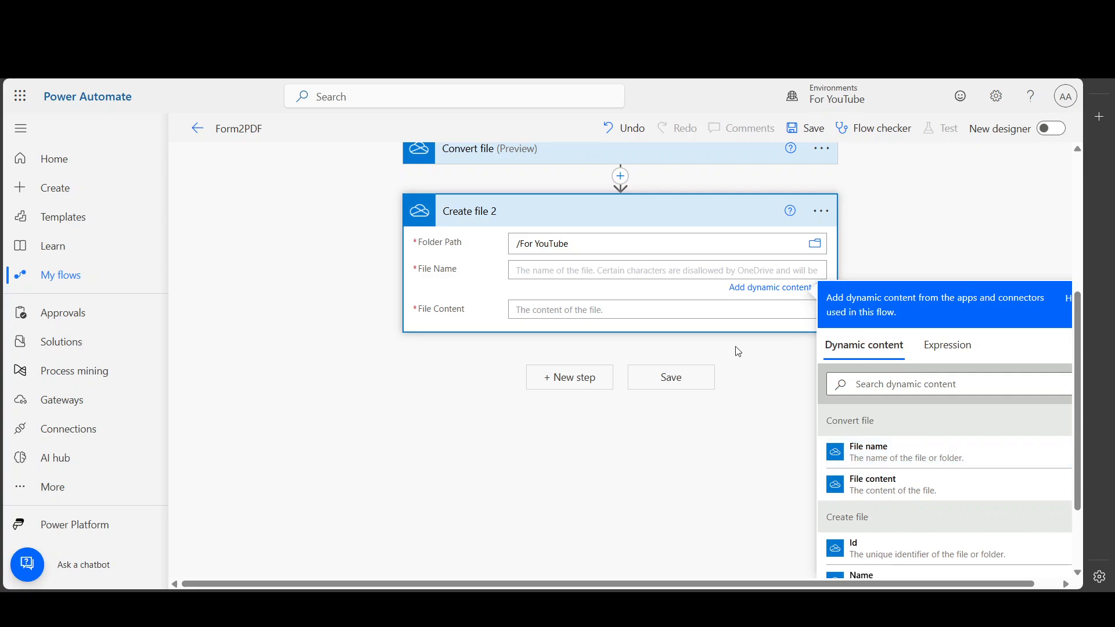
{"action": "mouse_move", "coordinate": [736, 336]}
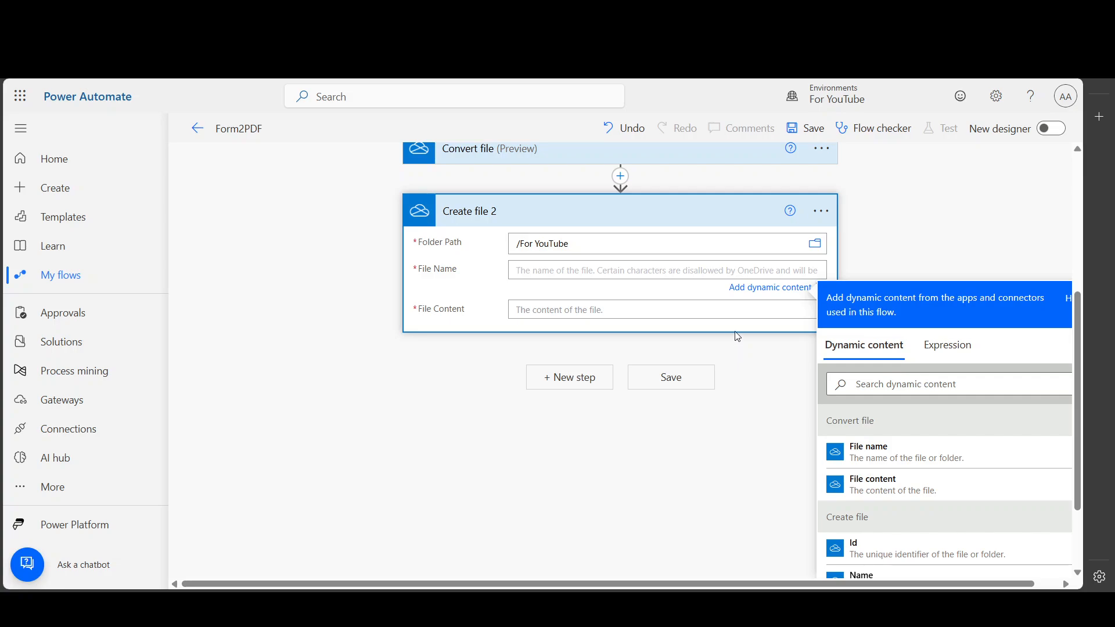
{"action": "type", "text": "TestOut.pdf"}
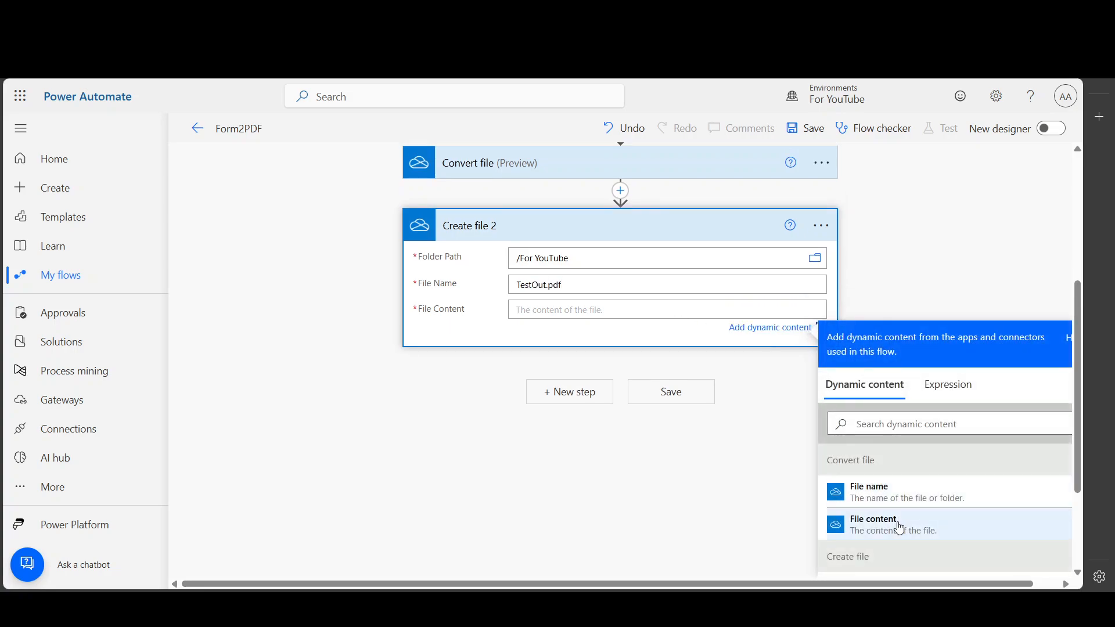
{"action": "left_click", "coordinate": [873, 525]}
{"action": "type", "text": "delete file"}
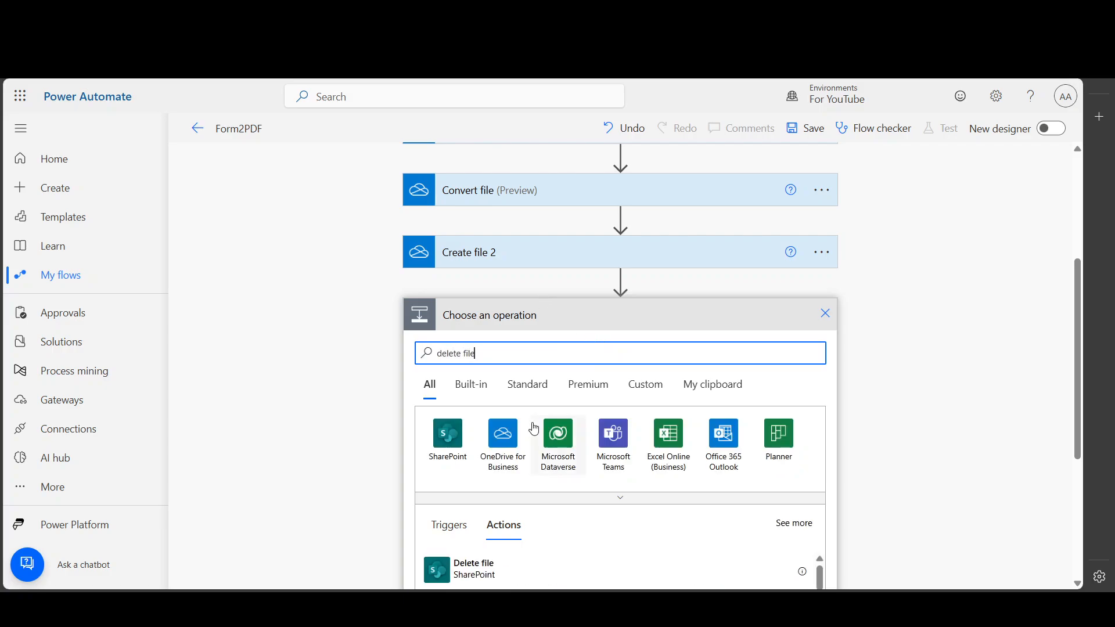
Add OneDrive's Delete file action after Create file 2, leaving File empty
{"action": "scroll", "scroll_direction": "down", "scroll_amount": 3}
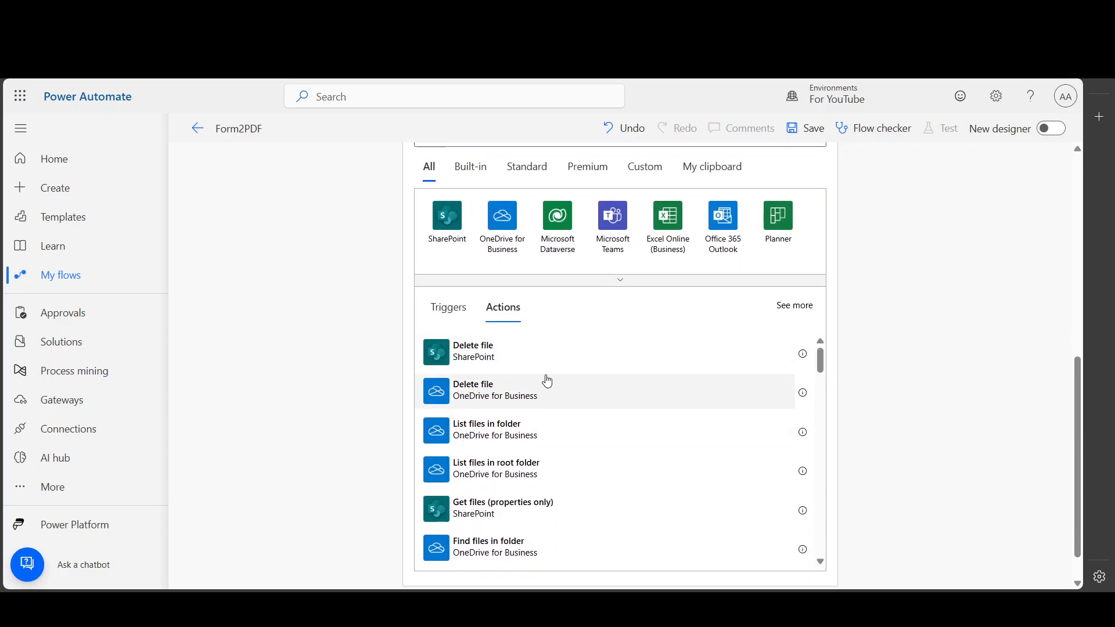
{"action": "left_click", "coordinate": [494, 391]}
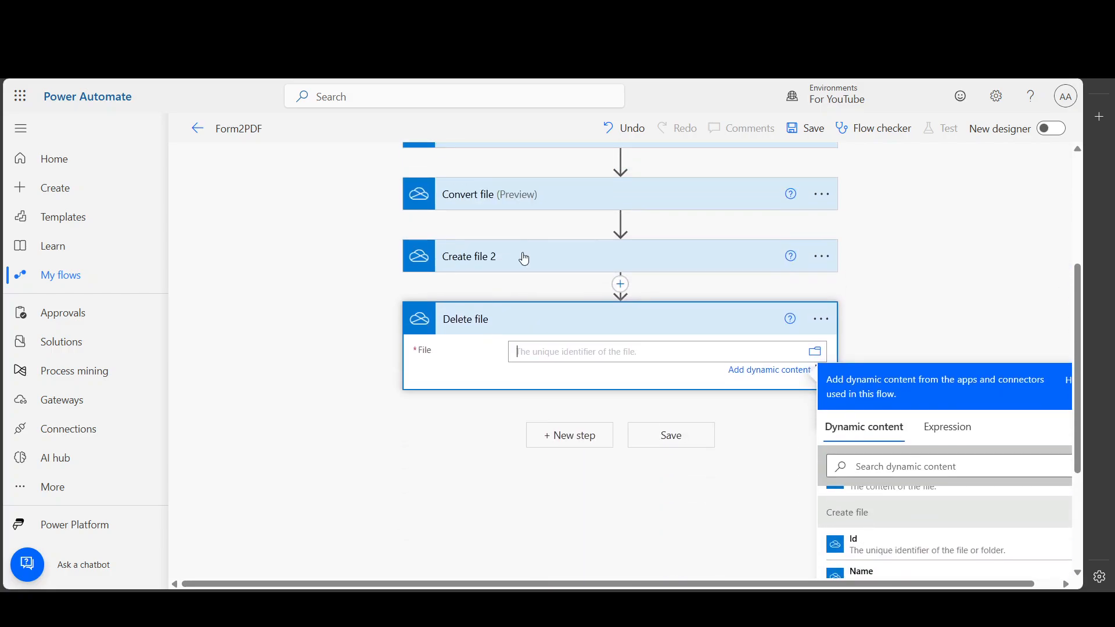
{"action": "left_click", "coordinate": [821, 277]}
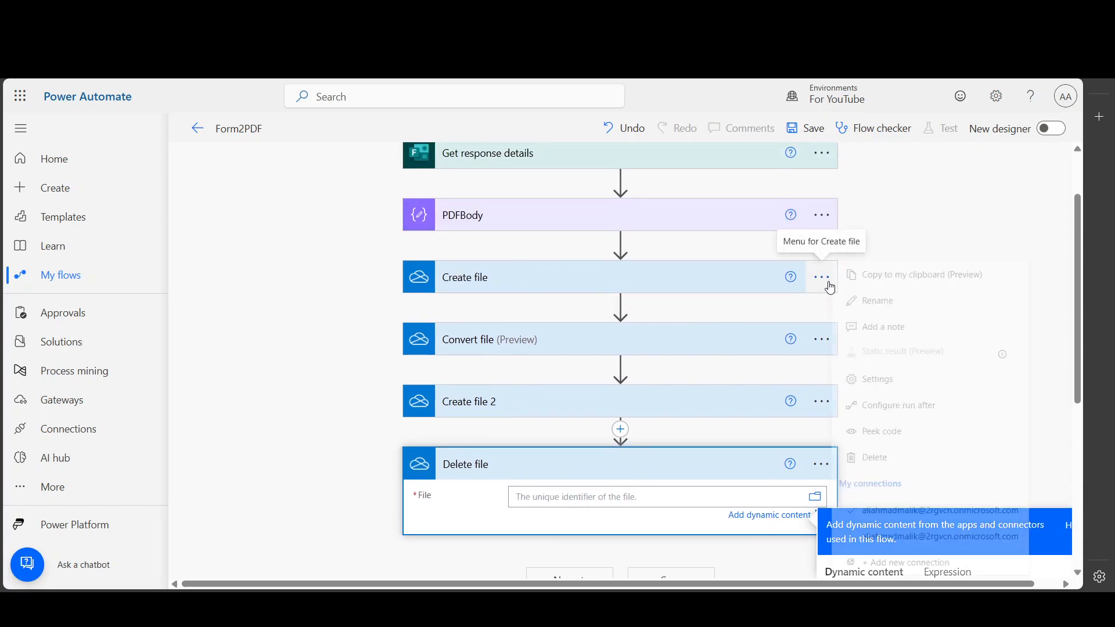
Rename the first Create file step to Create file - HTML
{"action": "left_click", "coordinate": [878, 301]}
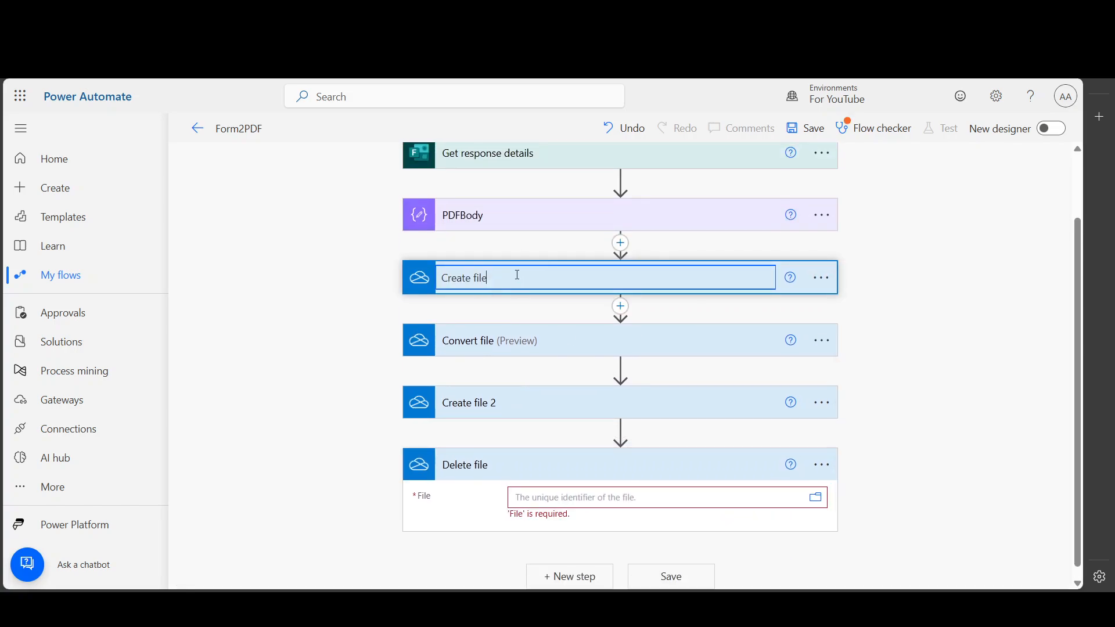
{"action": "type", "text": "-"}
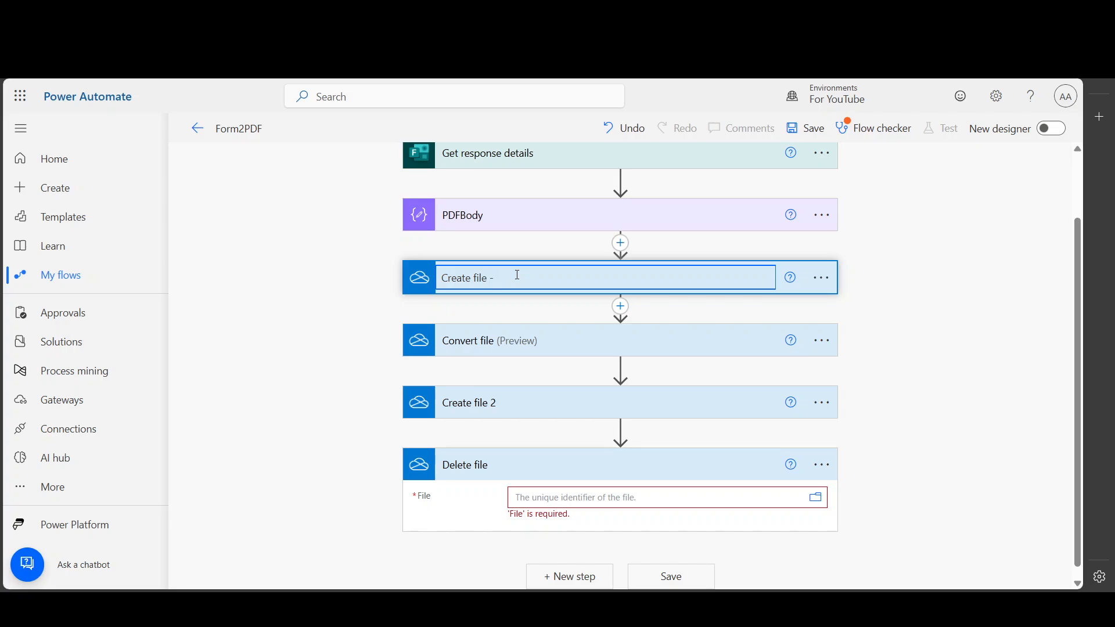
{"action": "type", "text": "Html"}
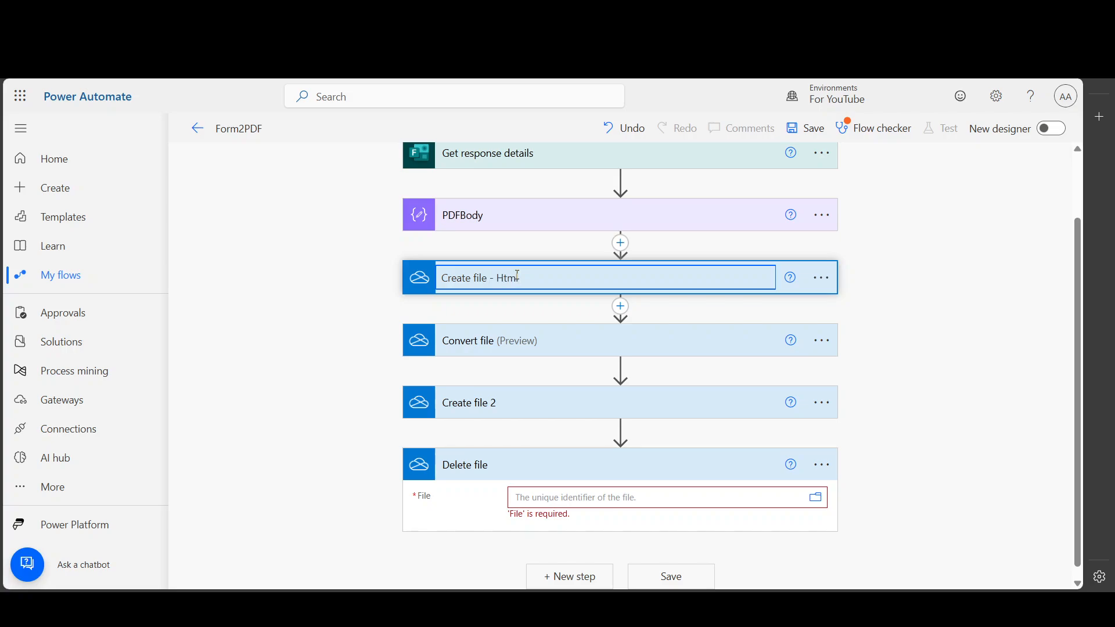
{"action": "double_click", "coordinate": [509, 278]}
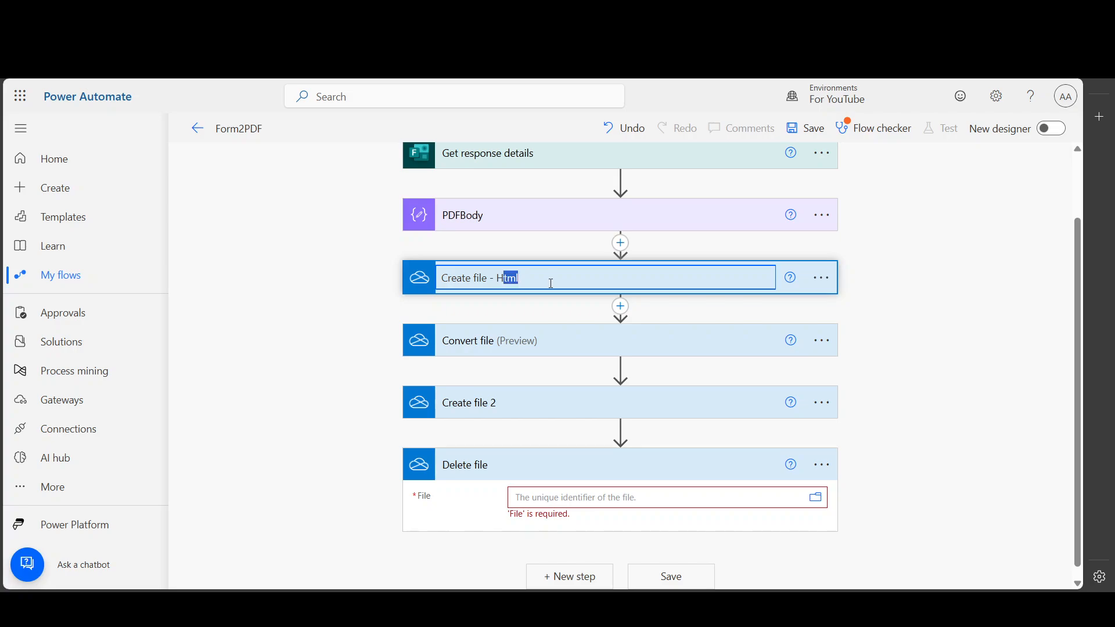
{"action": "type", "text": "HTML"}
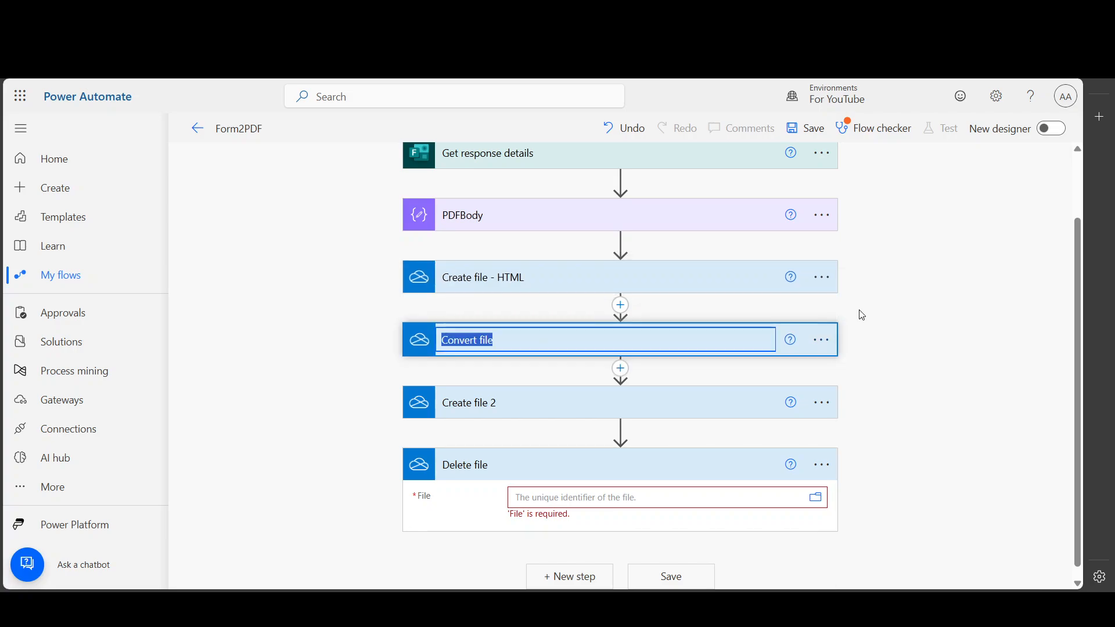
Rename the next steps to Convert file to PDF and Create file - PDF
{"action": "left_click", "coordinate": [632, 340]}
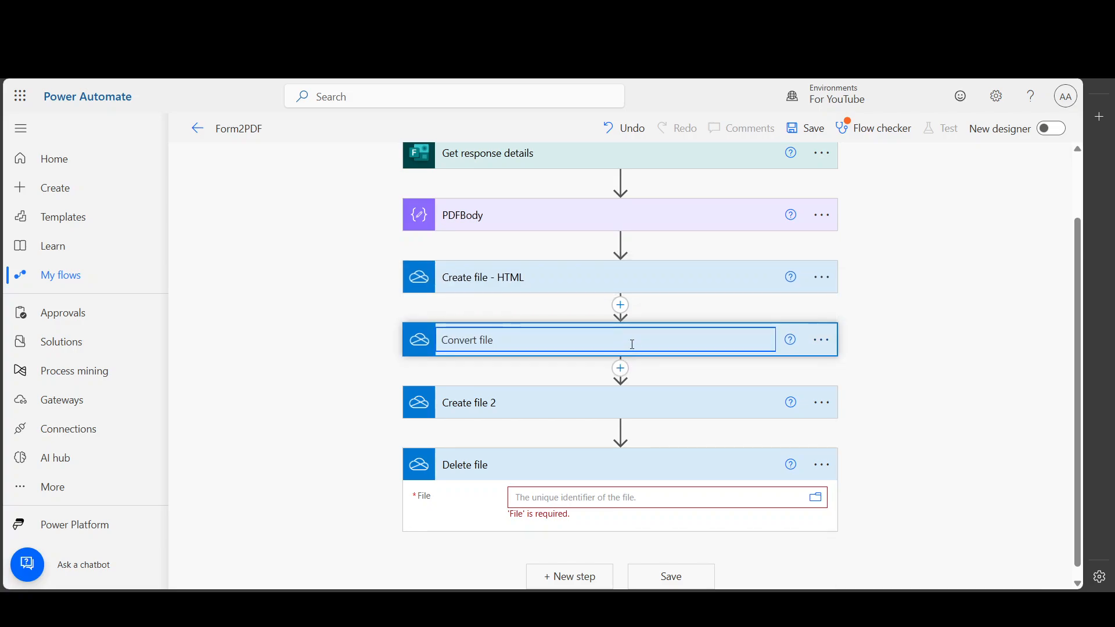
{"action": "type", "text": "to PDF"}
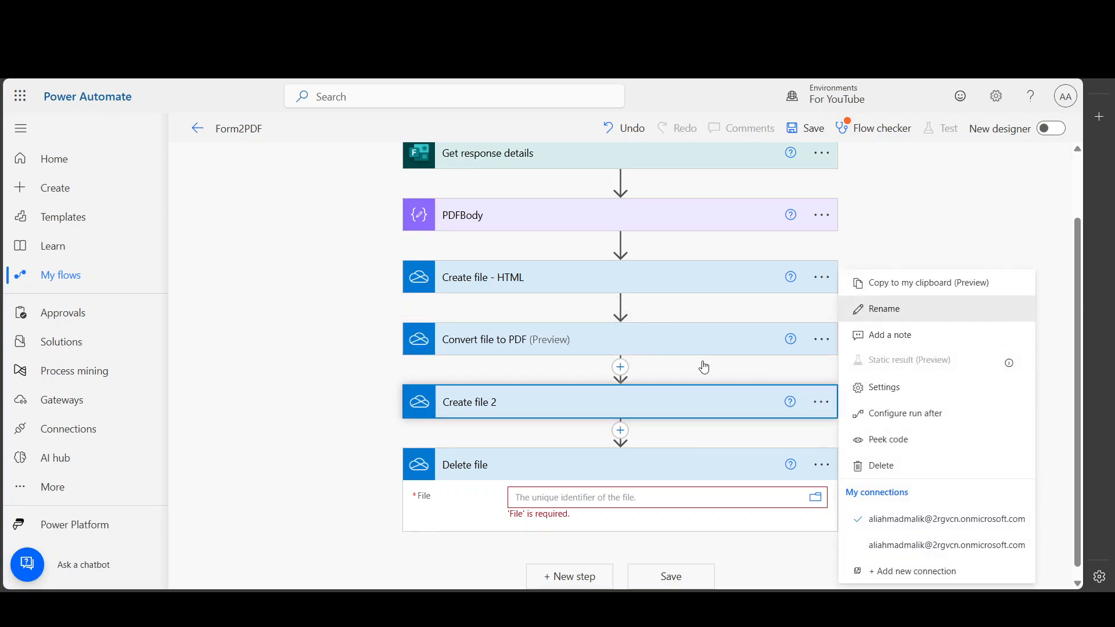
{"action": "left_click", "coordinate": [884, 309]}
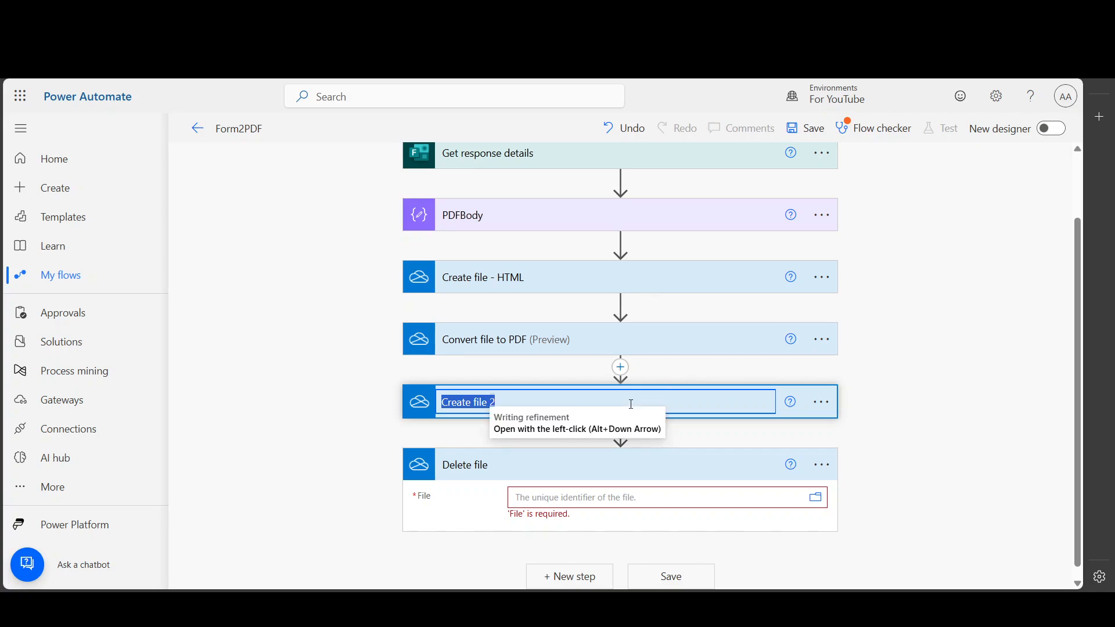
{"action": "left_click", "coordinate": [473, 402]}
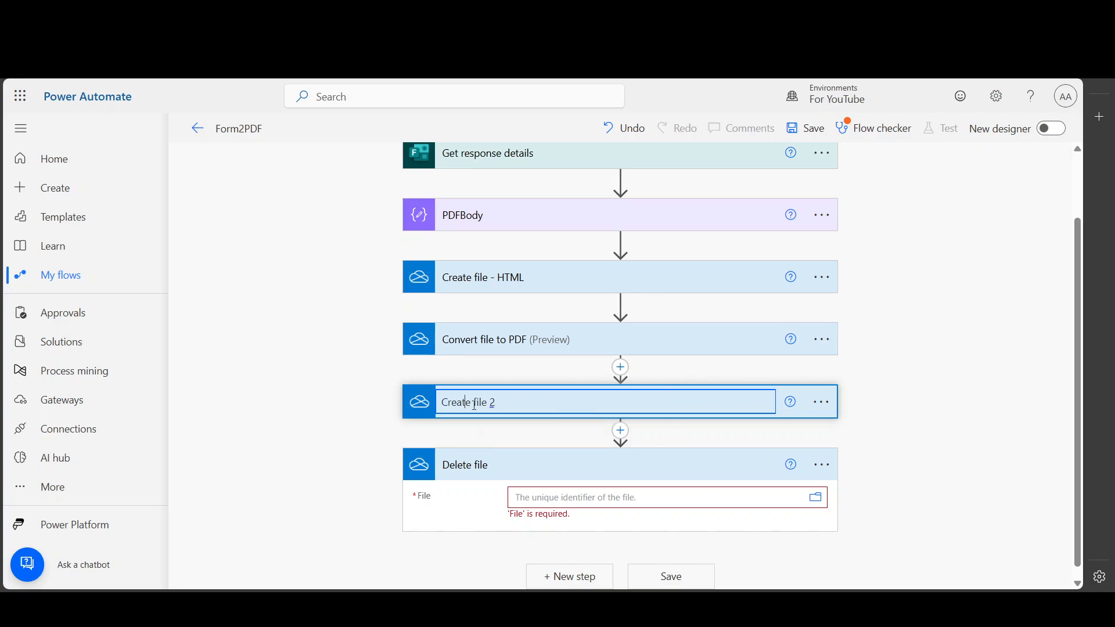
{"action": "key", "text": "Backspace"}
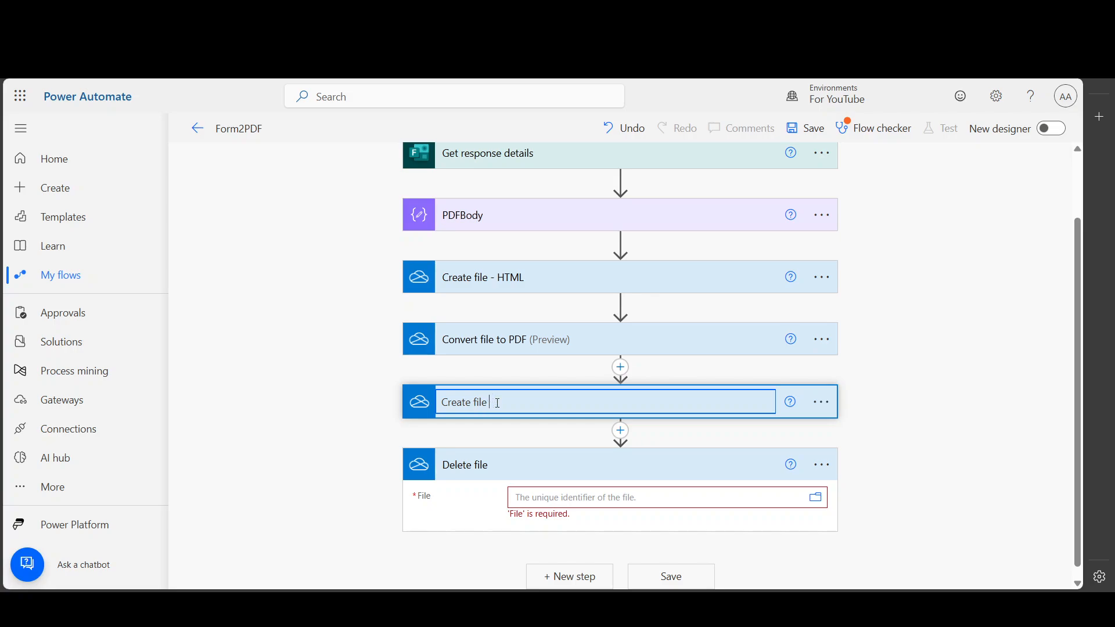
{"action": "type", "text": "- PDF"}
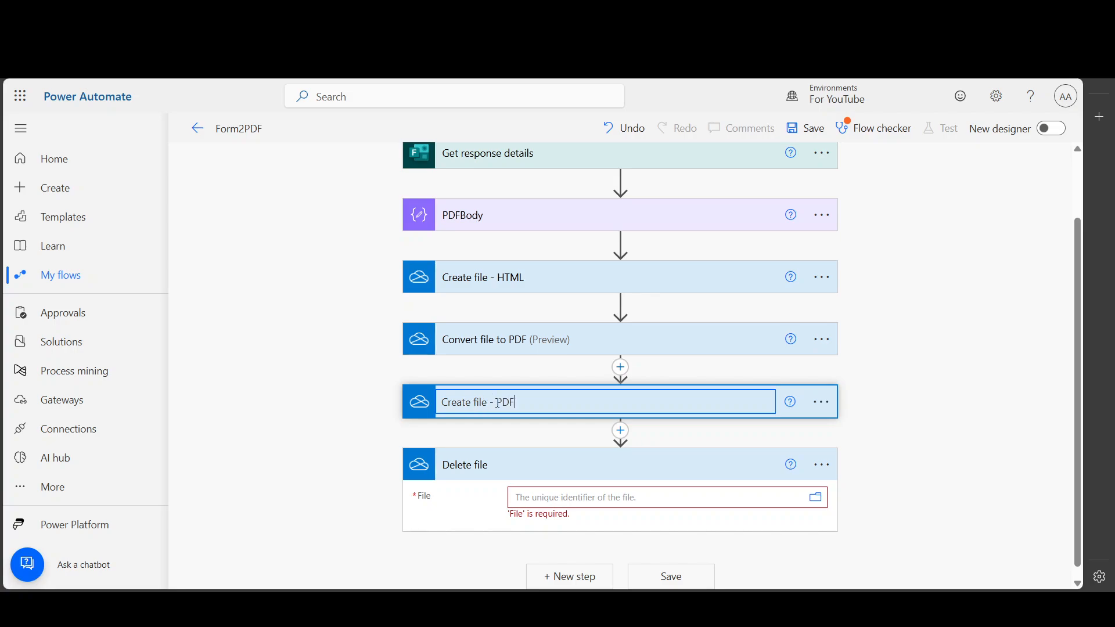
Rename the Delete file step to Delete file - HTML
{"action": "left_click", "coordinate": [821, 464]}
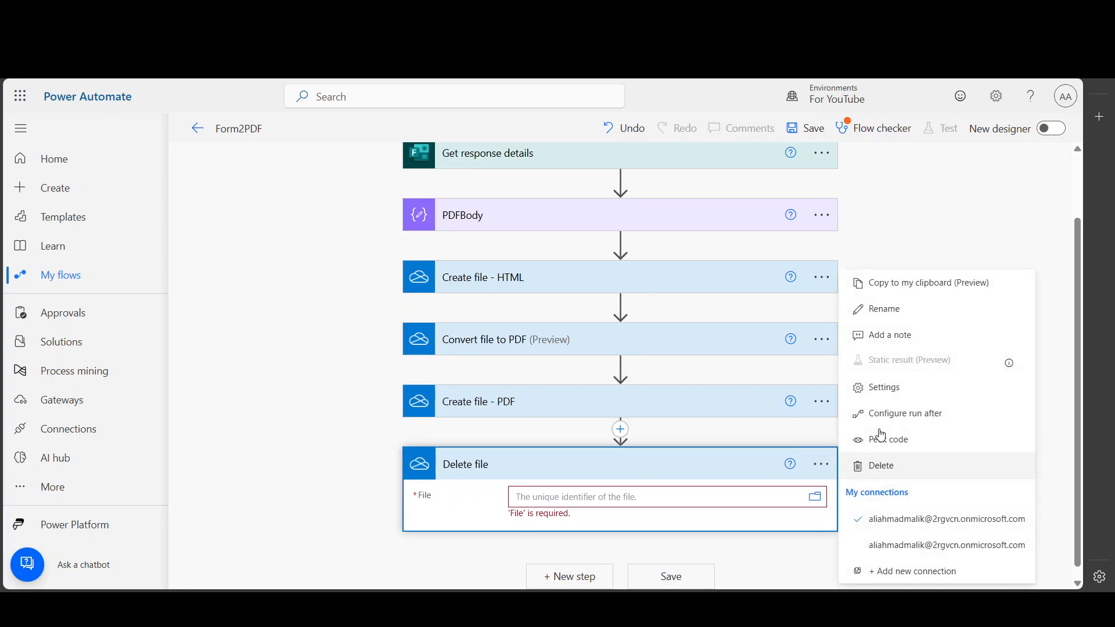
{"action": "left_click", "coordinate": [884, 309]}
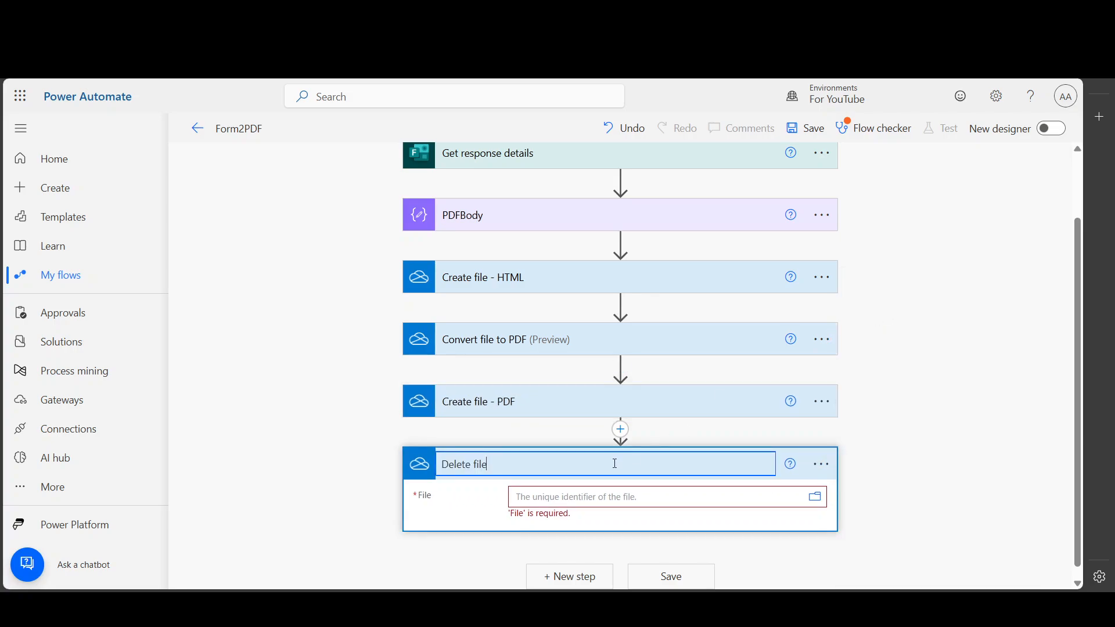
{"action": "type", "text": "- H"}
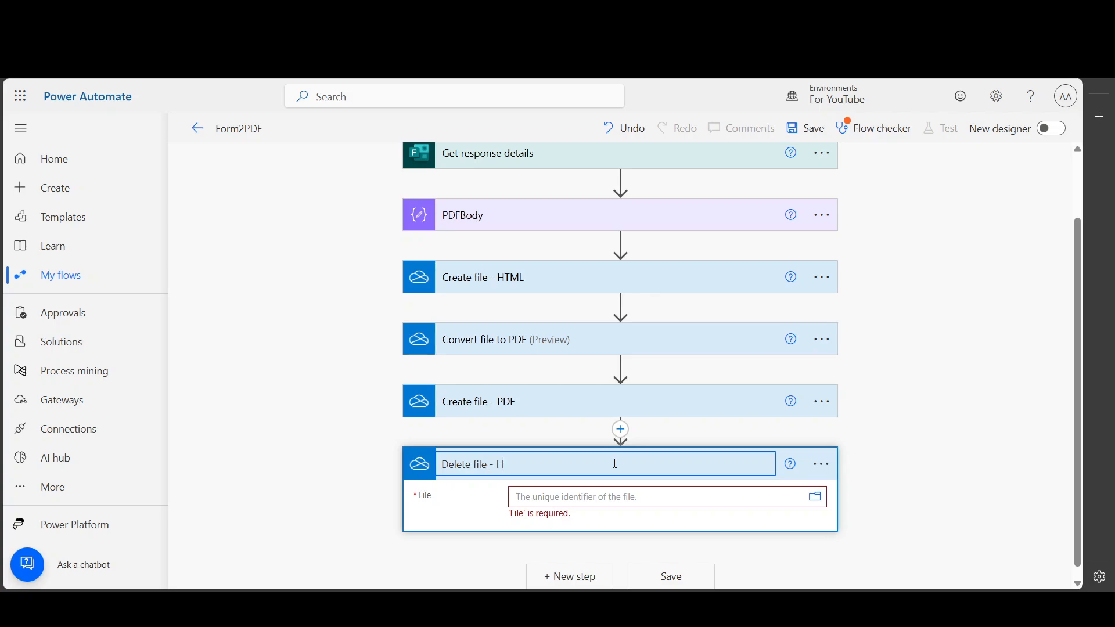
{"action": "type", "text": "TML"}
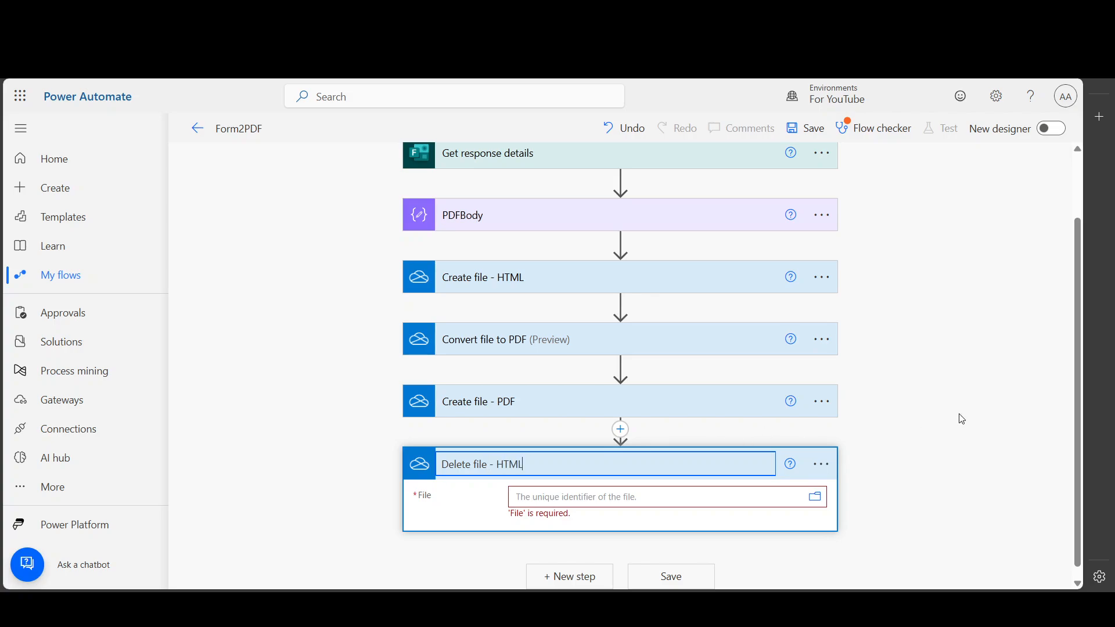
Set Delete file - HTML's File field to the Id output of Create file - HTML
{"action": "left_click", "coordinate": [661, 496]}
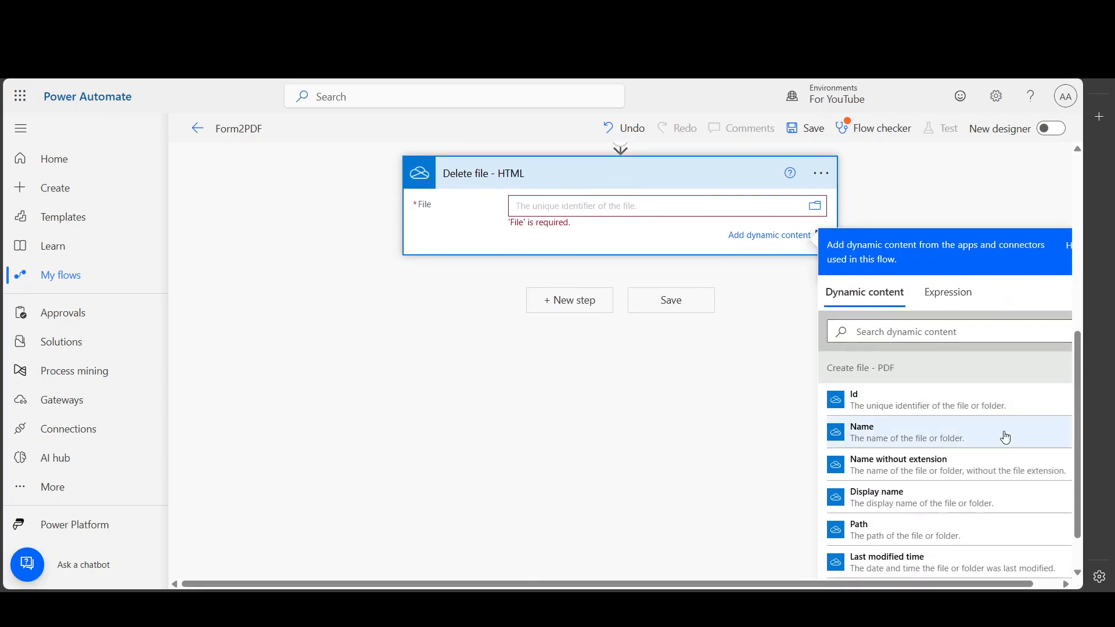
{"action": "scroll", "scroll_direction": "down", "scroll_amount": 3}
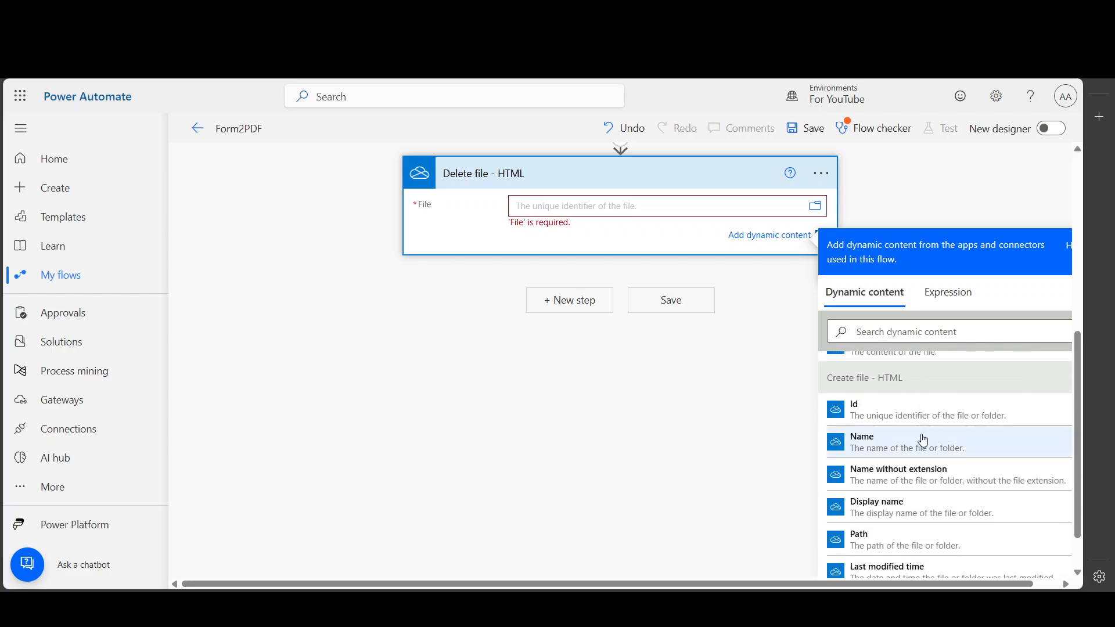
{"action": "left_click", "coordinate": [876, 409]}
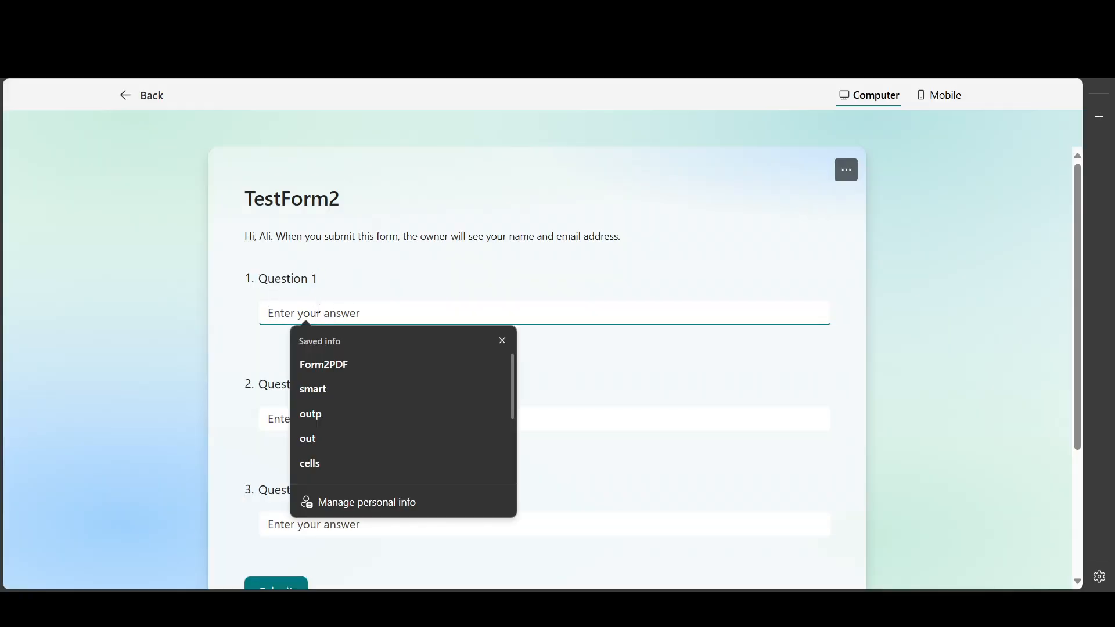
Fill TestForm2's three answer boxes with Answer 1, Answer 2 and Answer 3, fixing a typo
{"action": "type", "text": "Ans"}
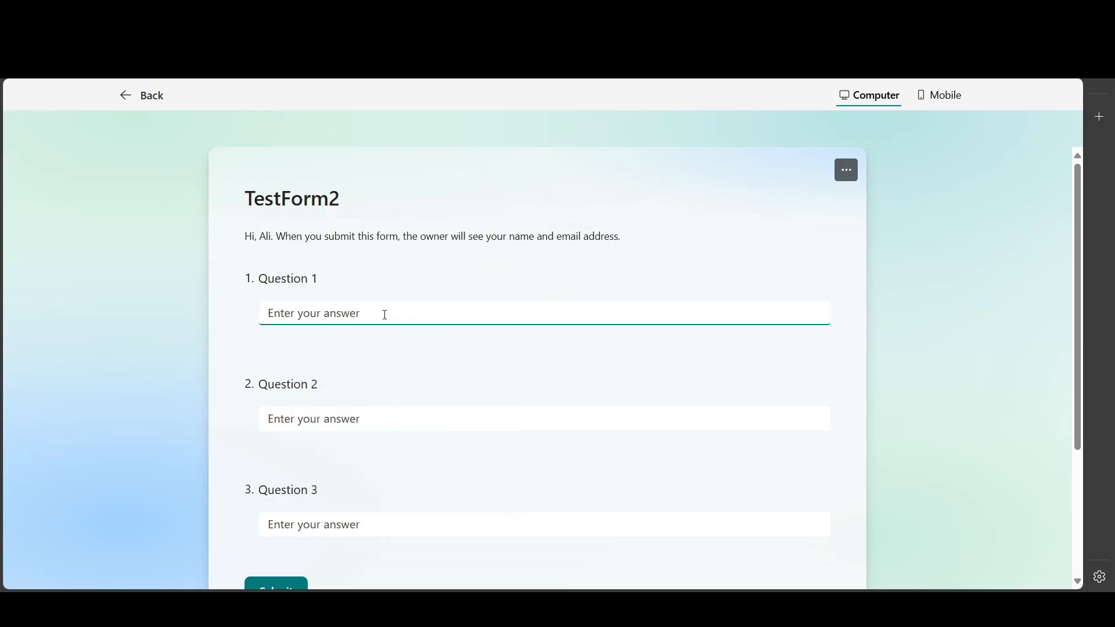
{"action": "type", "text": "Anser"}
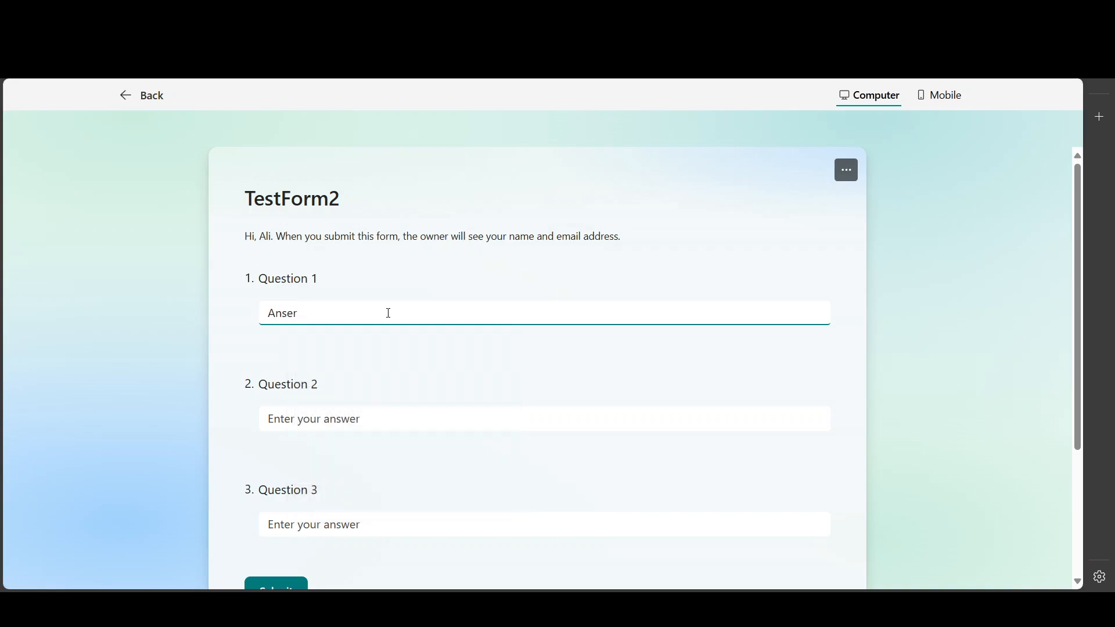
{"action": "key", "text": "Backspace"}
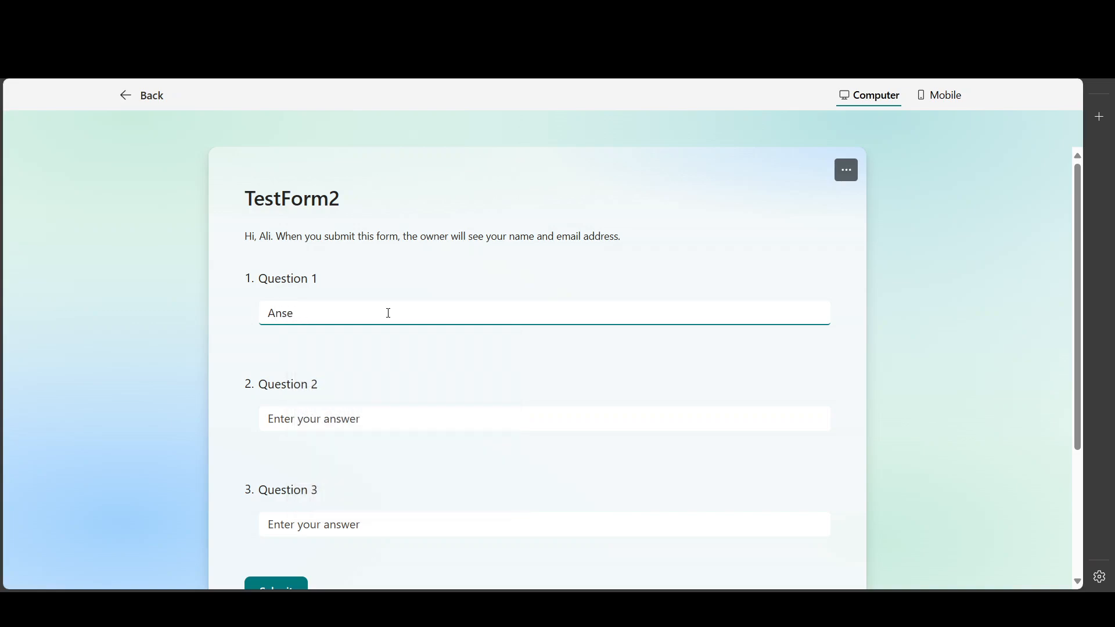
{"action": "type", "text": "Answer 1"}
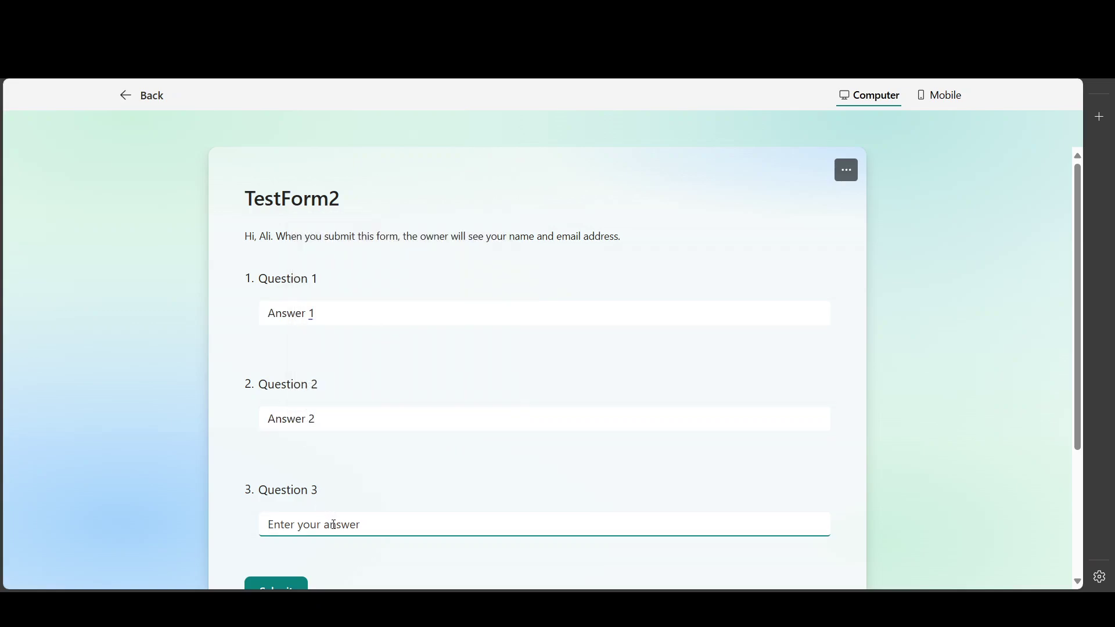
{"action": "type", "text": "Answer 3"}
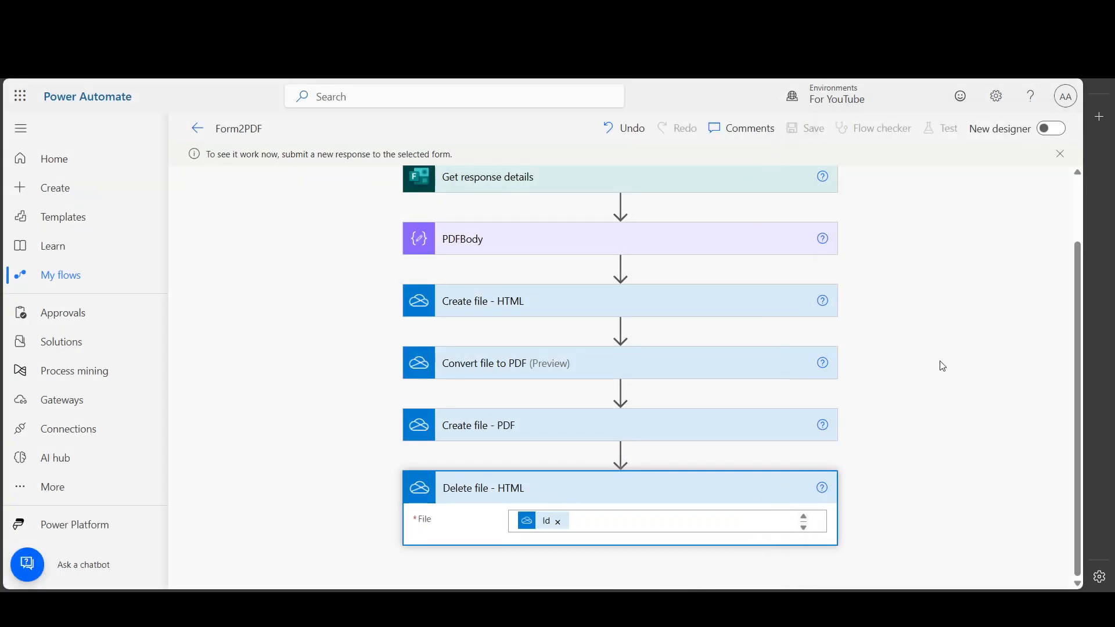
{"action": "mouse_move", "coordinate": [713, 288]}
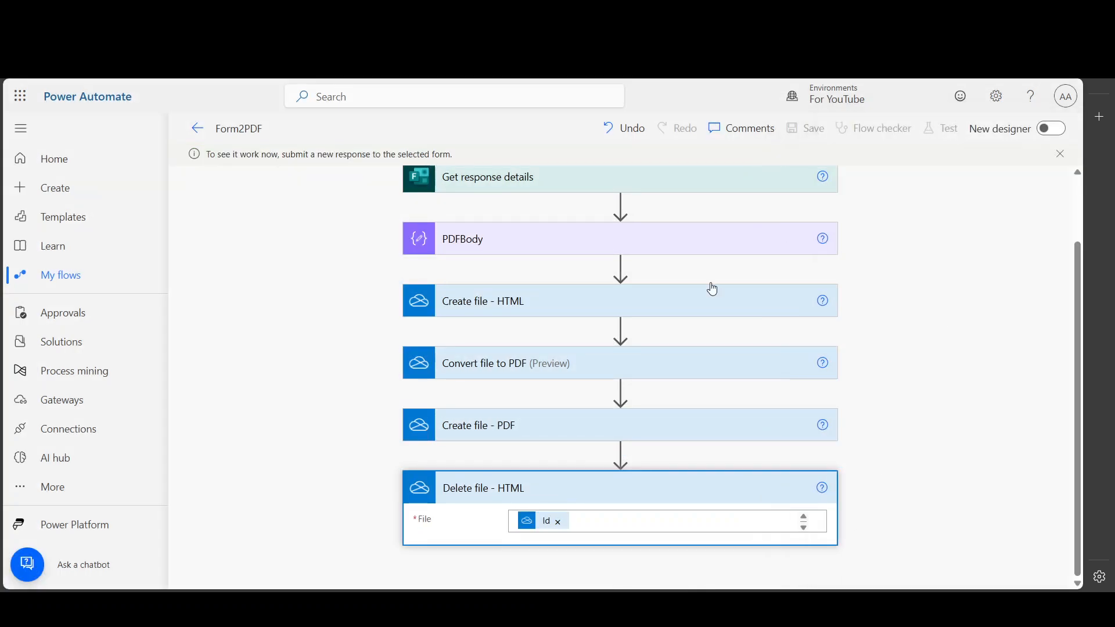
{"action": "mouse_move", "coordinate": [591, 278]}
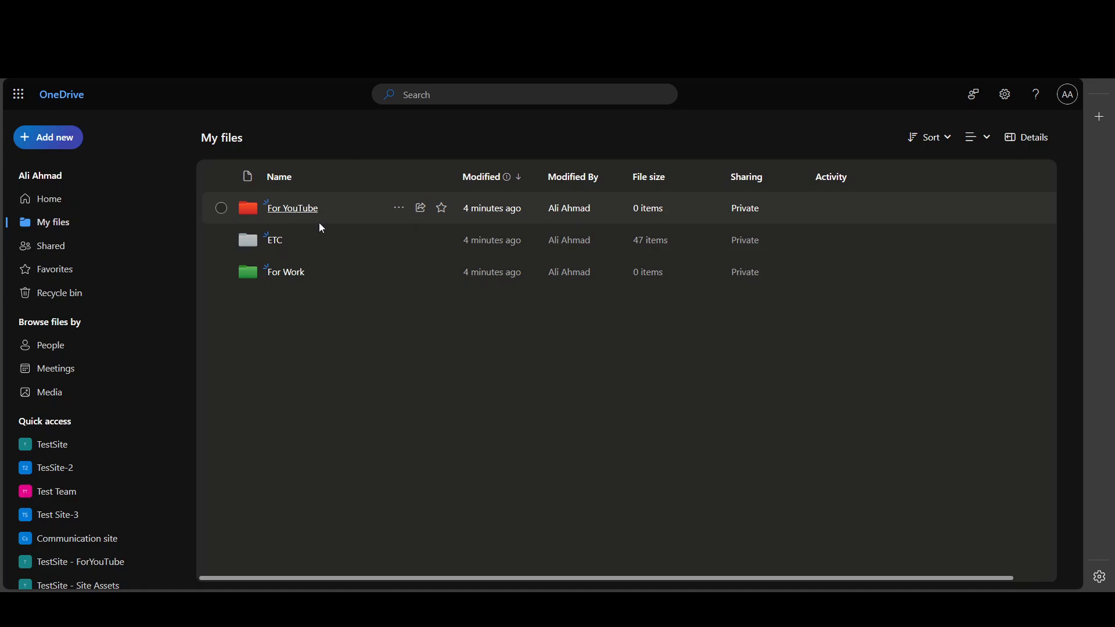
Preview TestOut.pdf in For YouTube, delete it, and return to the Form2PDF run view
{"action": "left_click", "coordinate": [292, 208]}
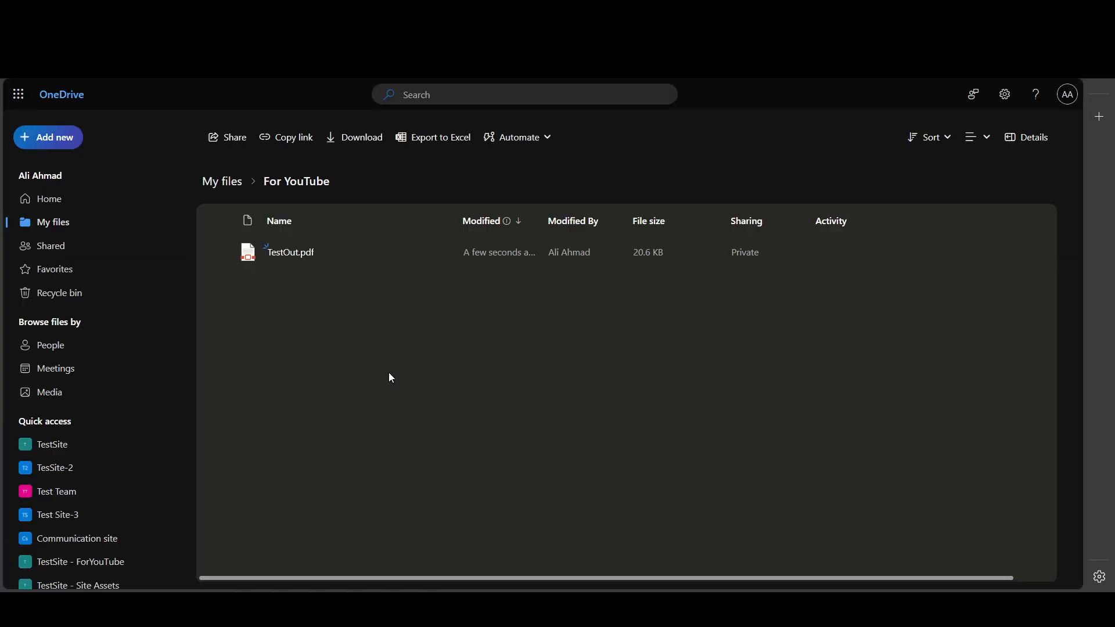
{"action": "left_click", "coordinate": [221, 252]}
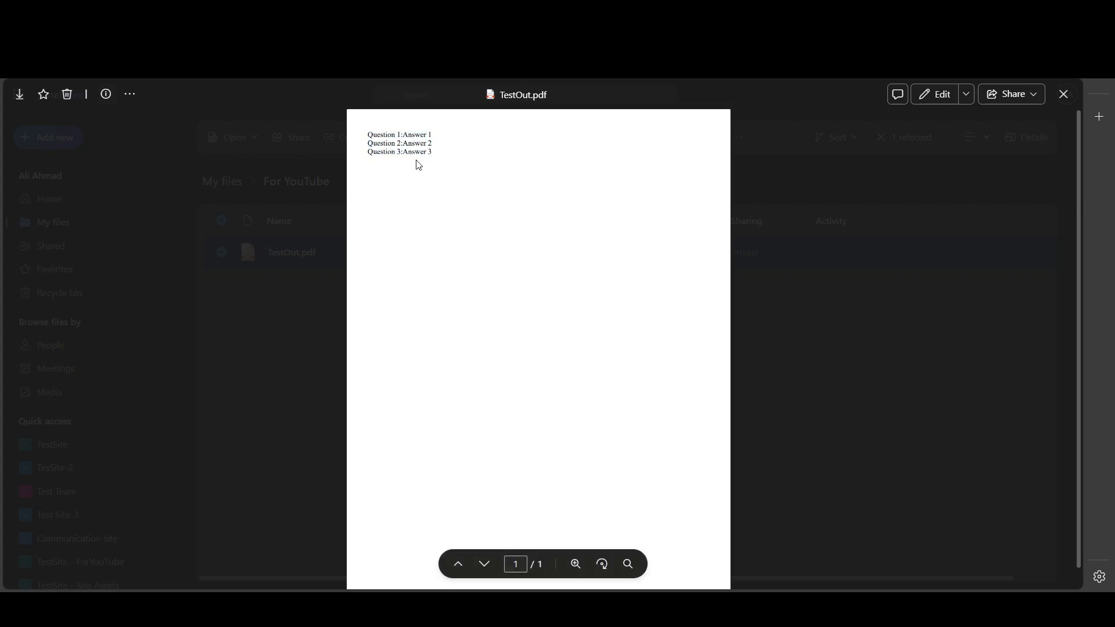
{"action": "mouse_move", "coordinate": [1067, 129]}
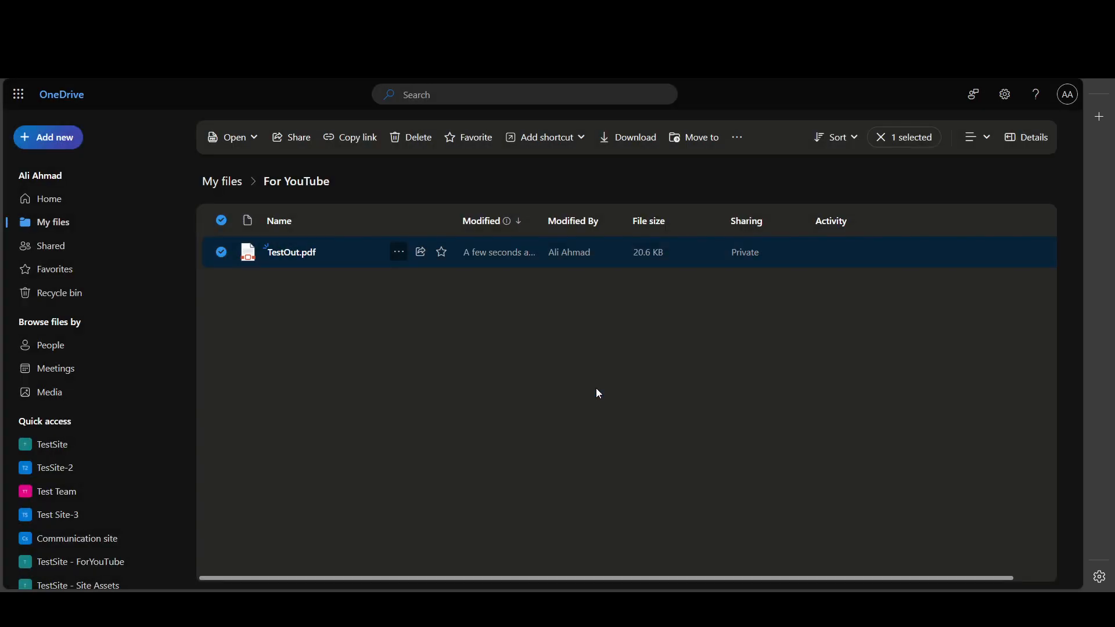
{"action": "left_click", "coordinate": [411, 137]}
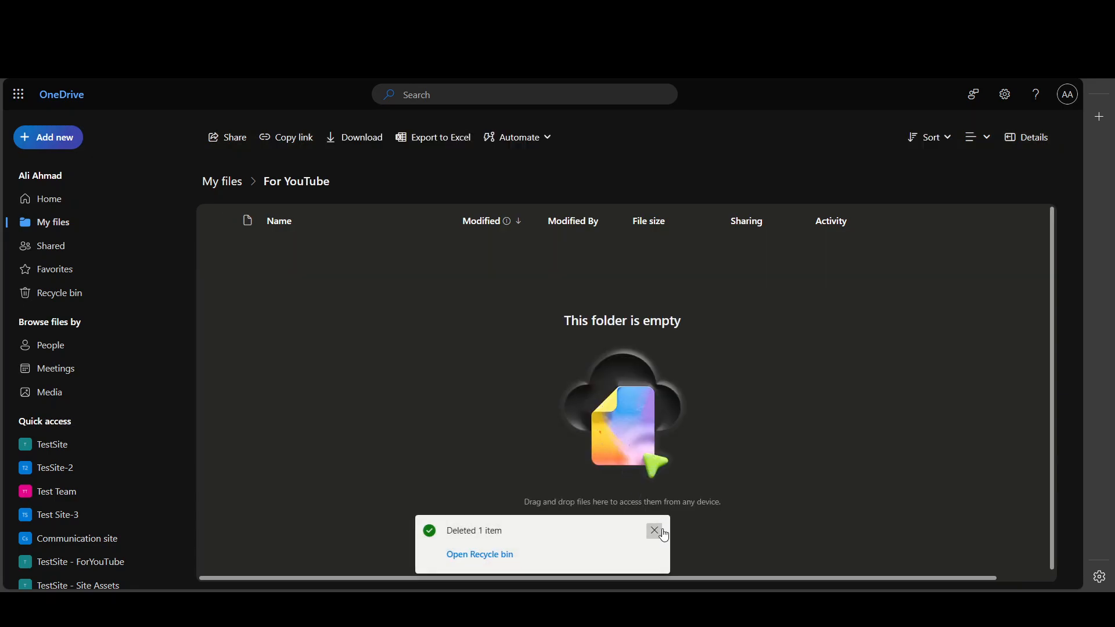
{"action": "left_click", "coordinate": [655, 531]}
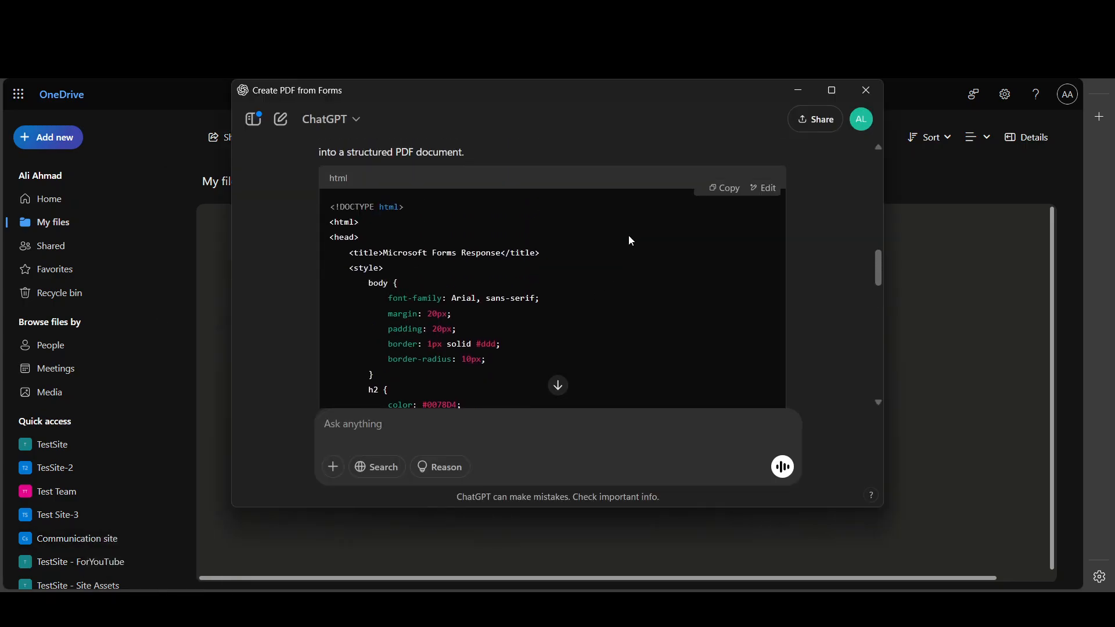
{"action": "left_click", "coordinate": [866, 90]}
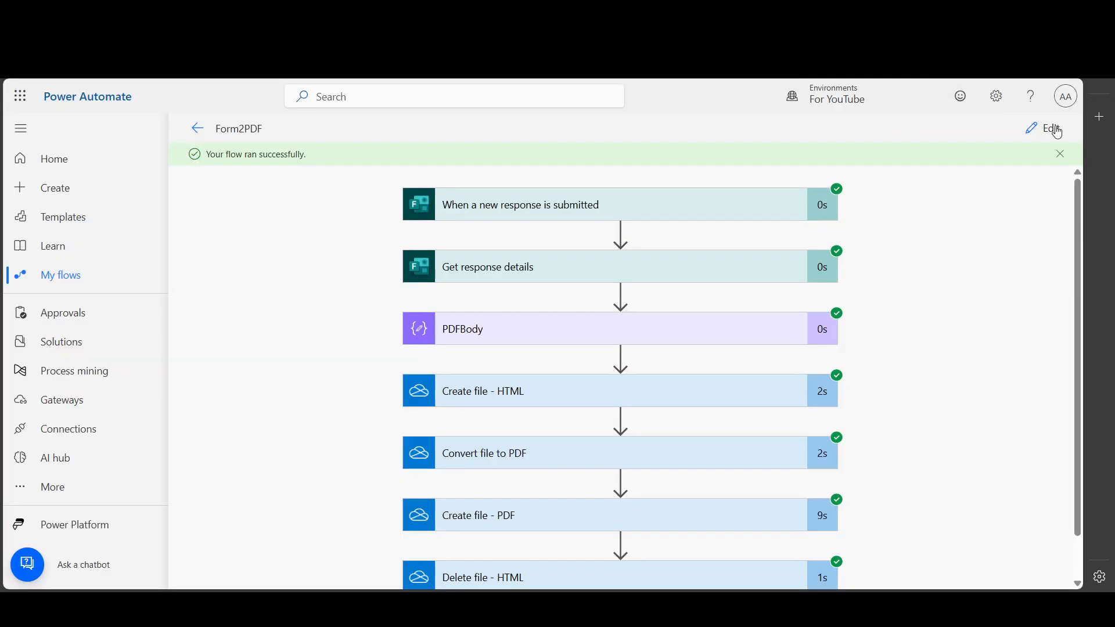
Replace PDFBody's body/question tokens with the Question 1, 2 and 3 dynamic values
{"action": "left_click", "coordinate": [1049, 129]}
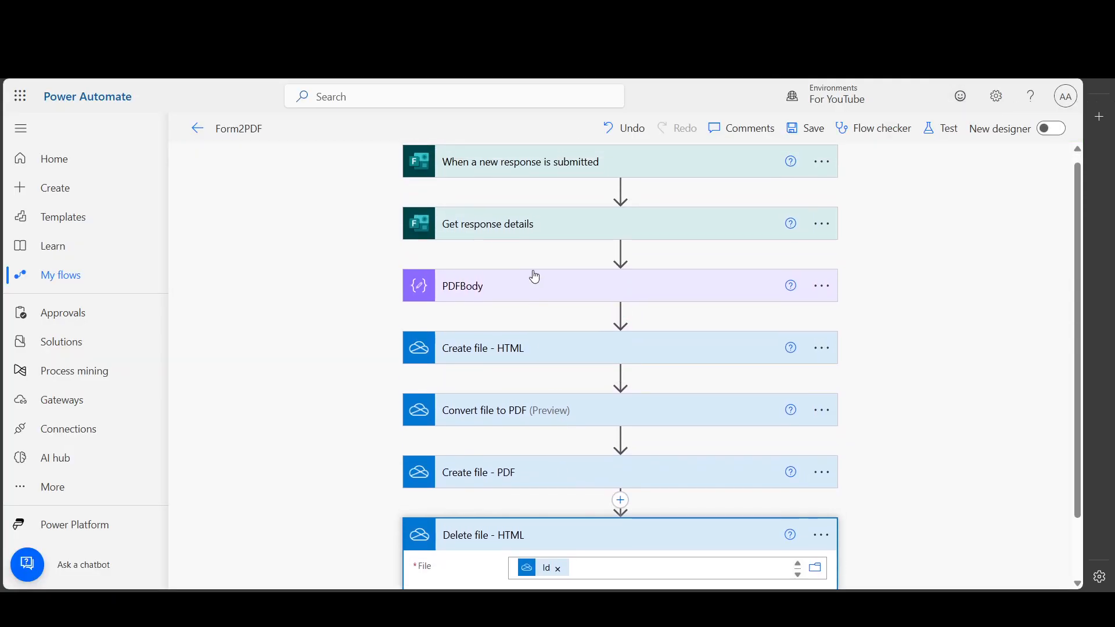
{"action": "left_click", "coordinate": [534, 286]}
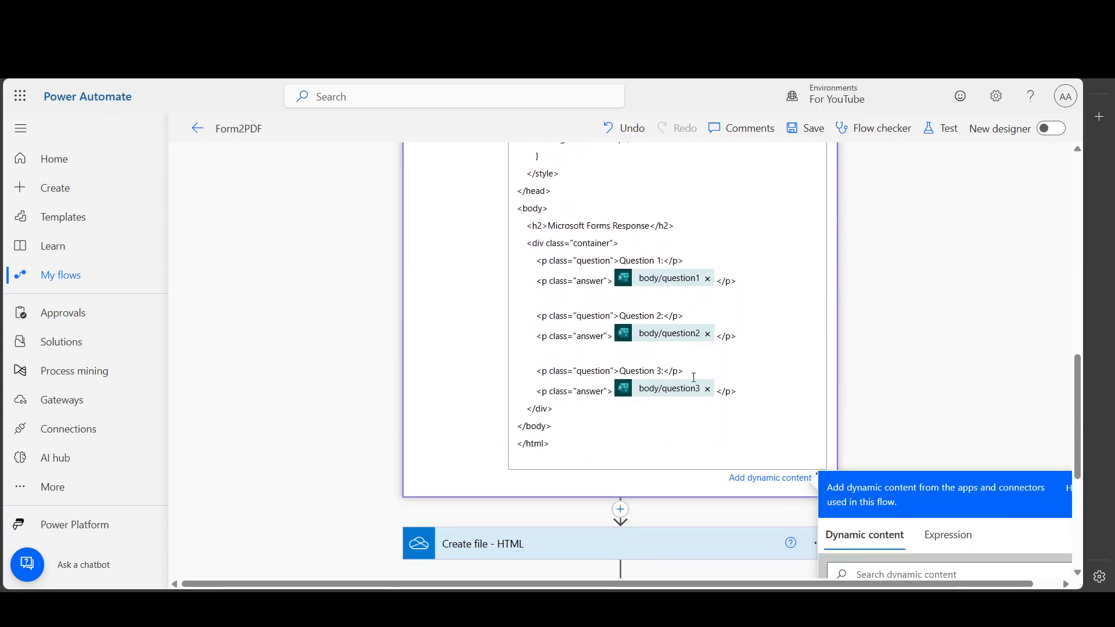
{"action": "mouse_move", "coordinate": [708, 282]}
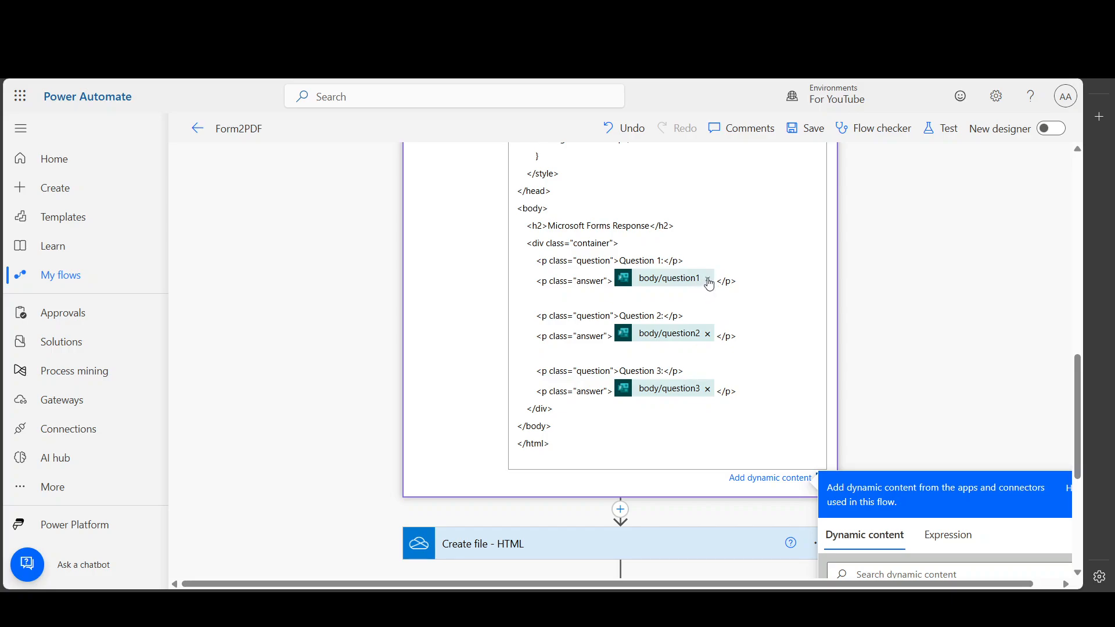
{"action": "left_click", "coordinate": [709, 280]}
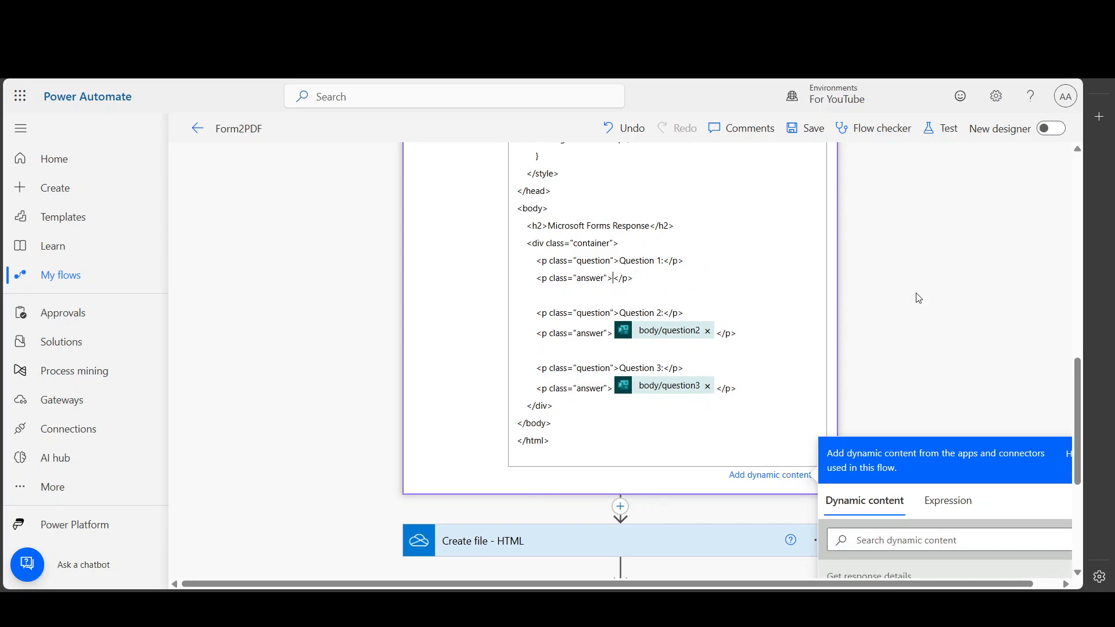
{"action": "scroll", "scroll_direction": "down", "scroll_amount": 3}
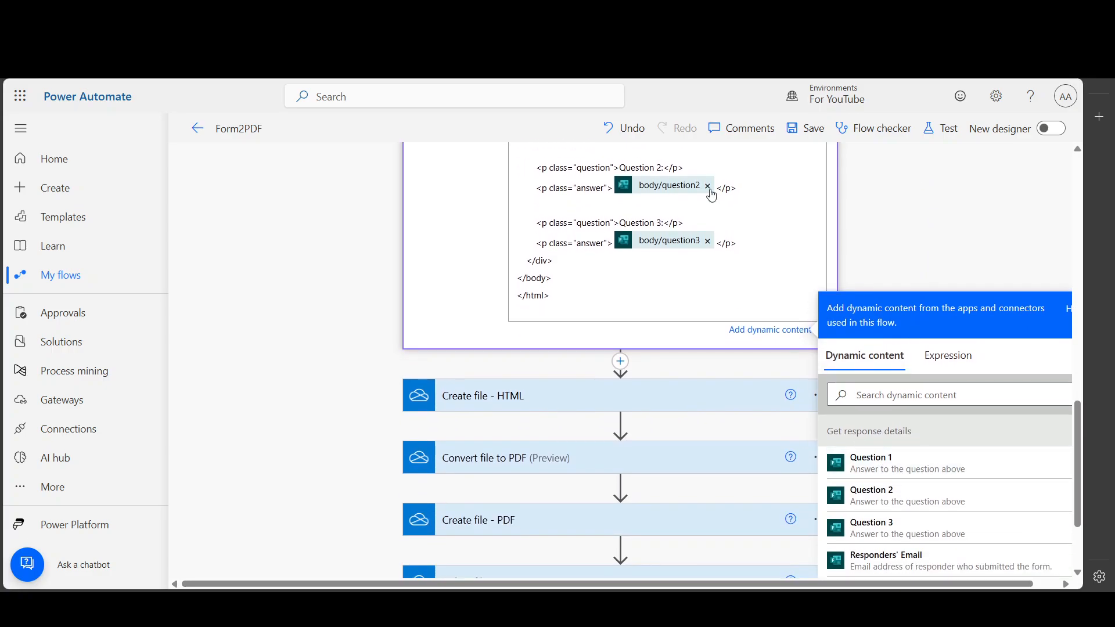
{"action": "left_click", "coordinate": [708, 185]}
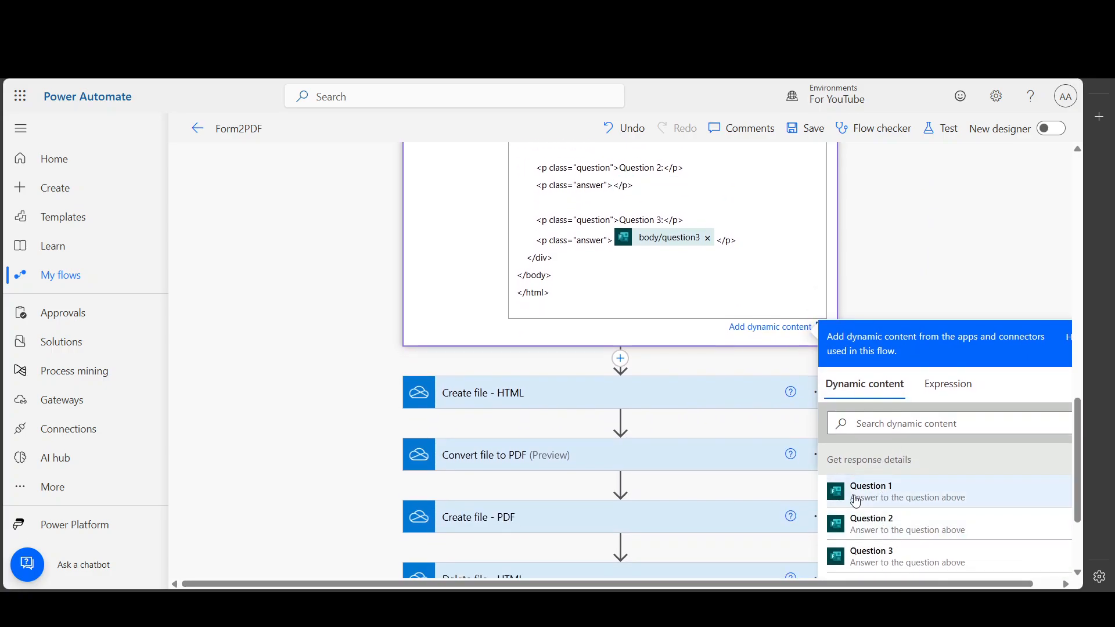
{"action": "left_click", "coordinate": [871, 492]}
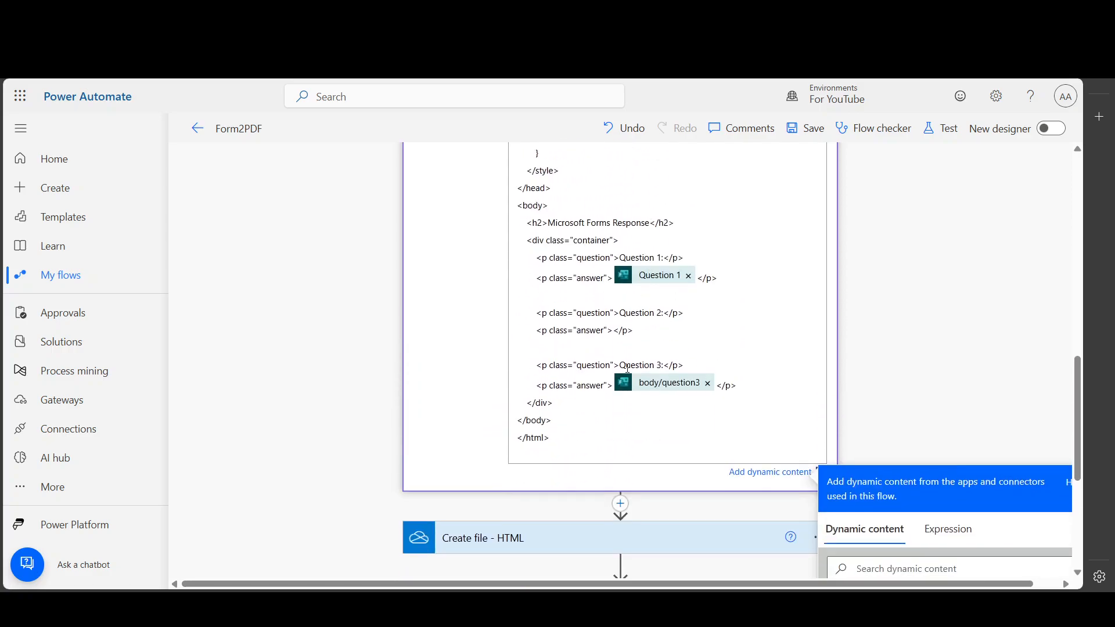
{"action": "scroll", "scroll_direction": "down", "scroll_amount": 3}
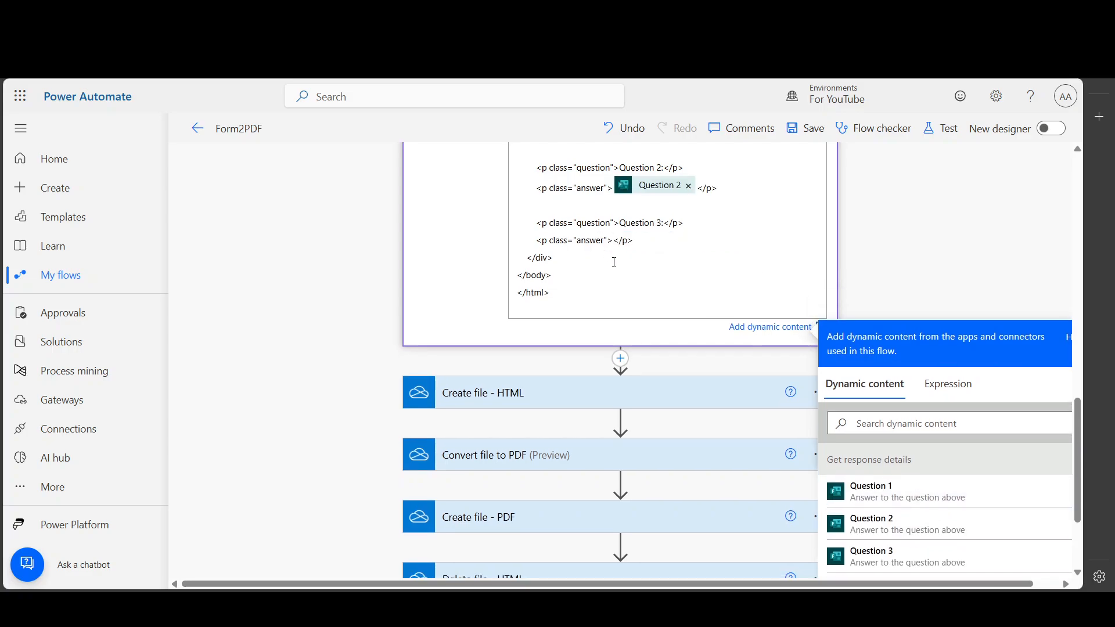
{"action": "left_click", "coordinate": [871, 556]}
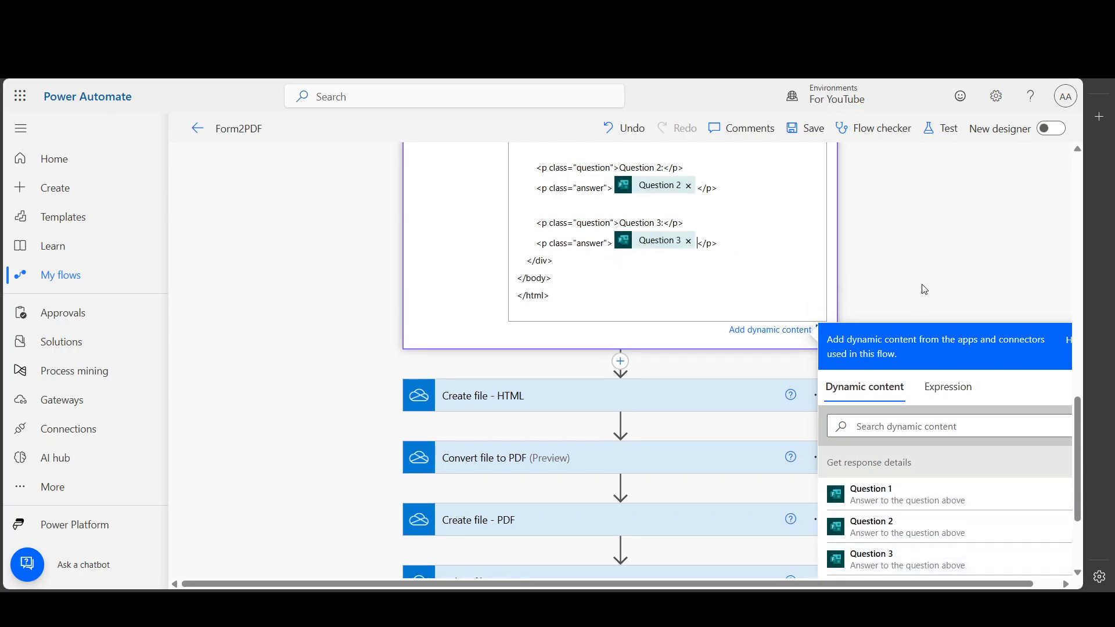
Save Form2PDF and start a manual test triggered by a new form response
{"action": "left_click", "coordinate": [949, 129]}
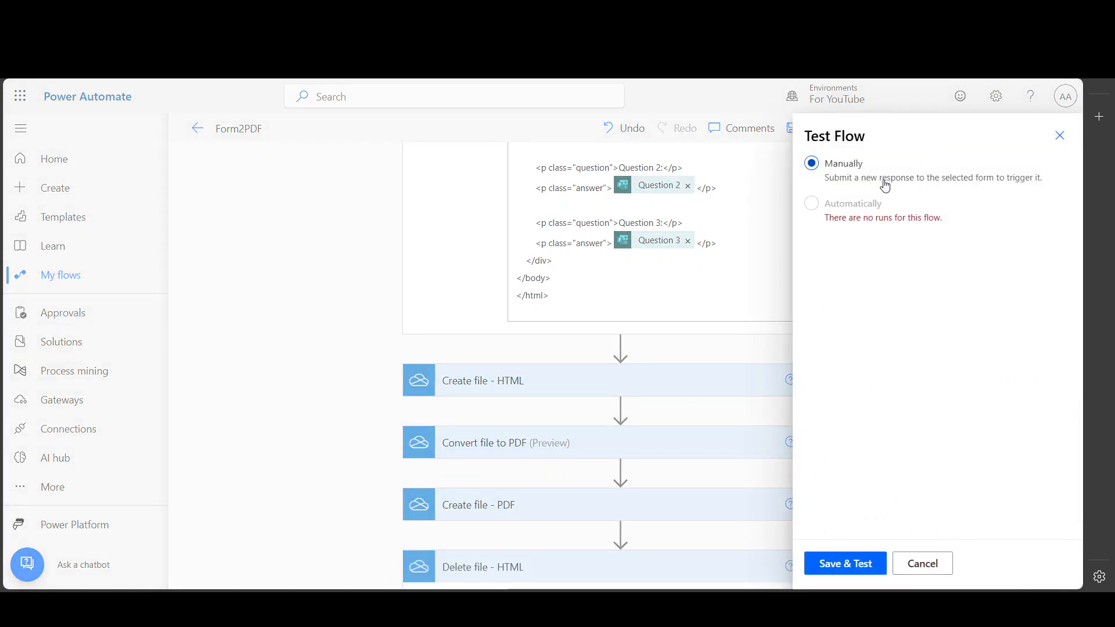
{"action": "left_click", "coordinate": [811, 204]}
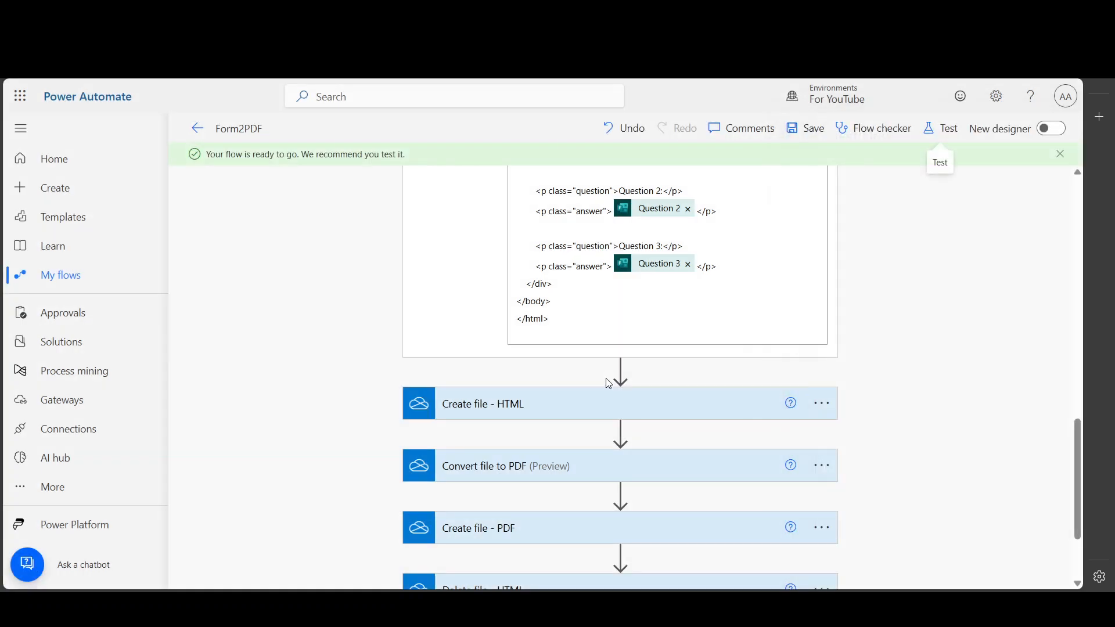
{"action": "left_click", "coordinate": [940, 129]}
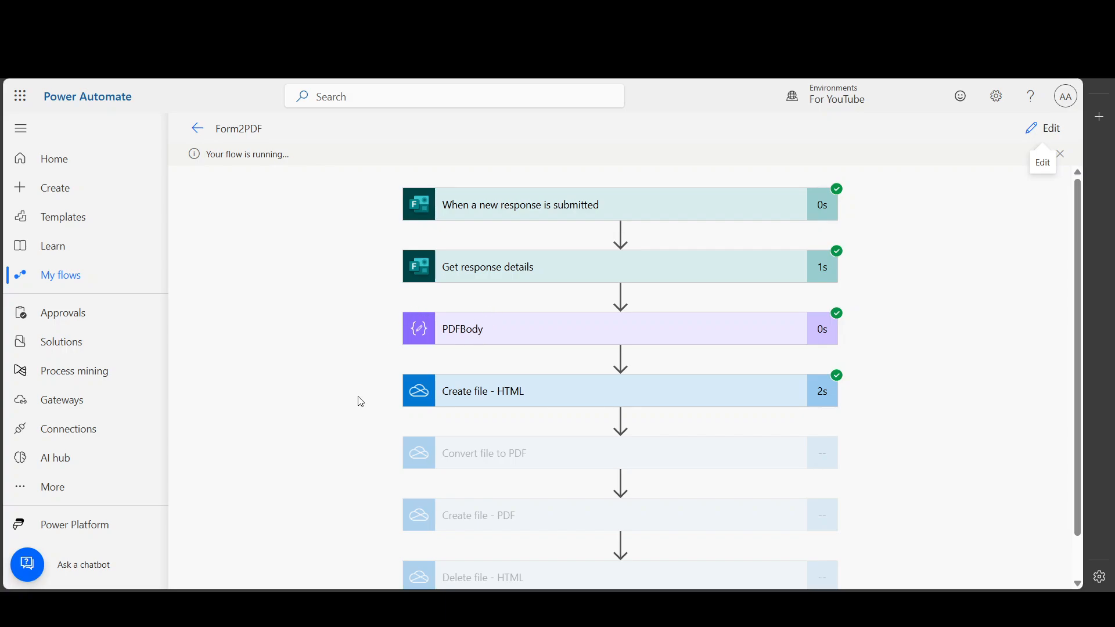
{"action": "mouse_move", "coordinate": [509, 241]}
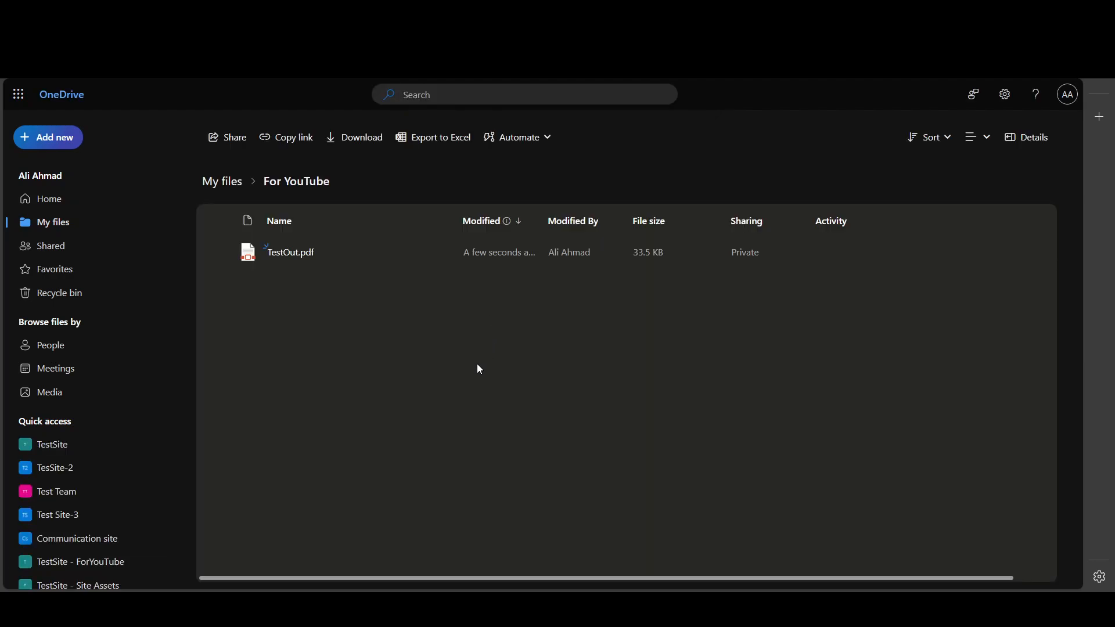
{"action": "left_click", "coordinate": [220, 252]}
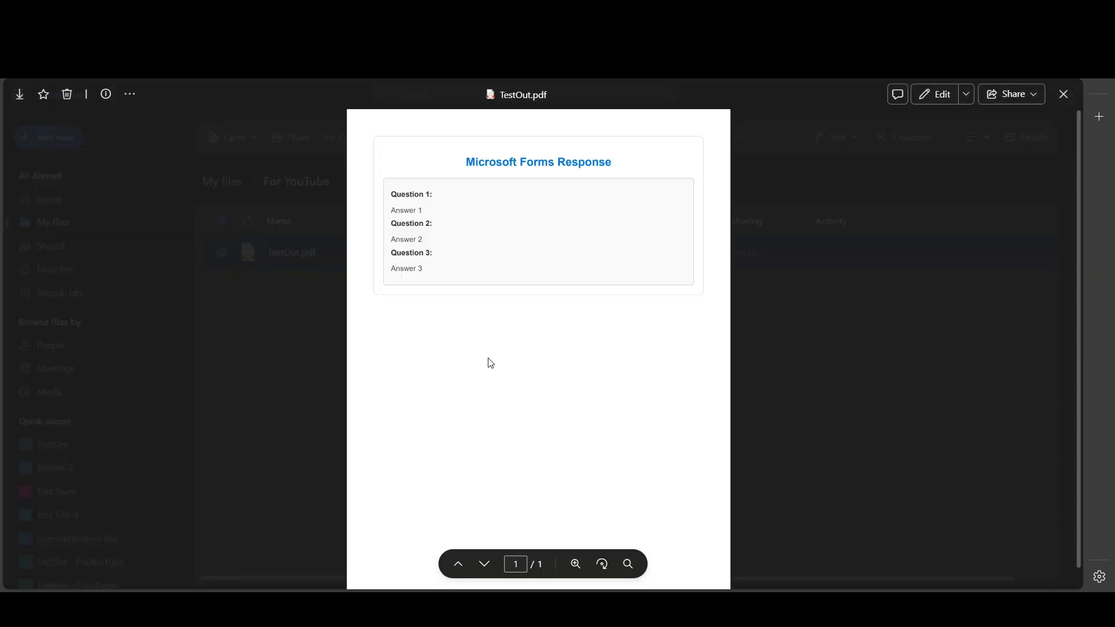
{"action": "mouse_move", "coordinate": [386, 226]}
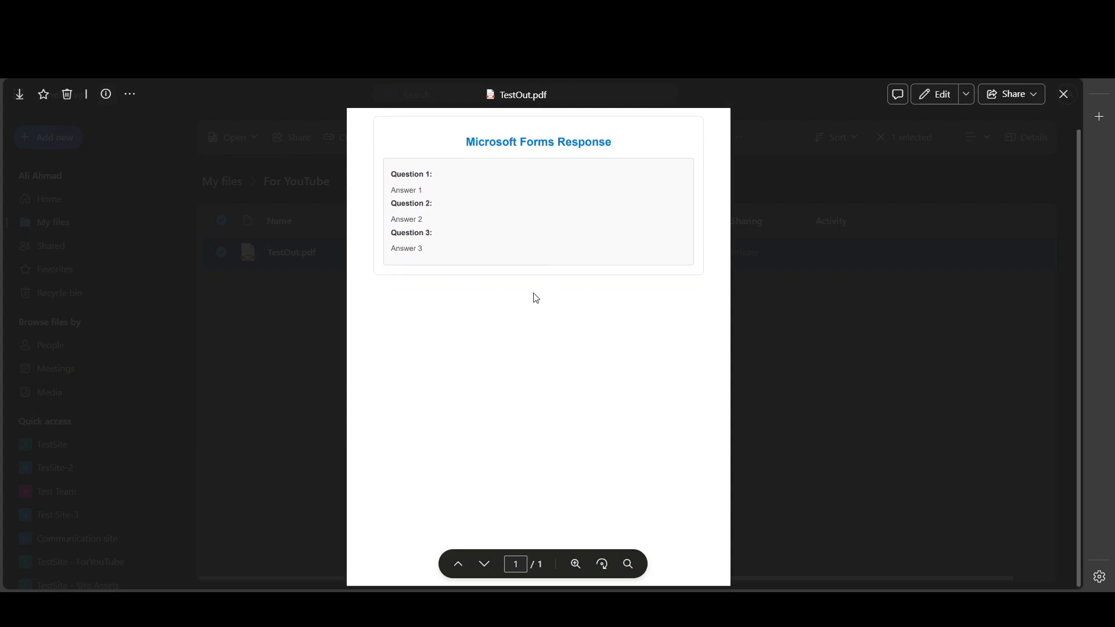
{"action": "mouse_move", "coordinate": [724, 267]}
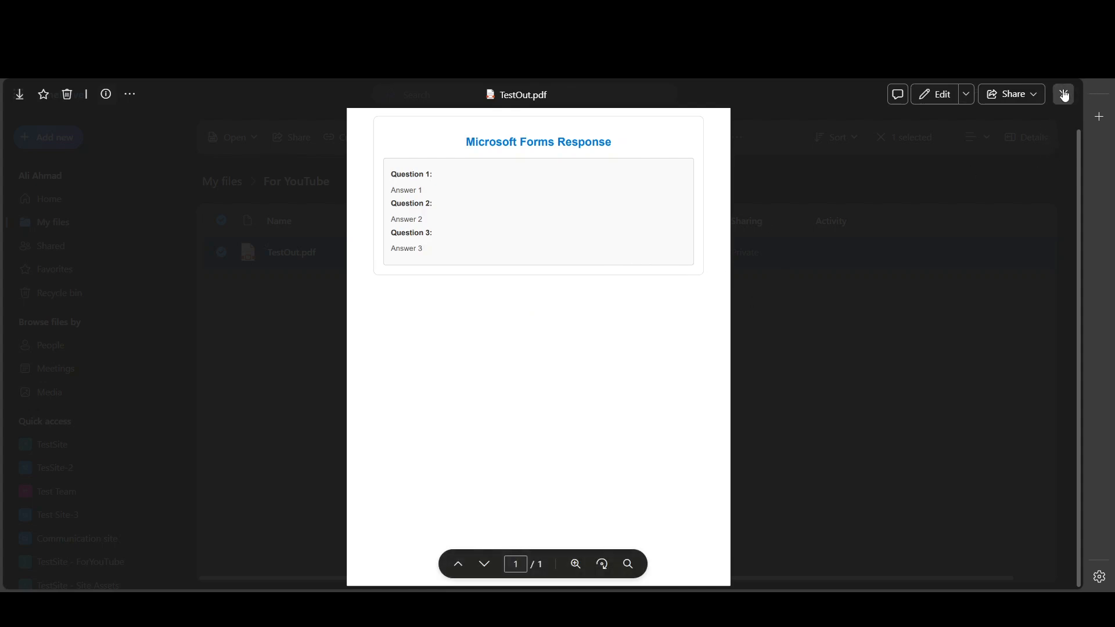
{"action": "mouse_move", "coordinate": [1063, 94]}
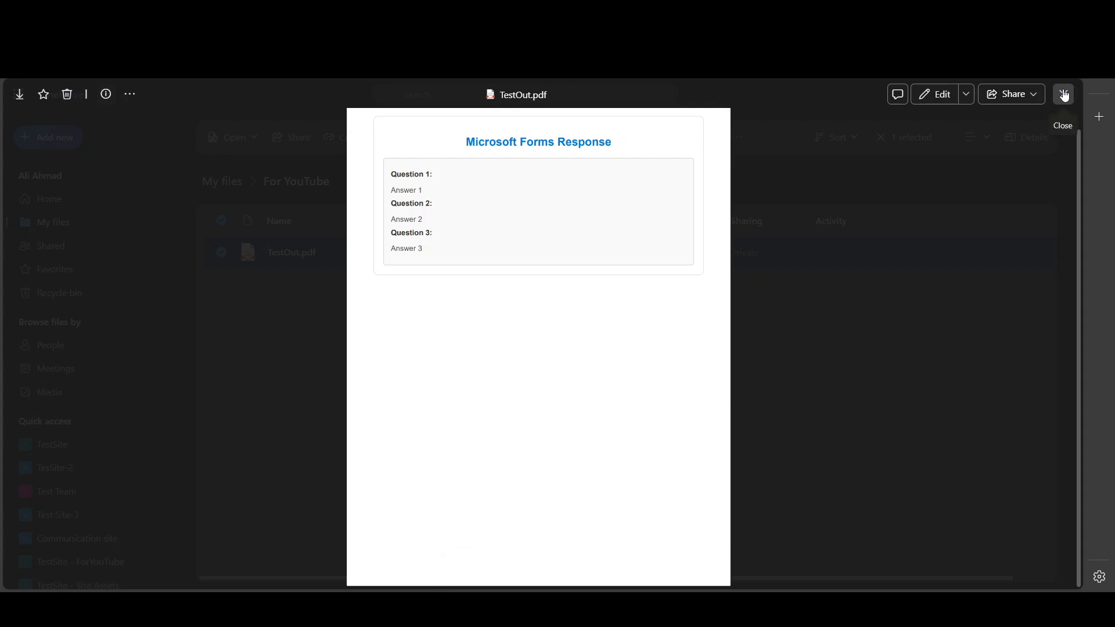
{"action": "left_click", "coordinate": [1062, 94]}
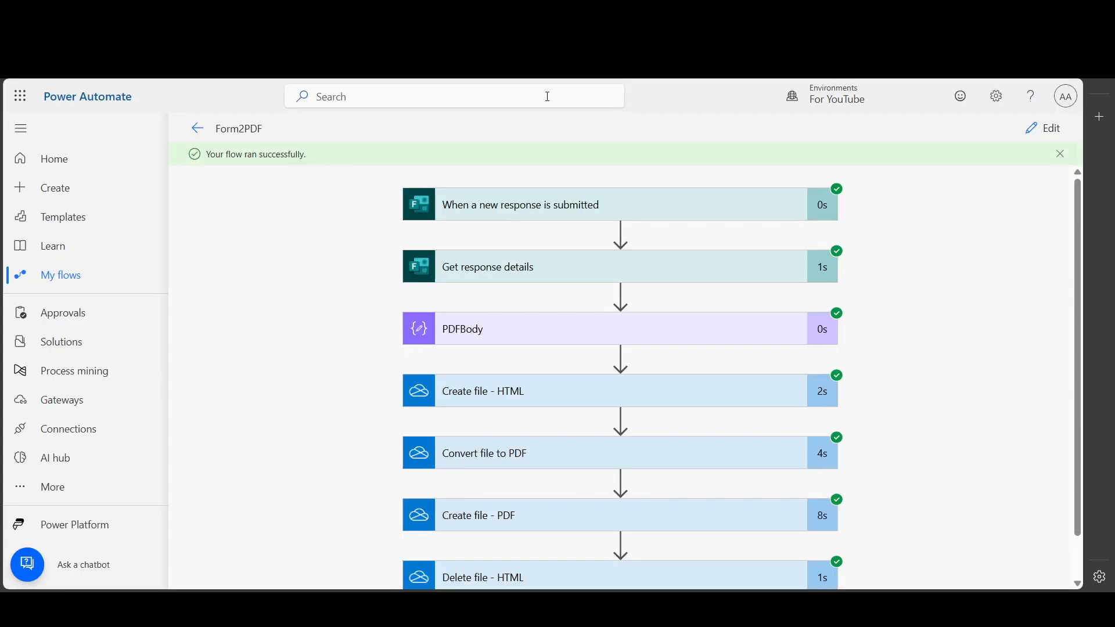
Add a Send an email (V2) step after Delete file - HTML
{"action": "left_click", "coordinate": [1051, 128]}
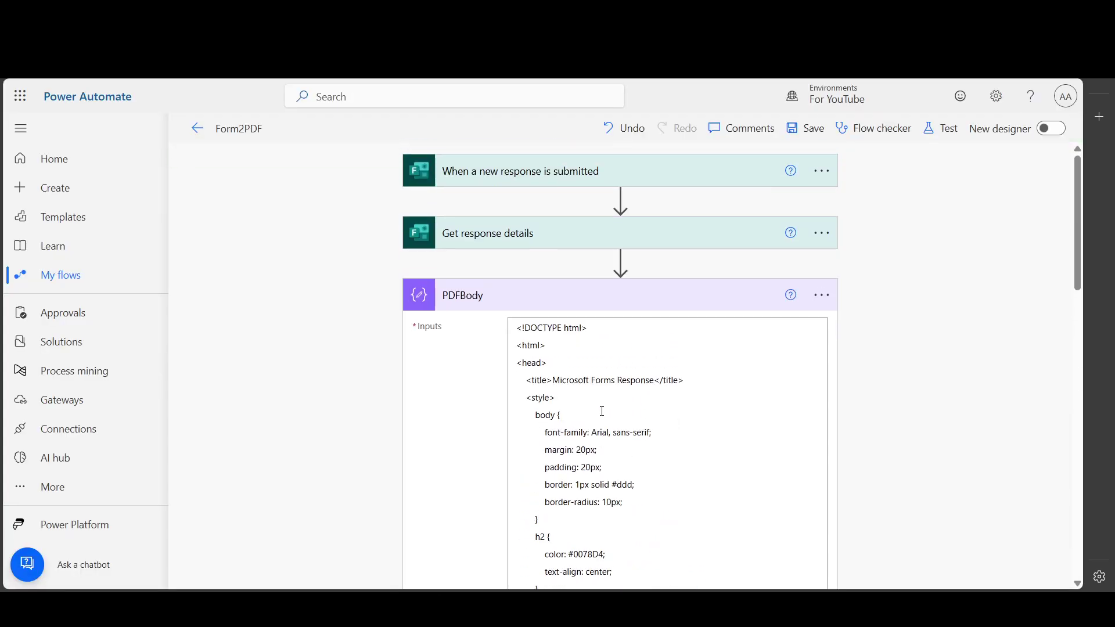
{"action": "scroll", "scroll_direction": "down", "scroll_amount": 3}
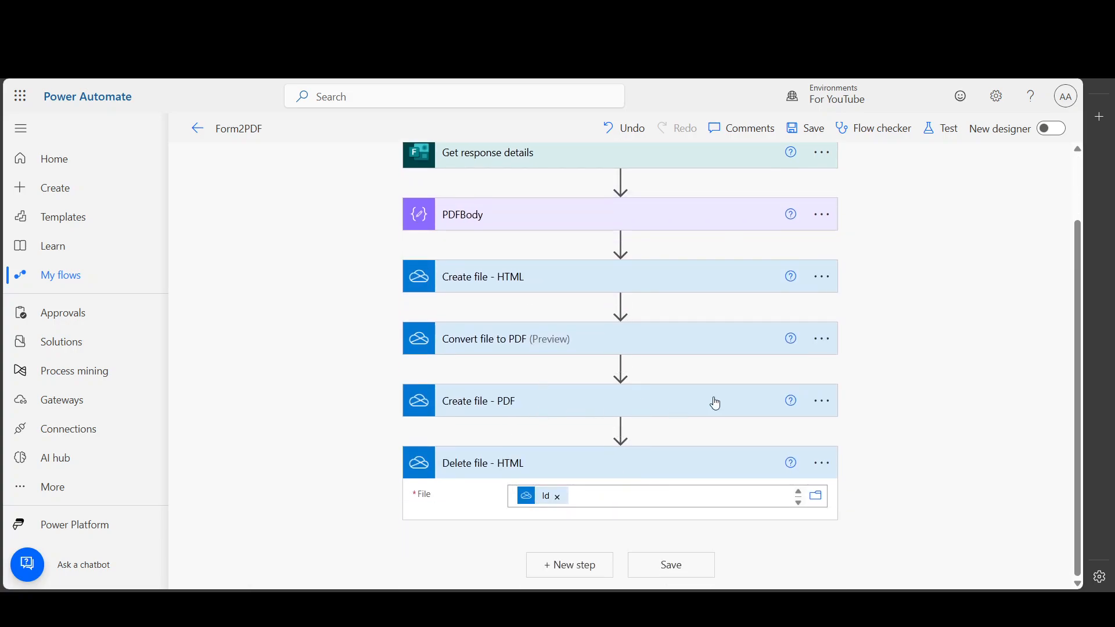
{"action": "left_click", "coordinate": [570, 565]}
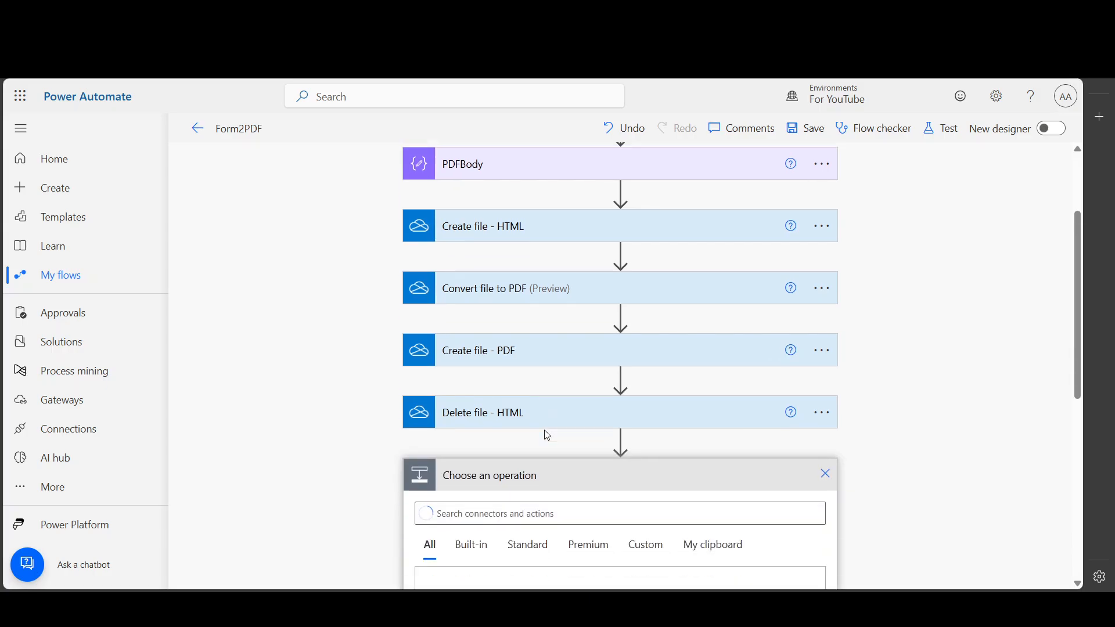
{"action": "type", "text": "sen"}
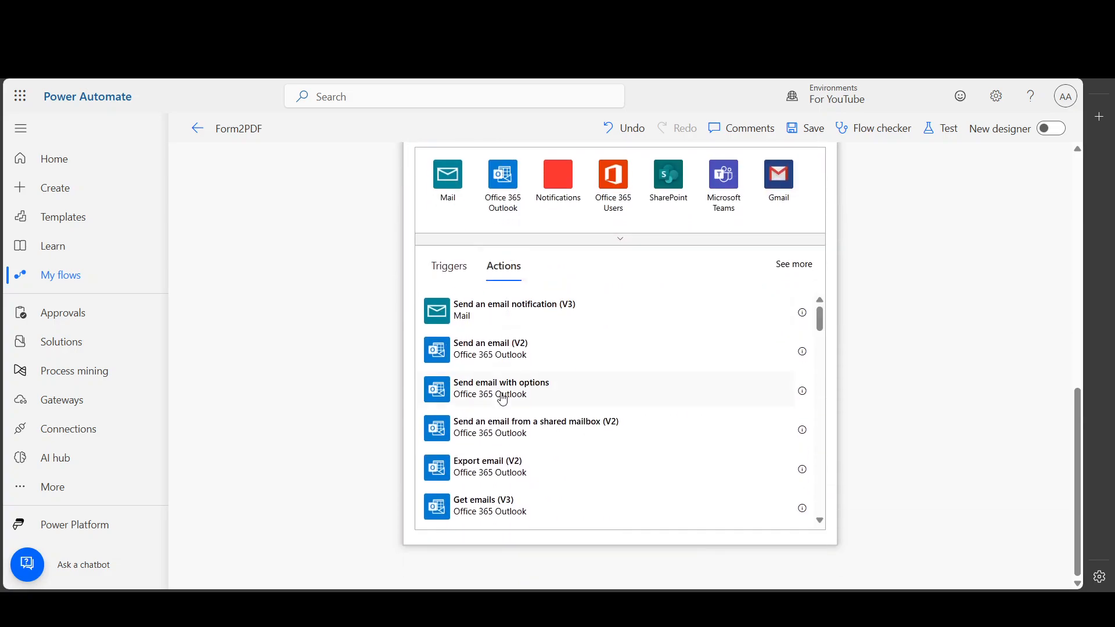
{"action": "left_click", "coordinate": [491, 349]}
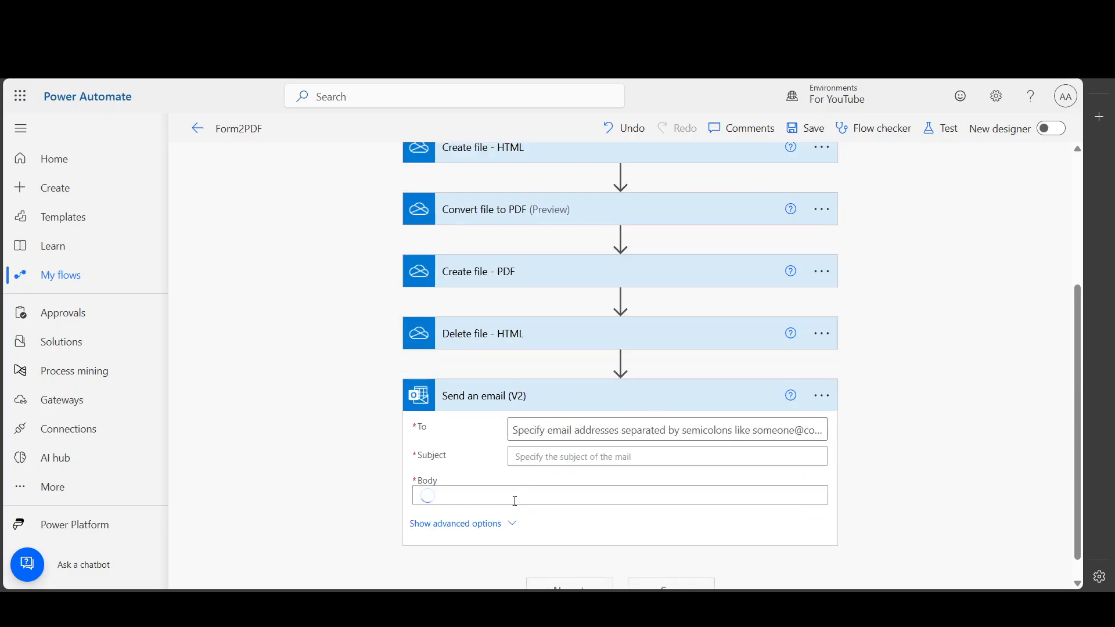
Show the email's advanced options and name the attachment FormResponse.pdf
{"action": "left_click", "coordinate": [455, 524]}
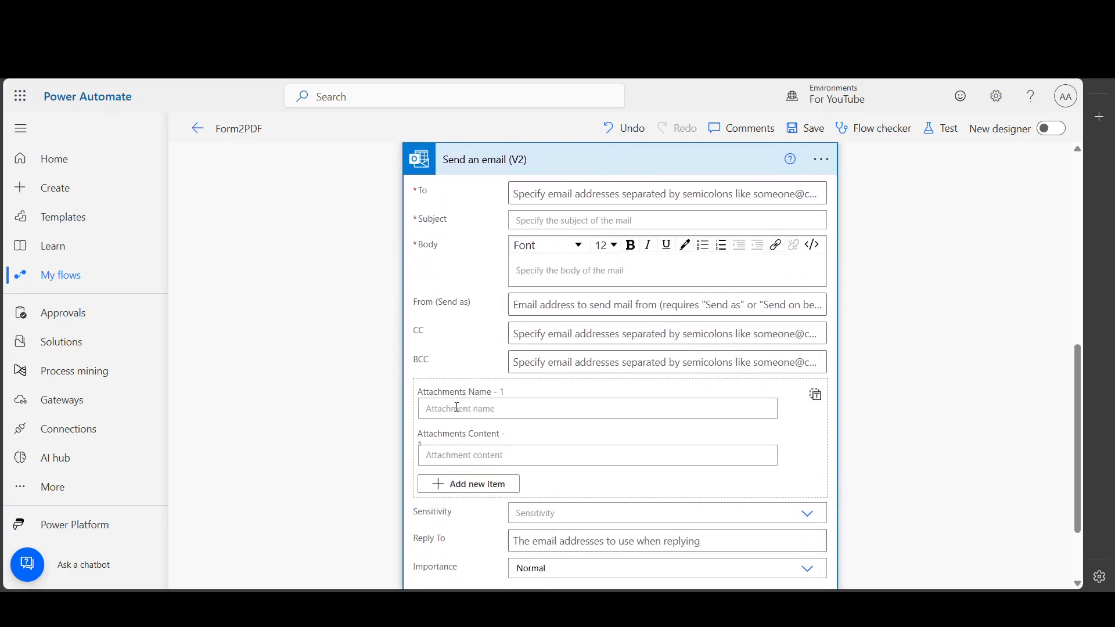
{"action": "type", "text": "FormResponse"}
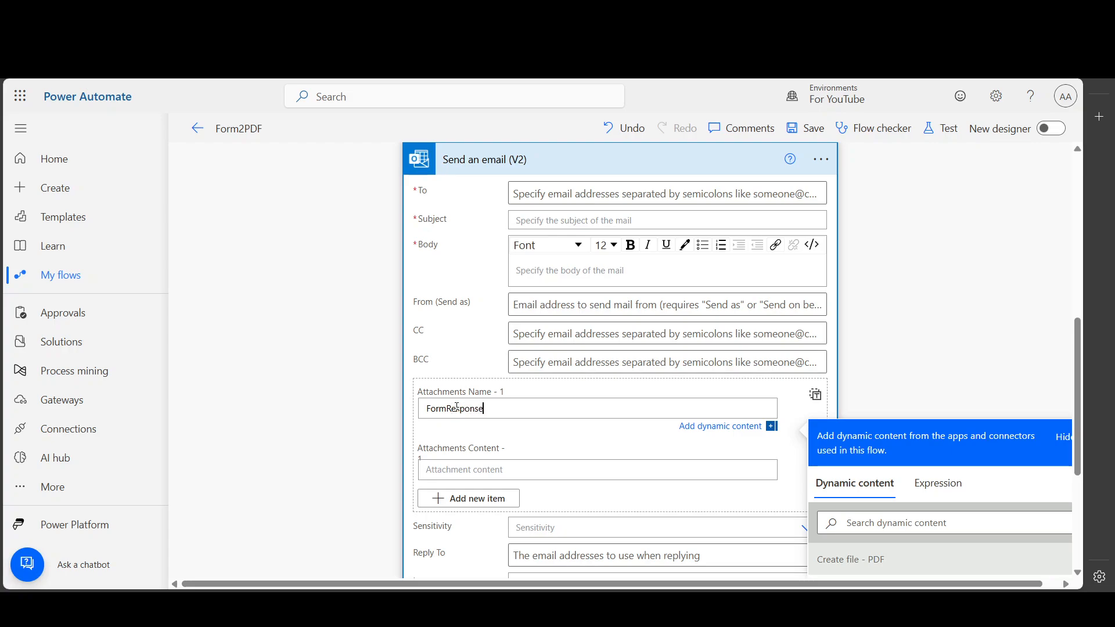
{"action": "type", "text": ".pdf"}
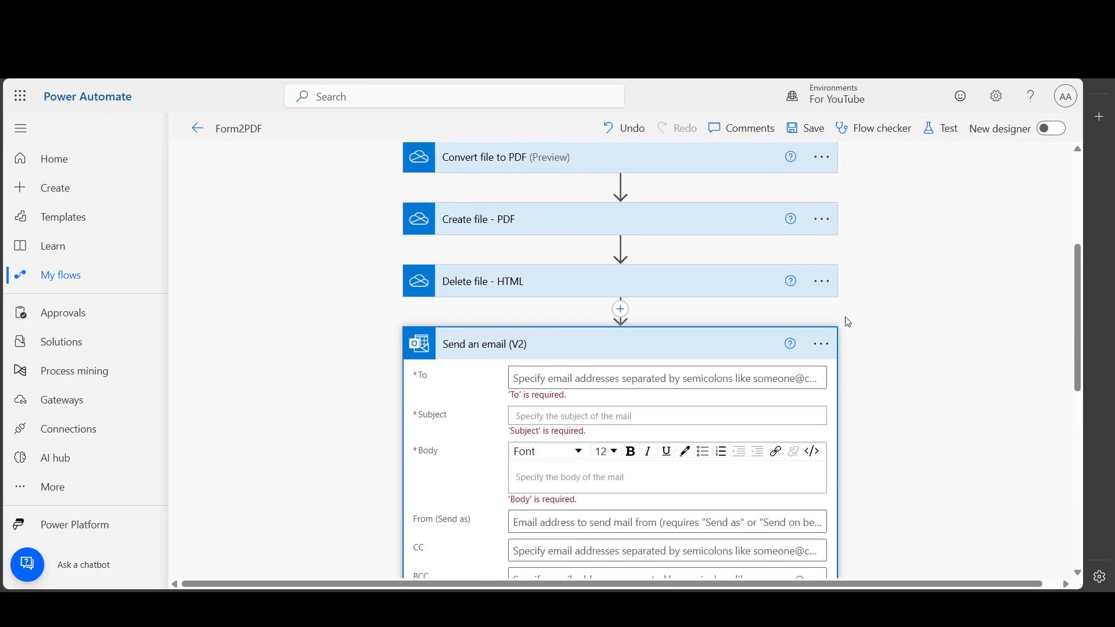
{"action": "left_click", "coordinate": [822, 321]}
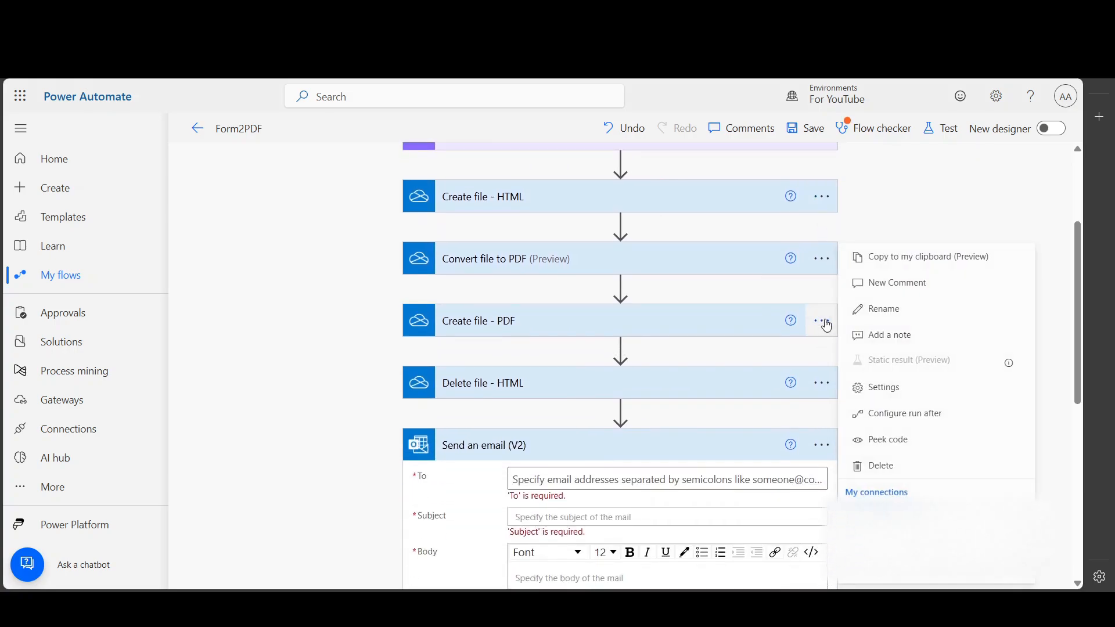
{"action": "left_click", "coordinate": [917, 197]}
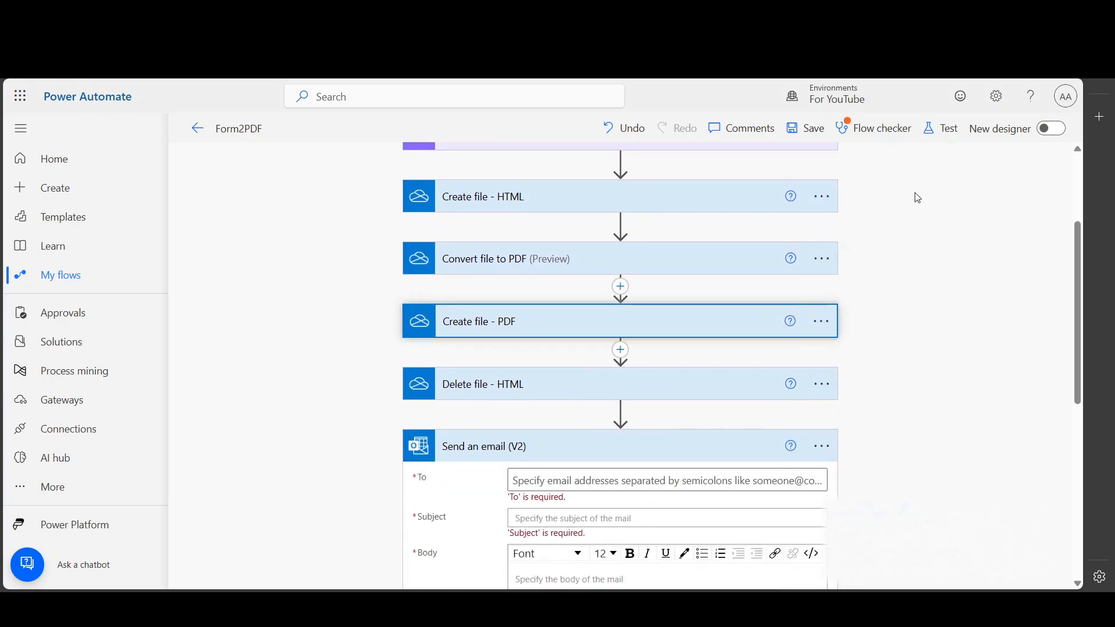
{"action": "scroll", "scroll_direction": "down", "scroll_amount": 3}
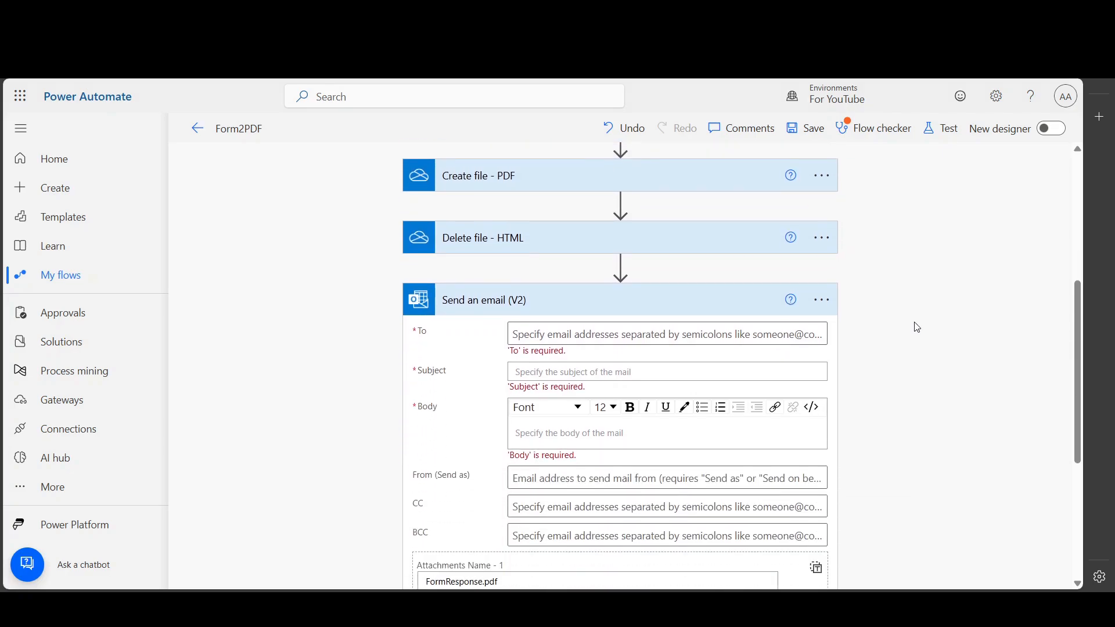
{"action": "mouse_move", "coordinate": [920, 339]}
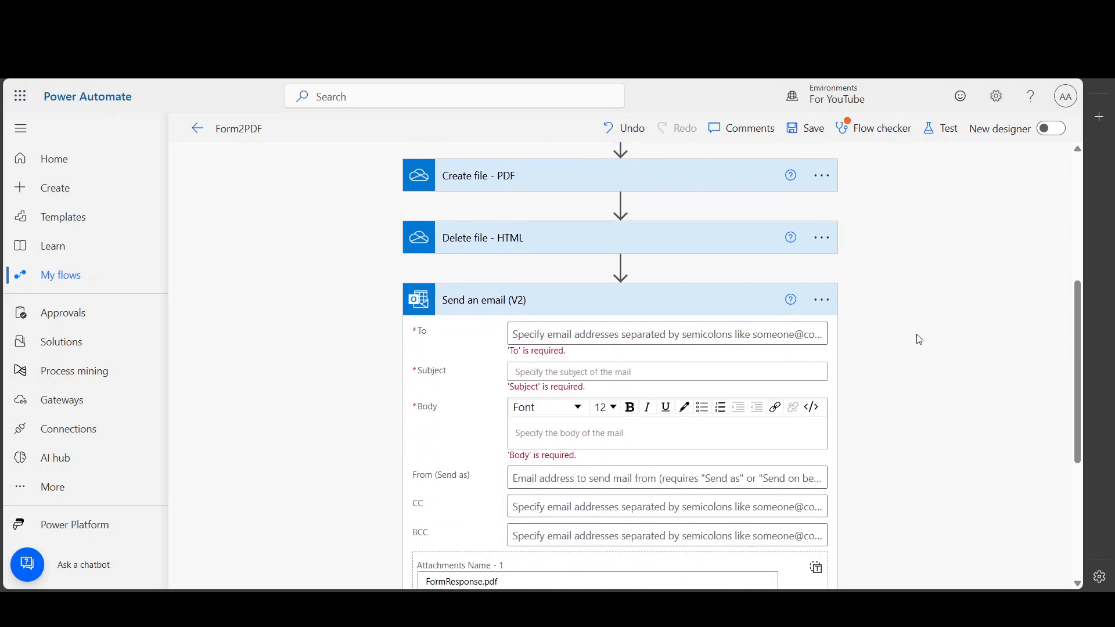